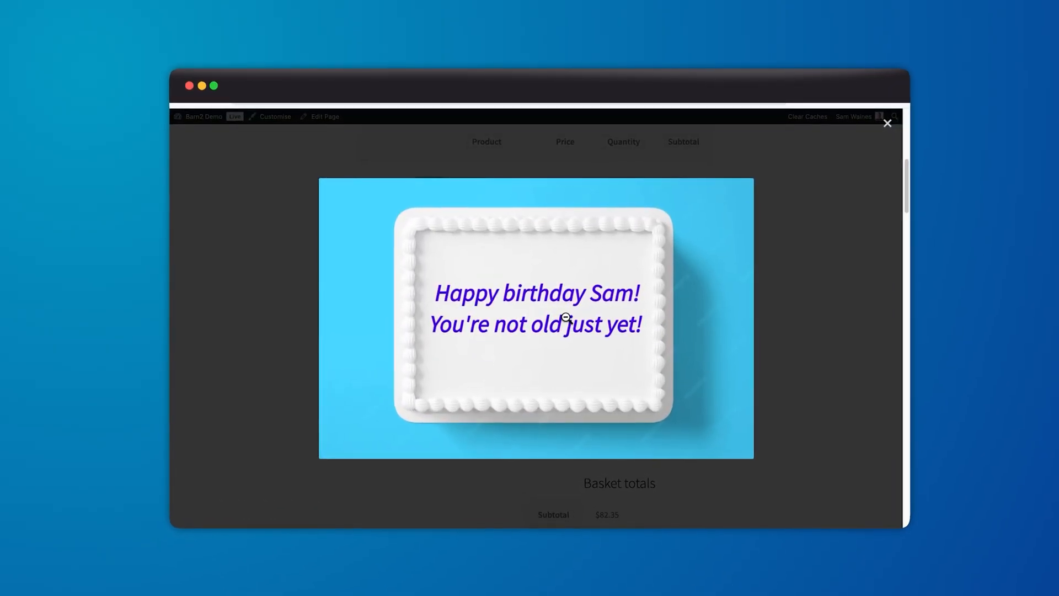
# - Preview the customization demo with a 'Happy birthday' message and go to the Necklace with Gift Wrapping product
pyautogui.click(887, 122)
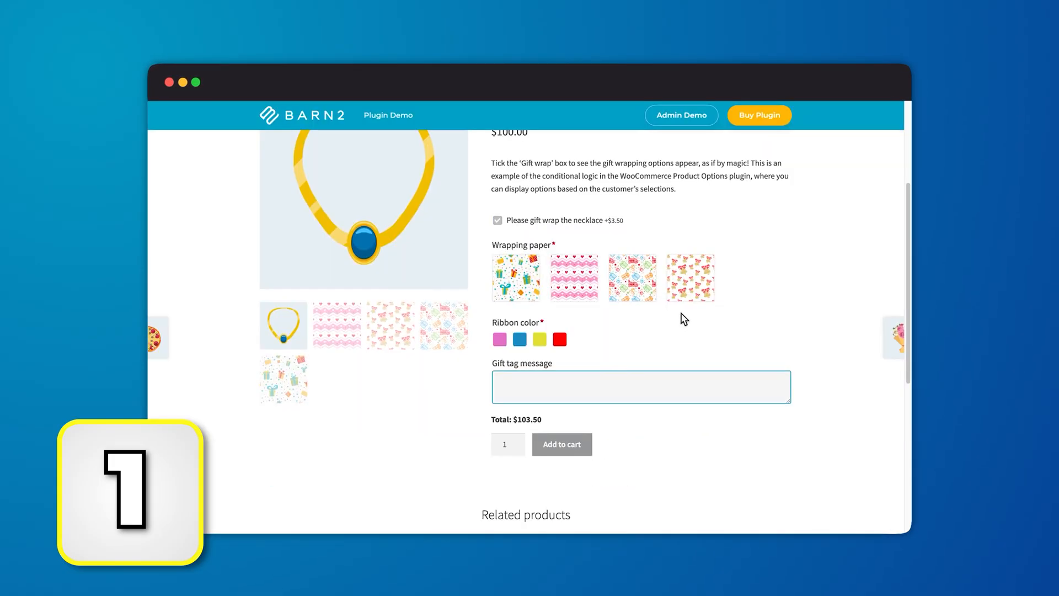
pyautogui.write('Happy')
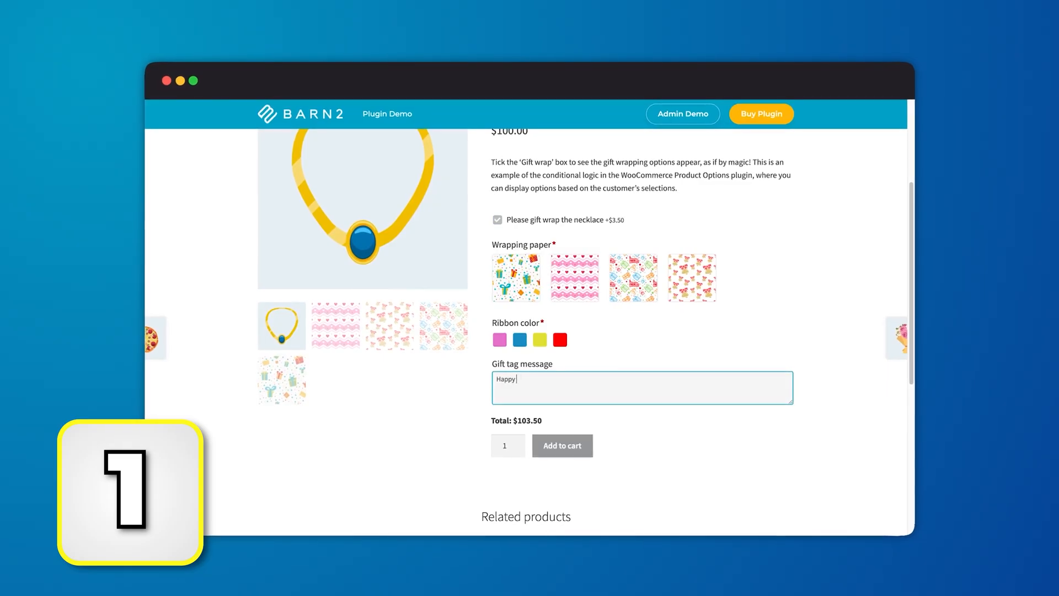
pyautogui.write('birthday')
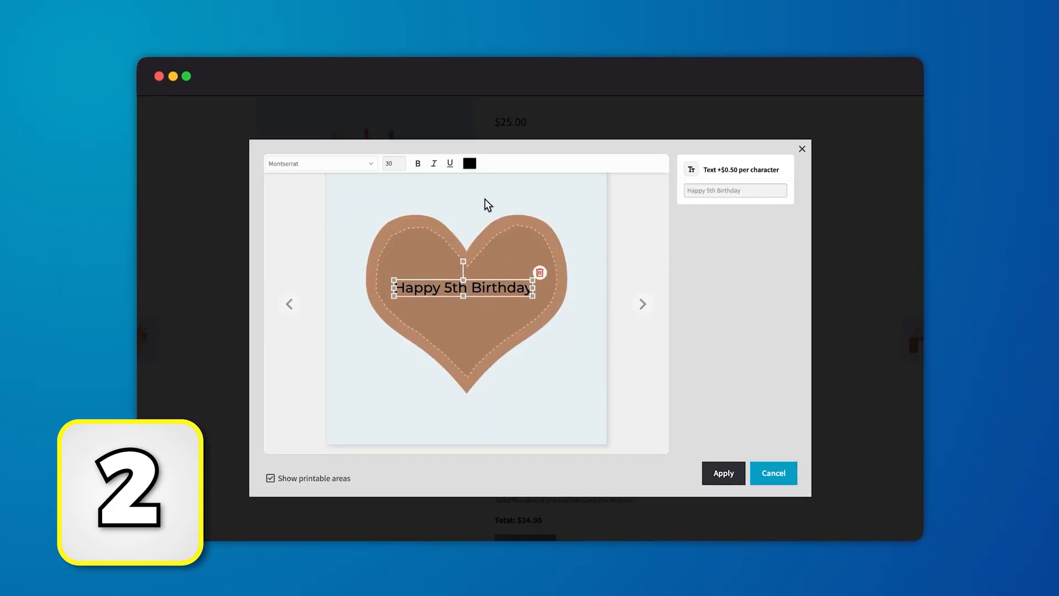
pyautogui.click(469, 164)
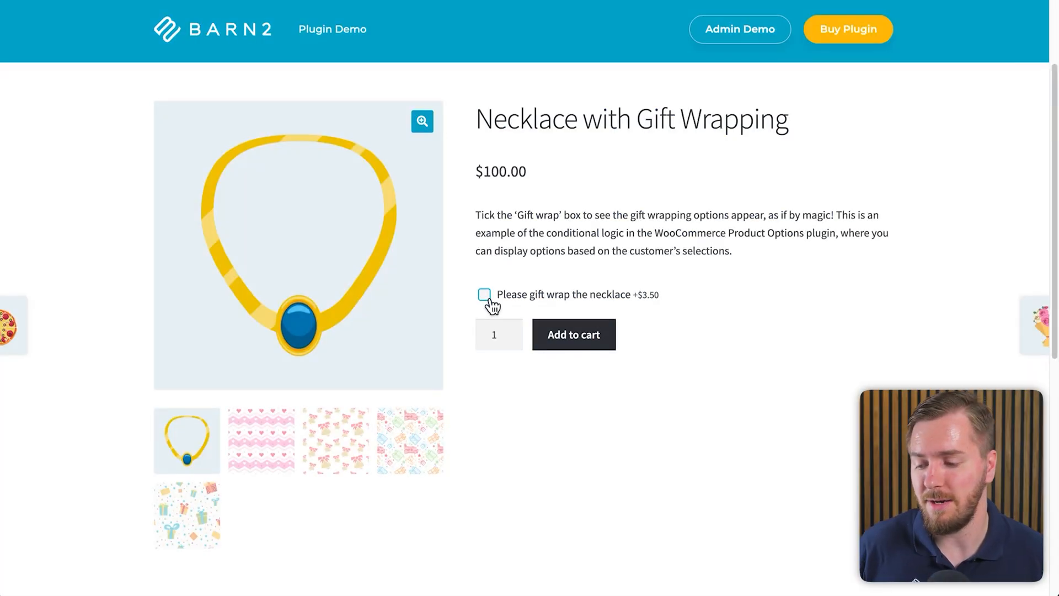
# - Add gift wrap with the gift-box paper, yellow ribbon and a 'Happy birthday' tag, then start the cake's text field
pyautogui.click(483, 294)
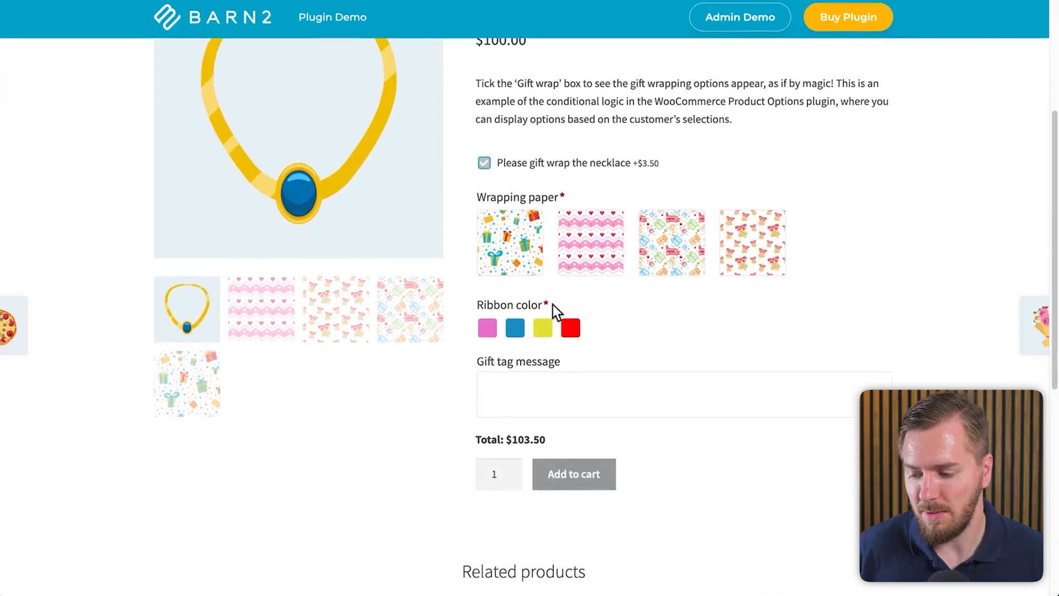
pyautogui.click(682, 394)
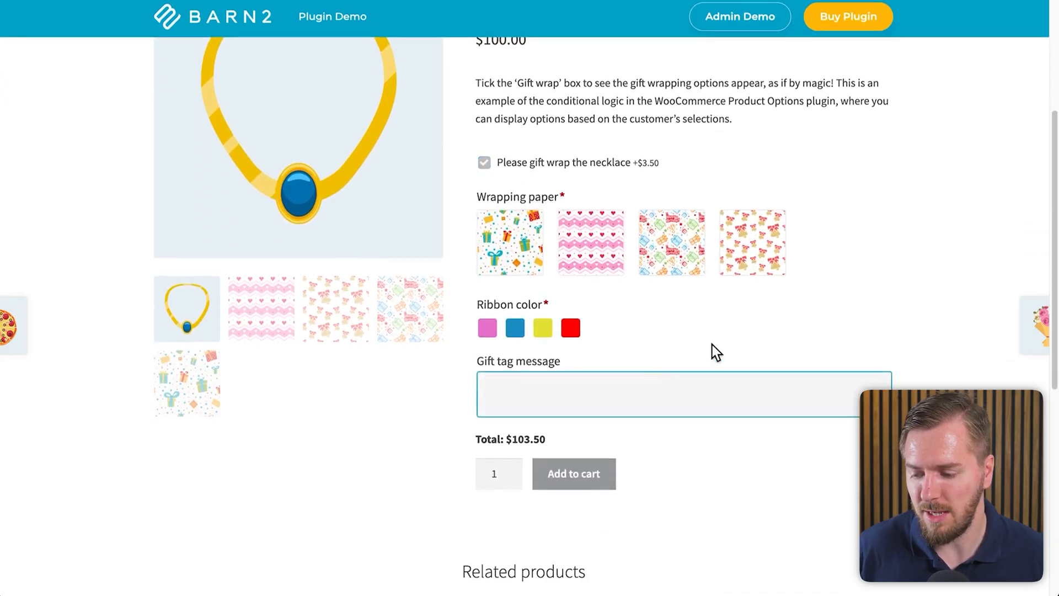
pyautogui.write('Happy birthday')
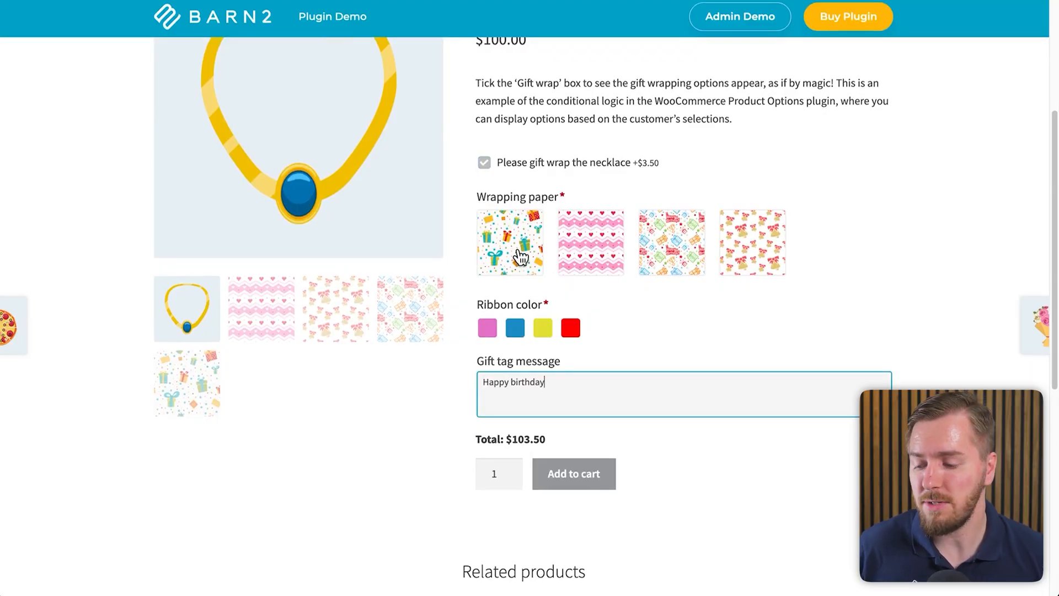
pyautogui.click(510, 242)
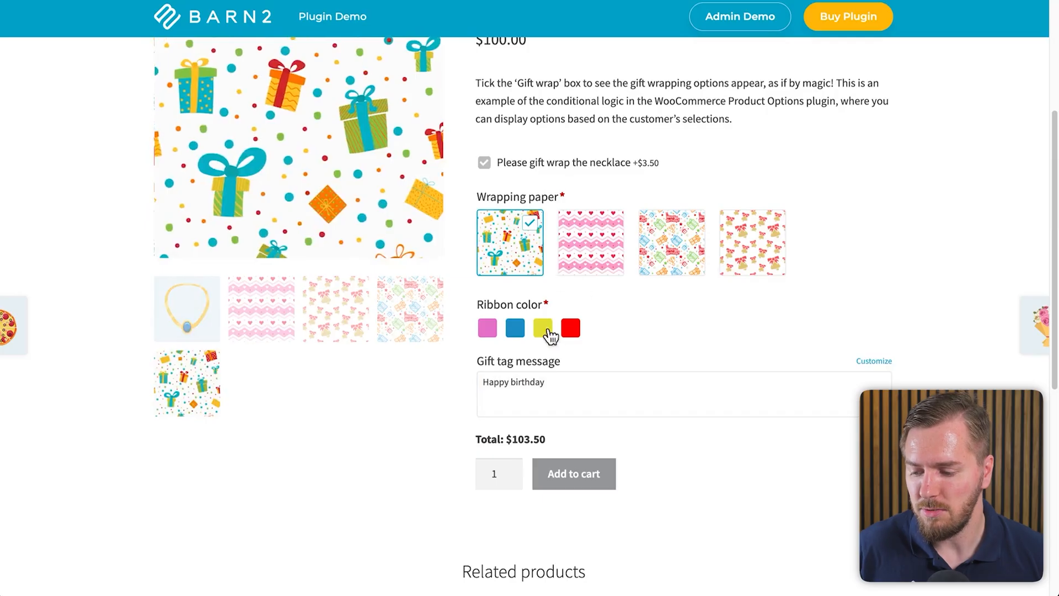
pyautogui.click(543, 327)
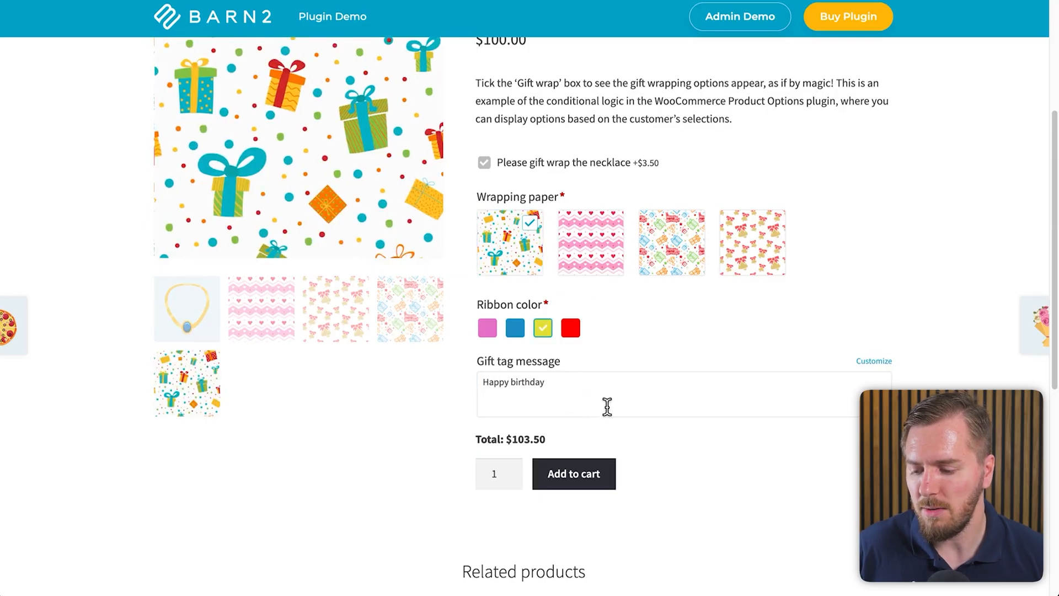
pyautogui.moveTo(621, 398)
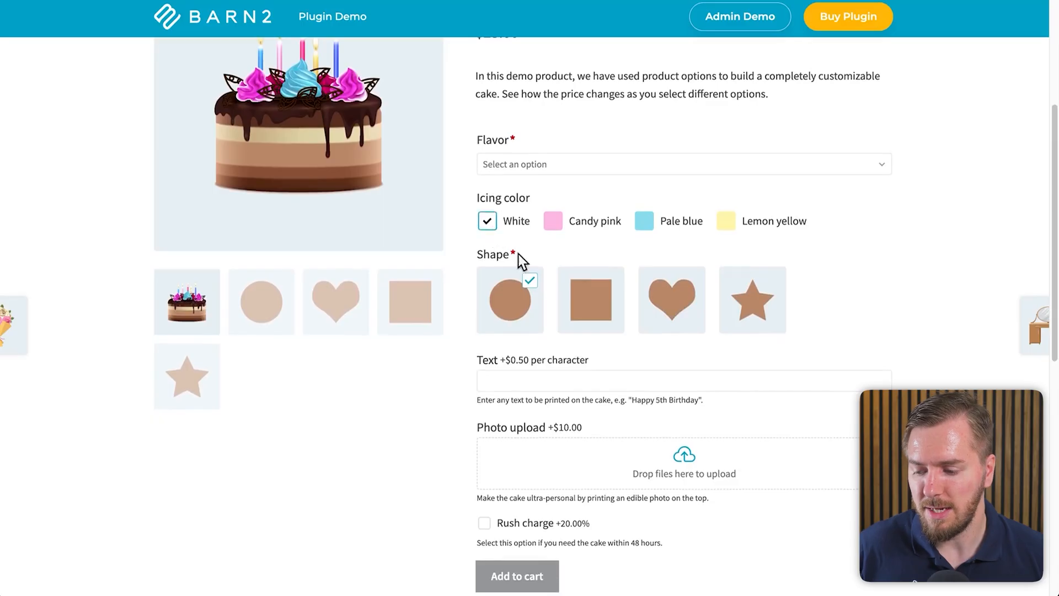
pyautogui.click(683, 381)
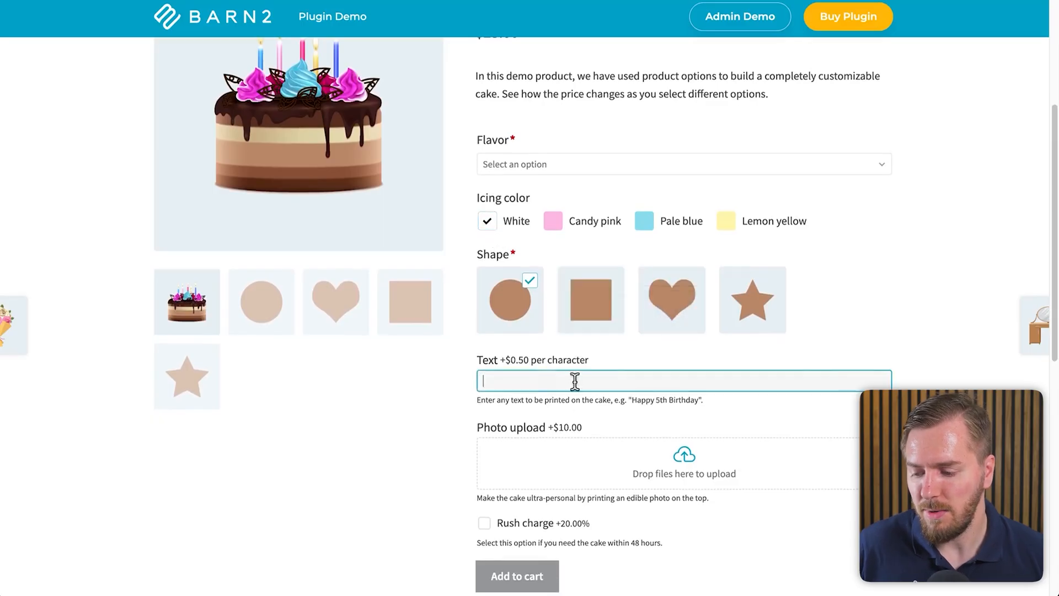
pyautogui.moveTo(661, 427)
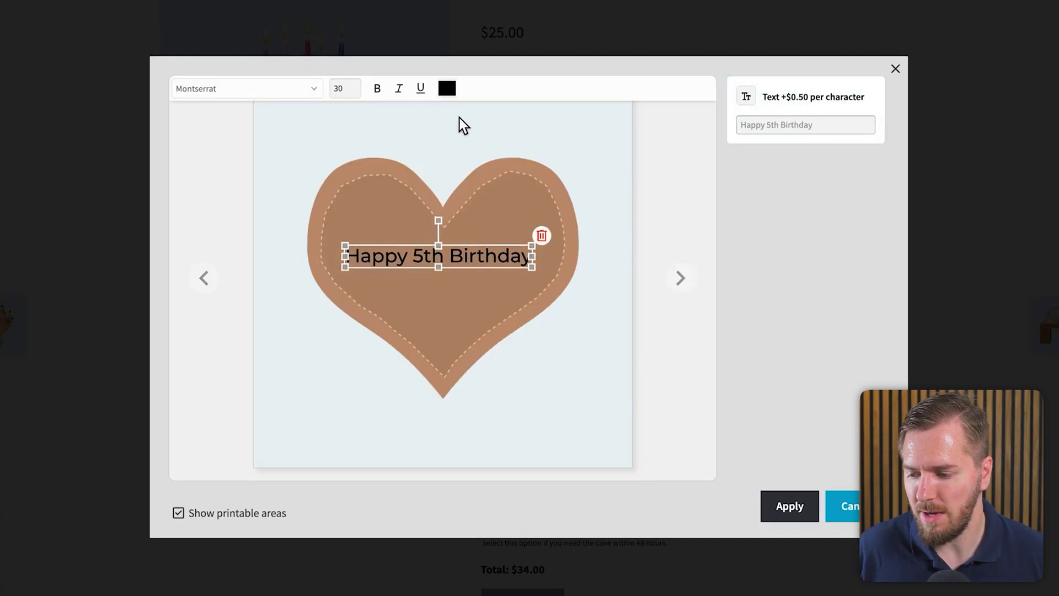
# - Customize the heart cake and T-shirt previews, selecting the 'Canadian EH!' text layer, then reach the bouquet's gift card wording
pyautogui.click(447, 89)
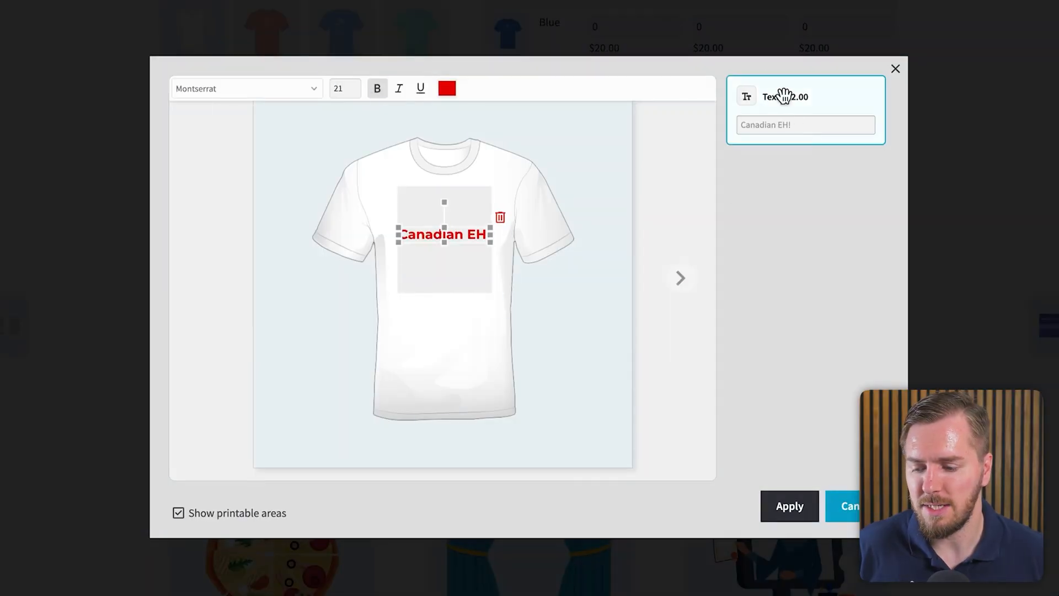
pyautogui.click(447, 88)
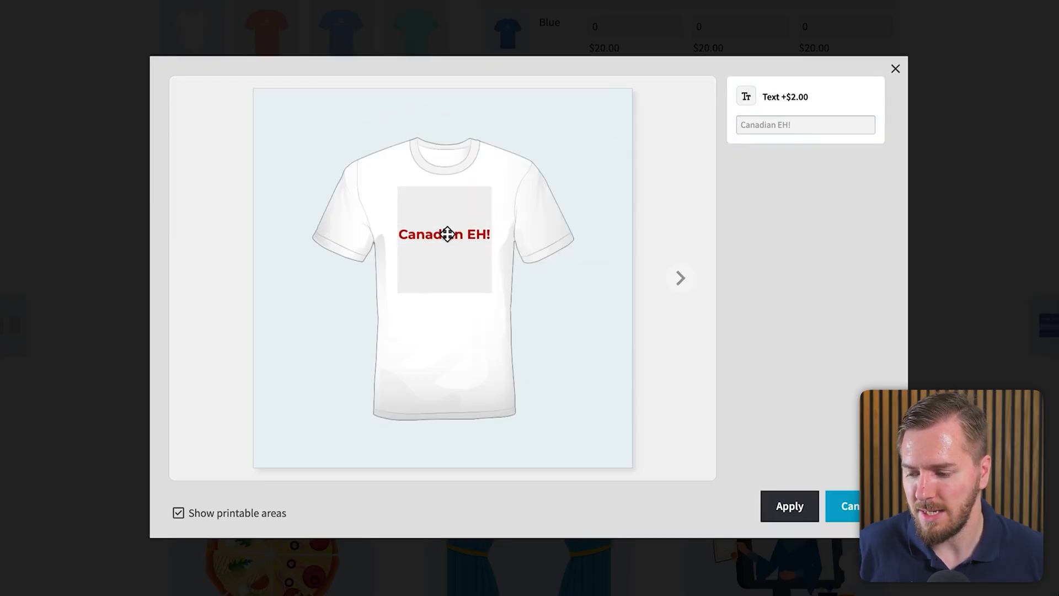
pyautogui.click(444, 234)
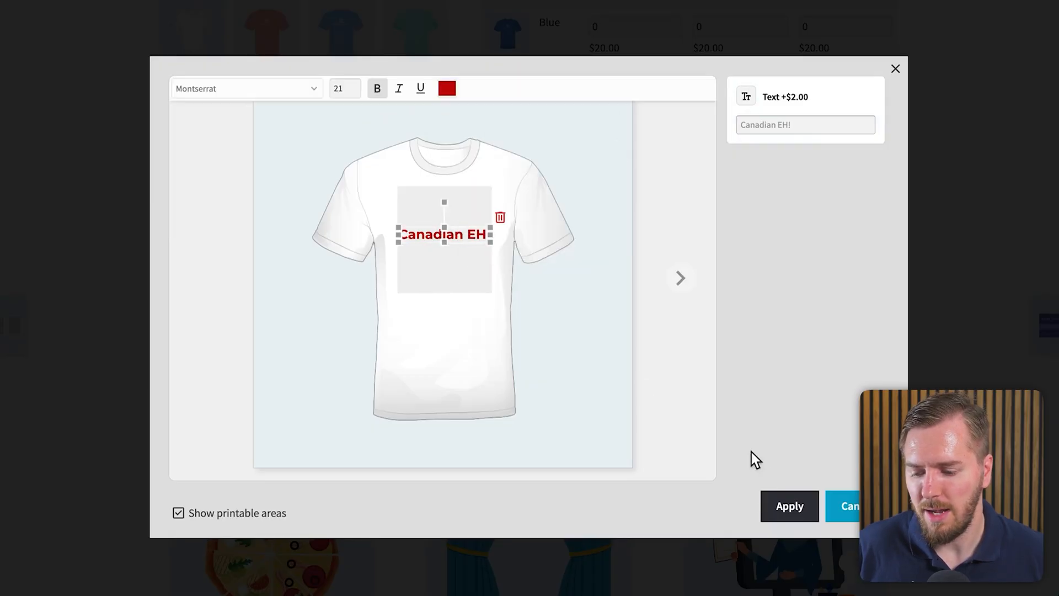
pyautogui.click(789, 506)
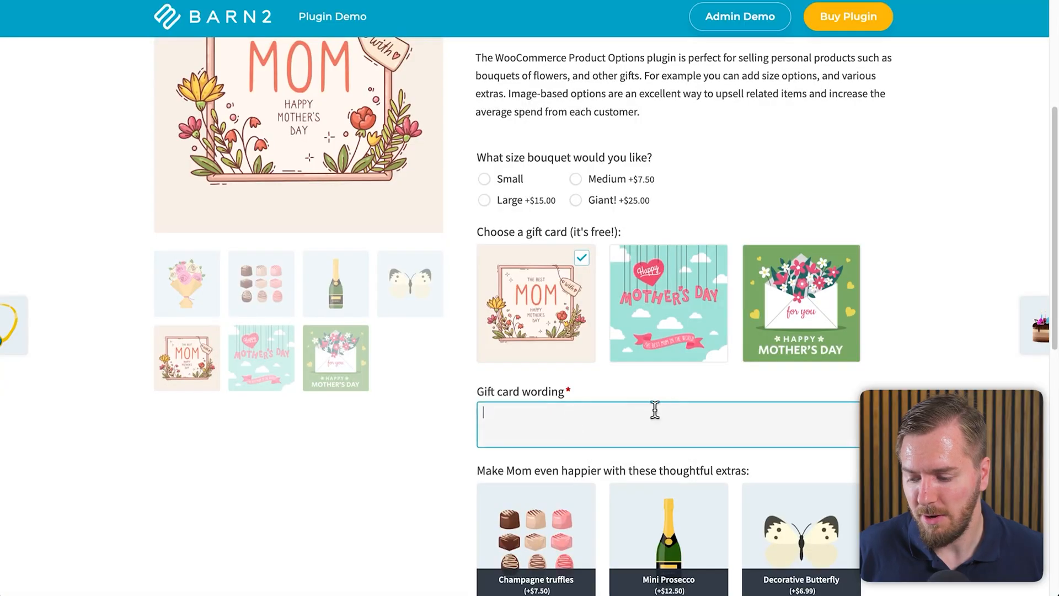
pyautogui.scroll(-3)
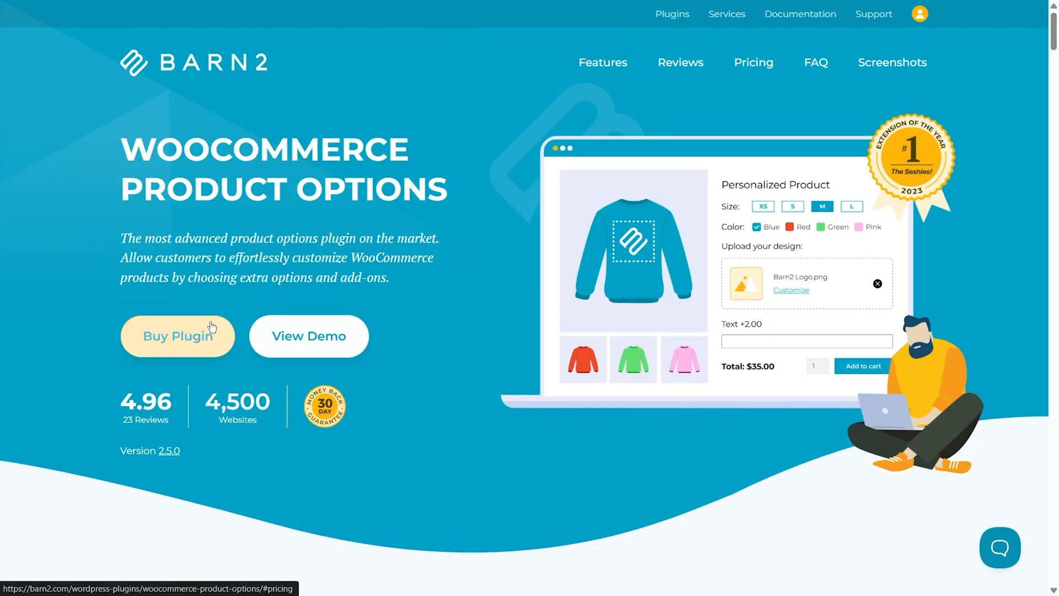
pyautogui.moveTo(308, 335)
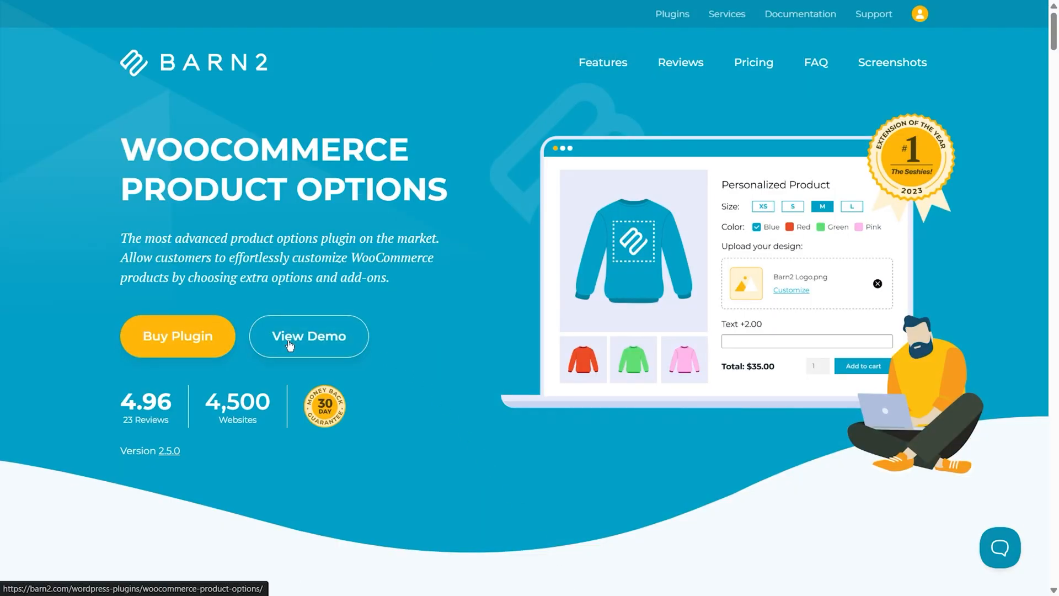
# - Create and launch a personal editable admin demo of WooCommerce Product Options
pyautogui.click(308, 335)
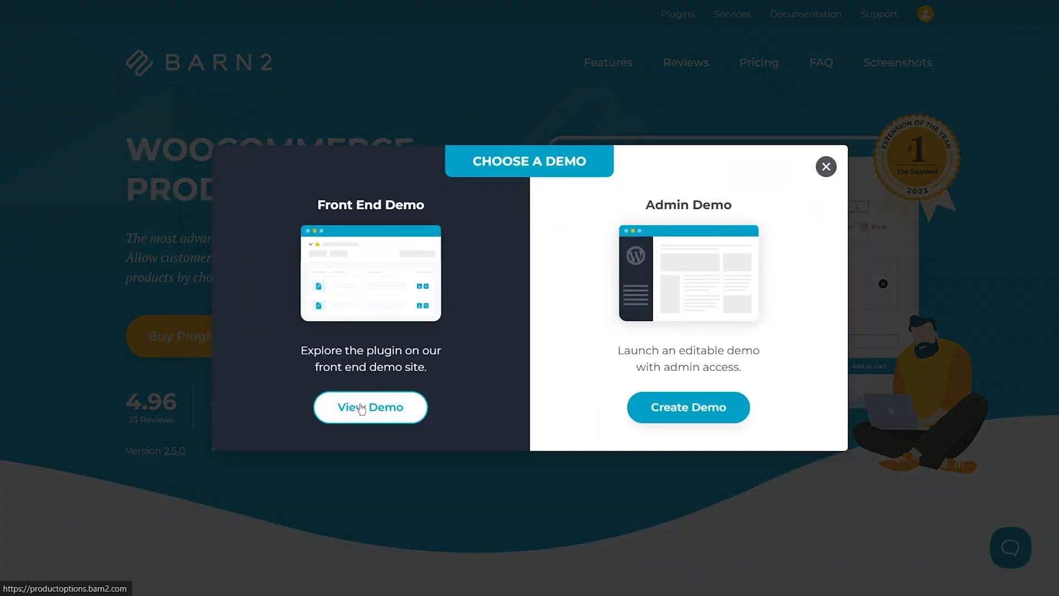
pyautogui.moveTo(688, 407)
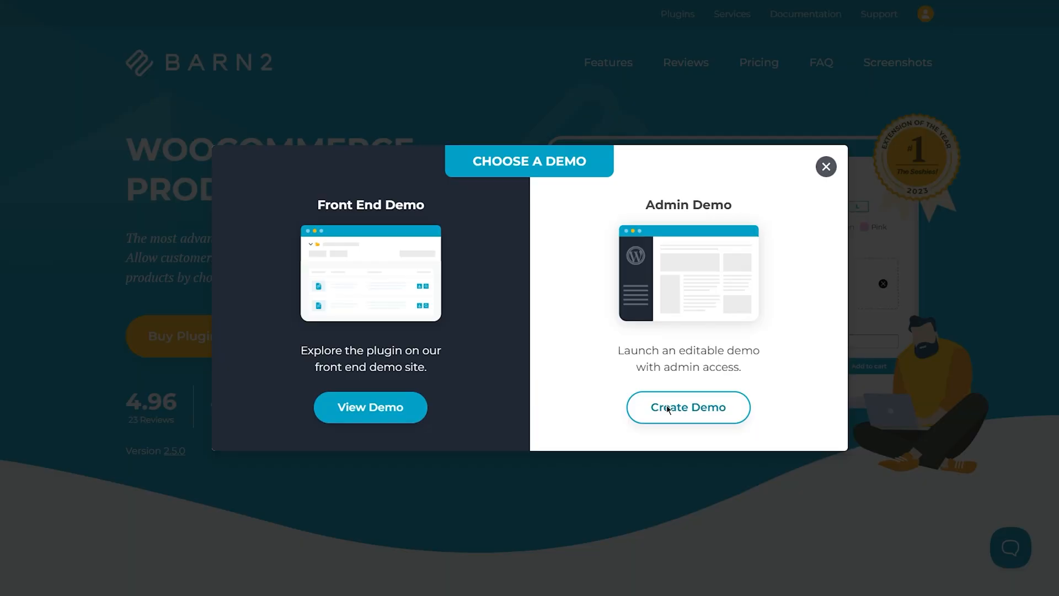
pyautogui.click(687, 408)
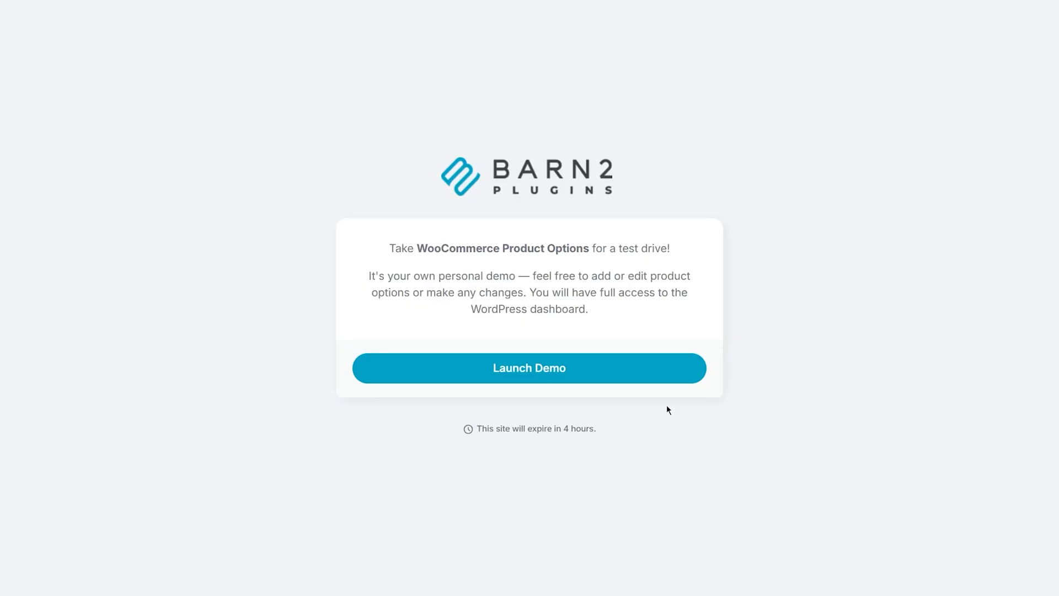
pyautogui.click(528, 369)
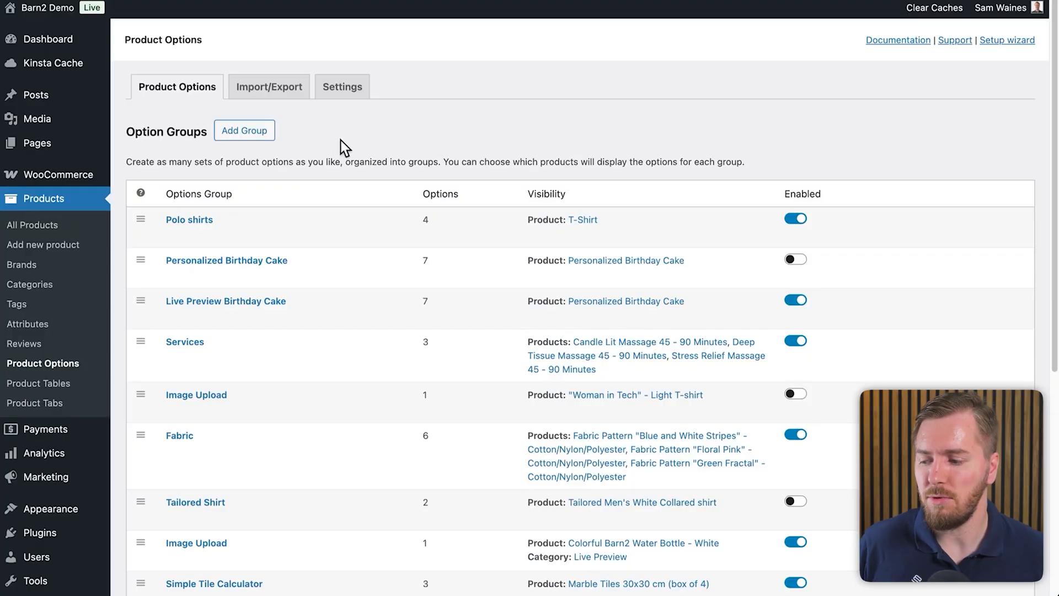
pyautogui.moveTo(64, 226)
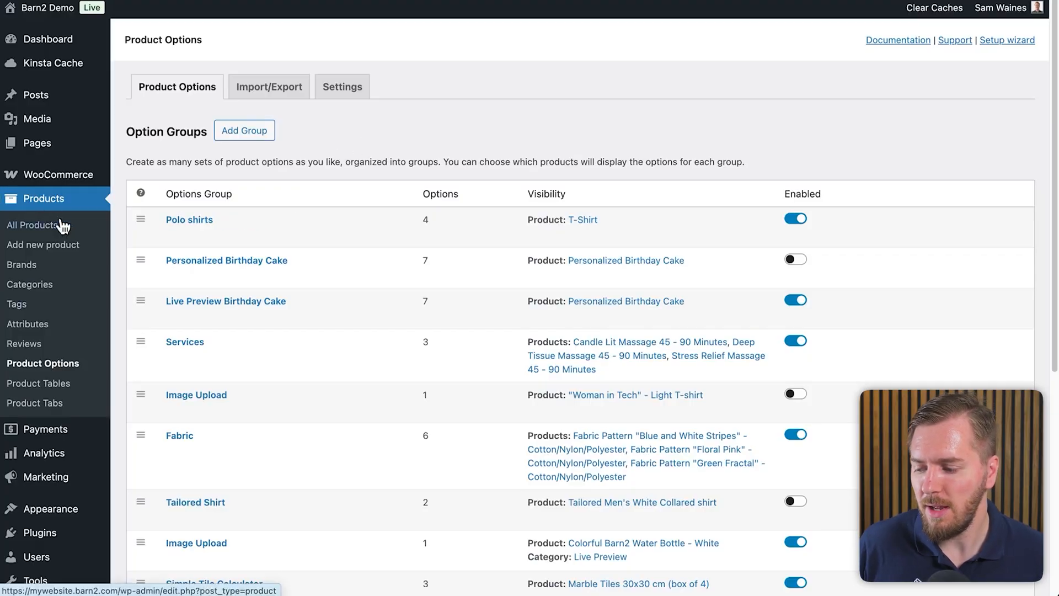
pyautogui.moveTo(51, 372)
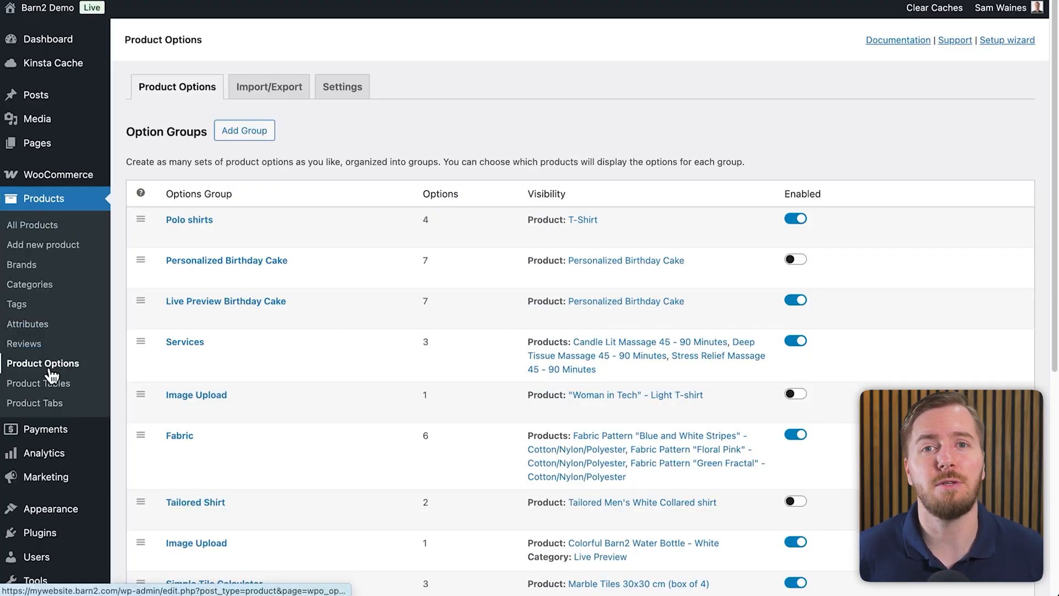
pyautogui.moveTo(226, 261)
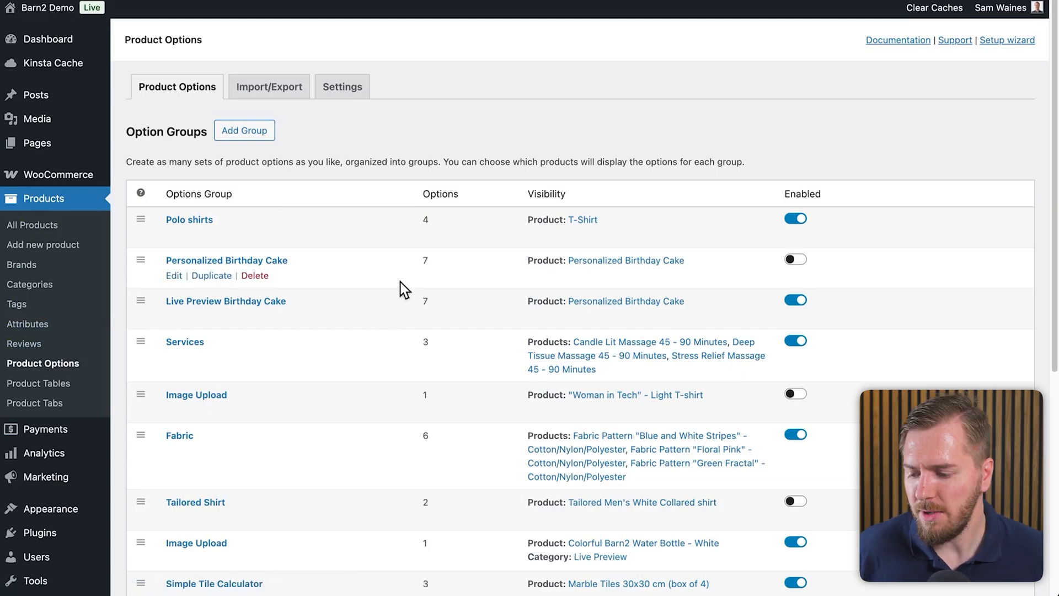
# - Scroll the Option Groups list to find the Live Preview Birthday Cake group
pyautogui.scroll(-3)
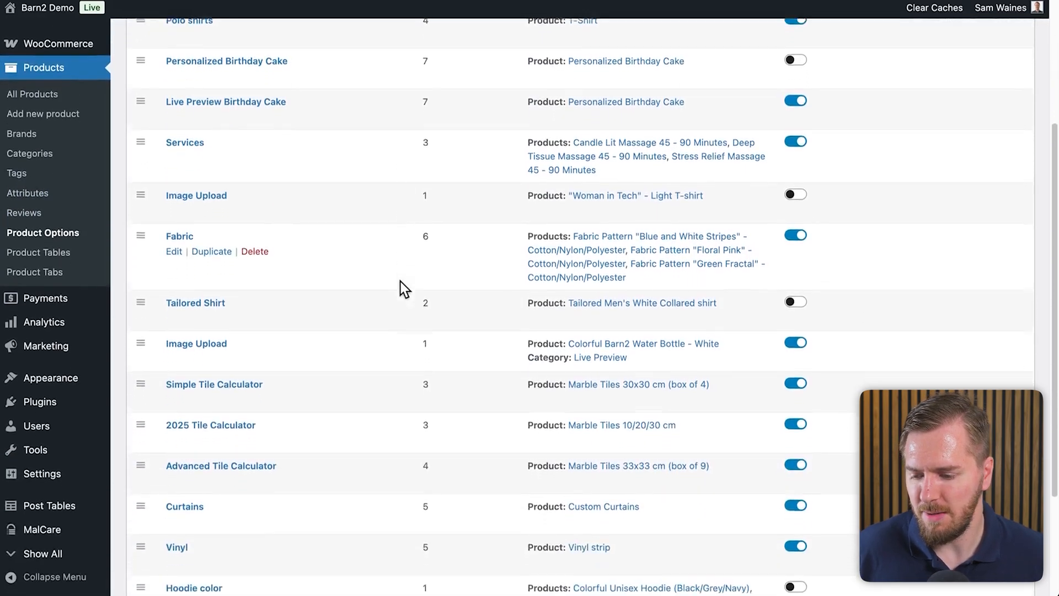
pyautogui.scroll(-3)
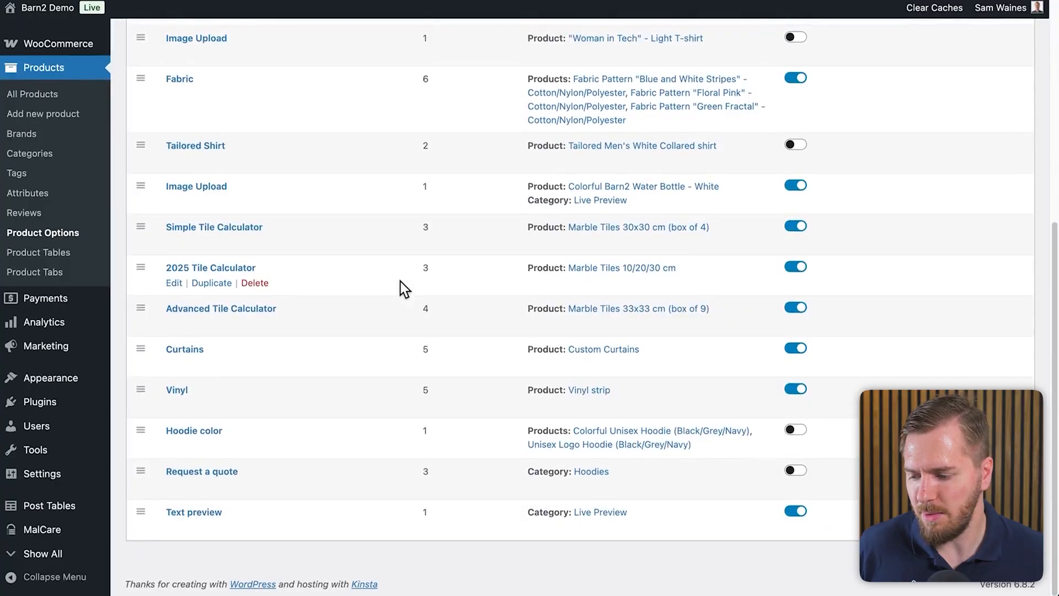
pyautogui.scroll(3)
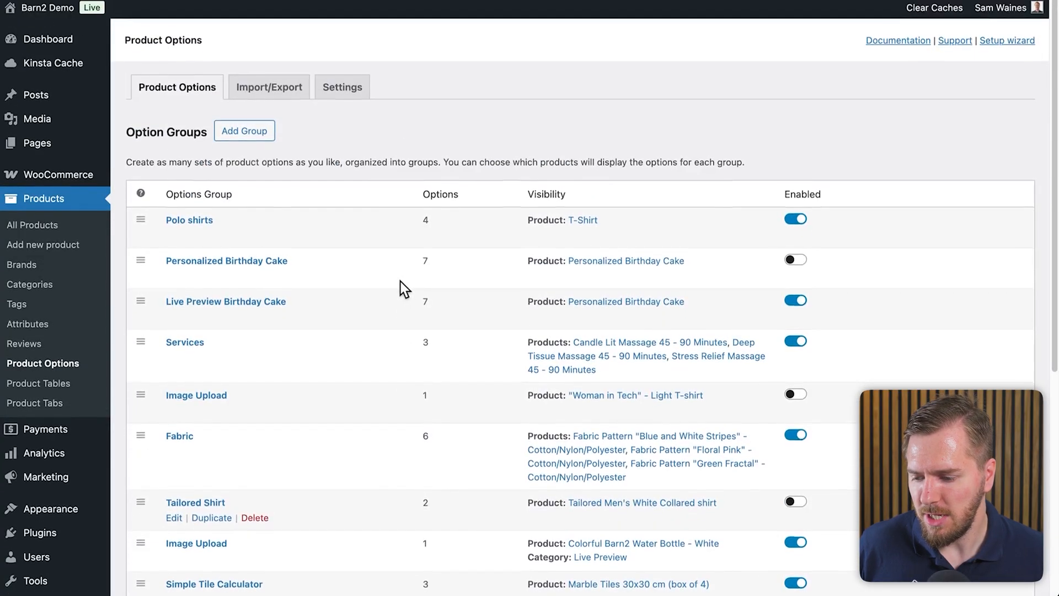
pyautogui.scroll(-3)
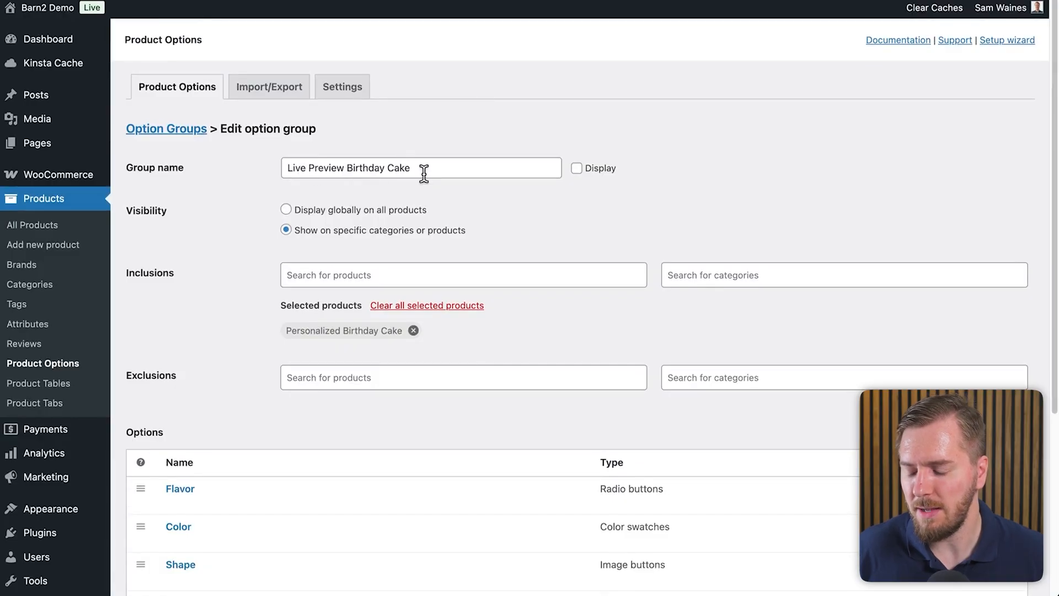
pyautogui.moveTo(565, 191)
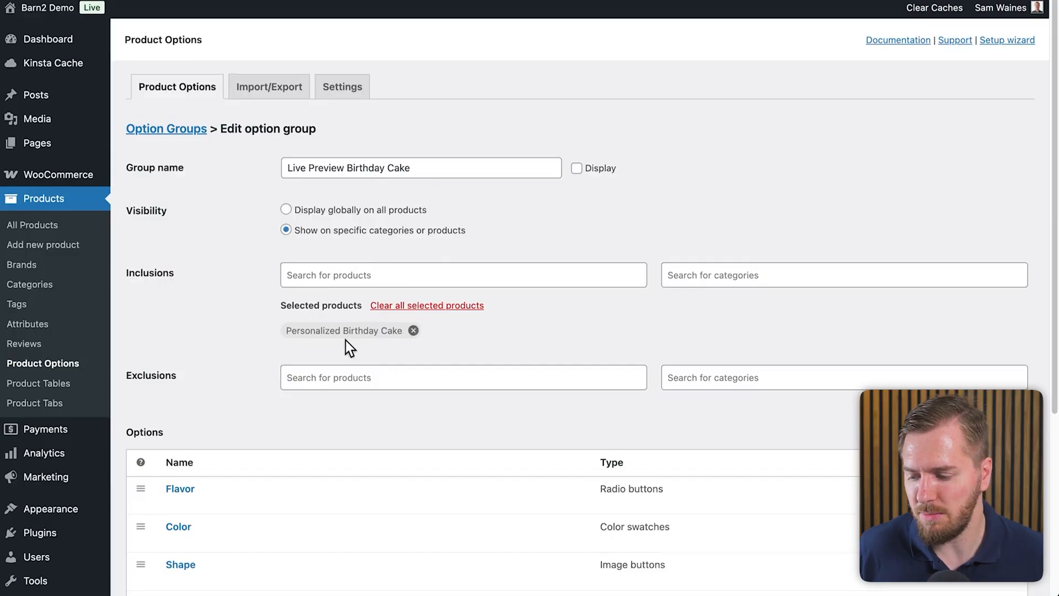
# - Scroll through the group's options table from Flavor down to Rush charge
pyautogui.scroll(-3)
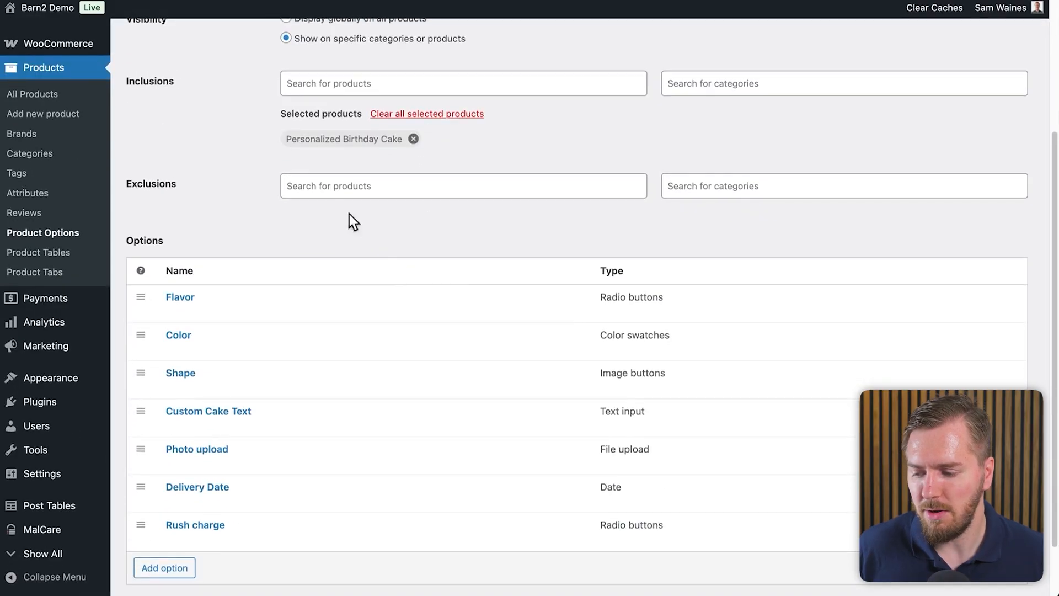
pyautogui.moveTo(482, 239)
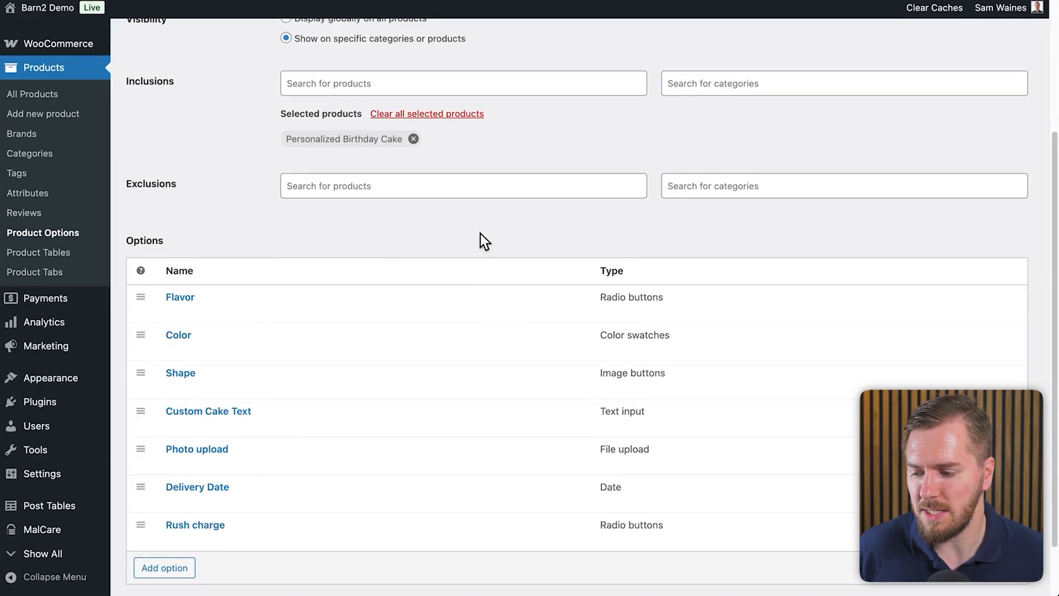
pyautogui.scroll(3)
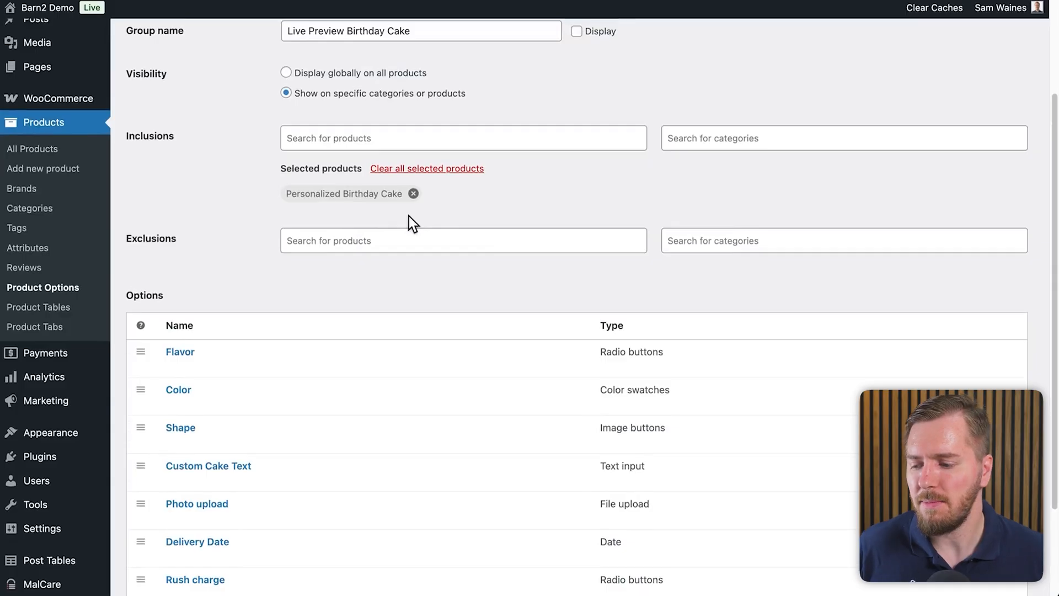
pyautogui.moveTo(197, 503)
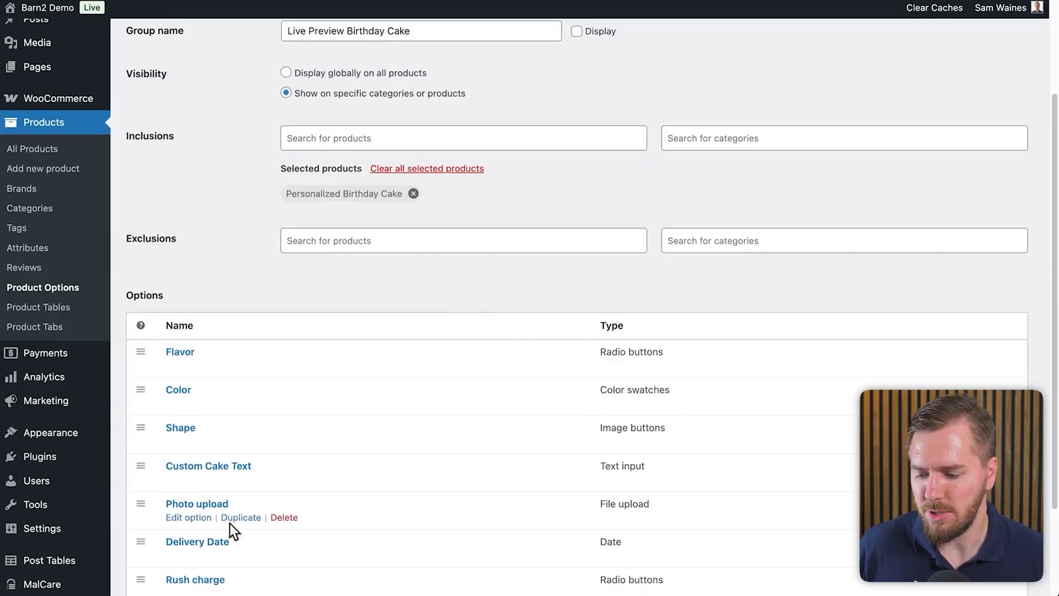
pyautogui.scroll(-3)
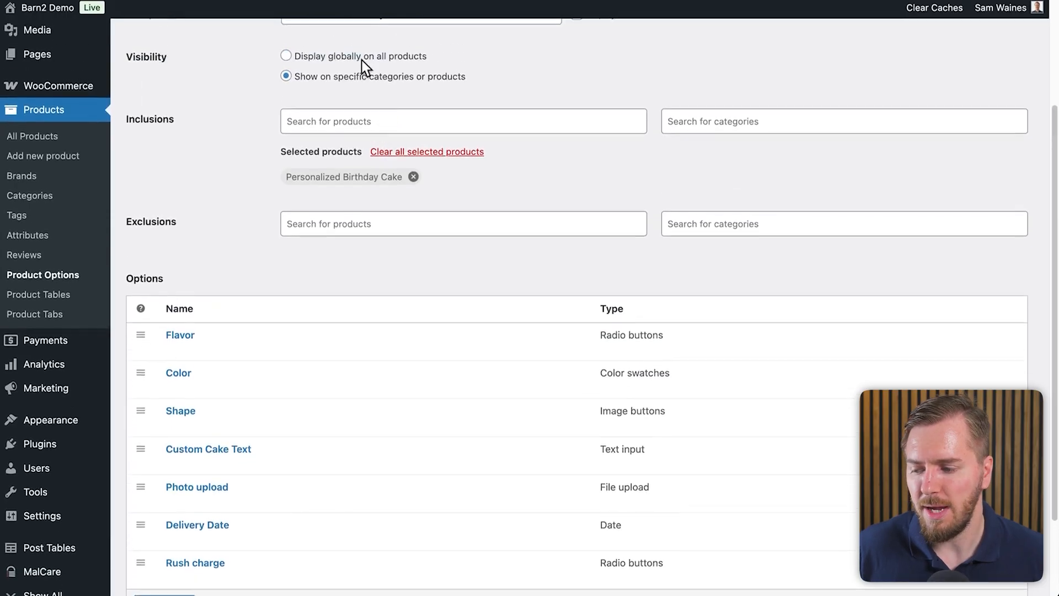
pyautogui.scroll(-3)
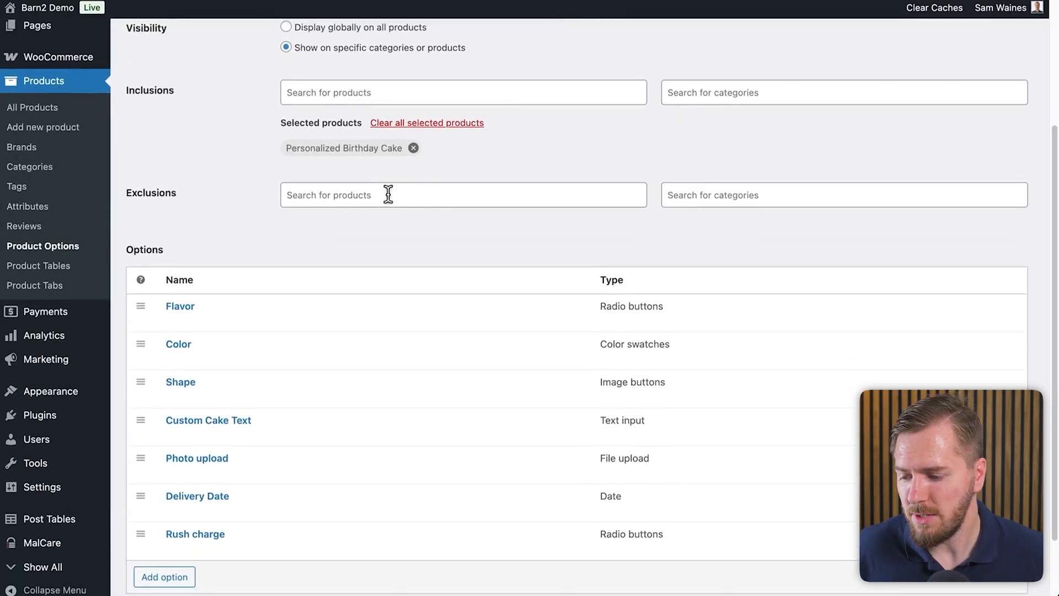
pyautogui.moveTo(373, 196)
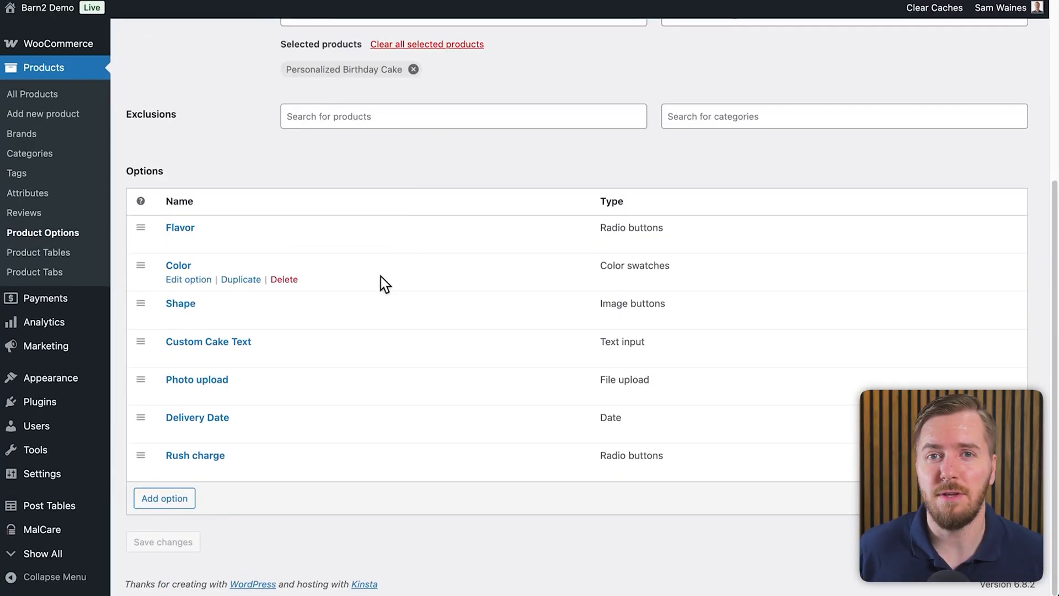
# - Add a new option named 'Custom paragraph' of type Paragraph
pyautogui.click(164, 497)
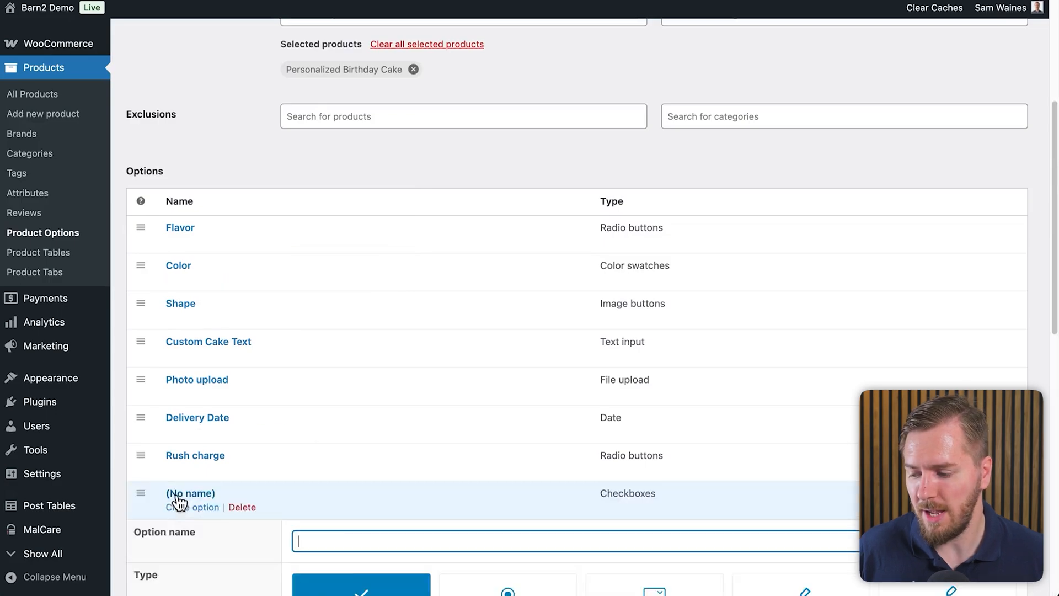
pyautogui.scroll(-3)
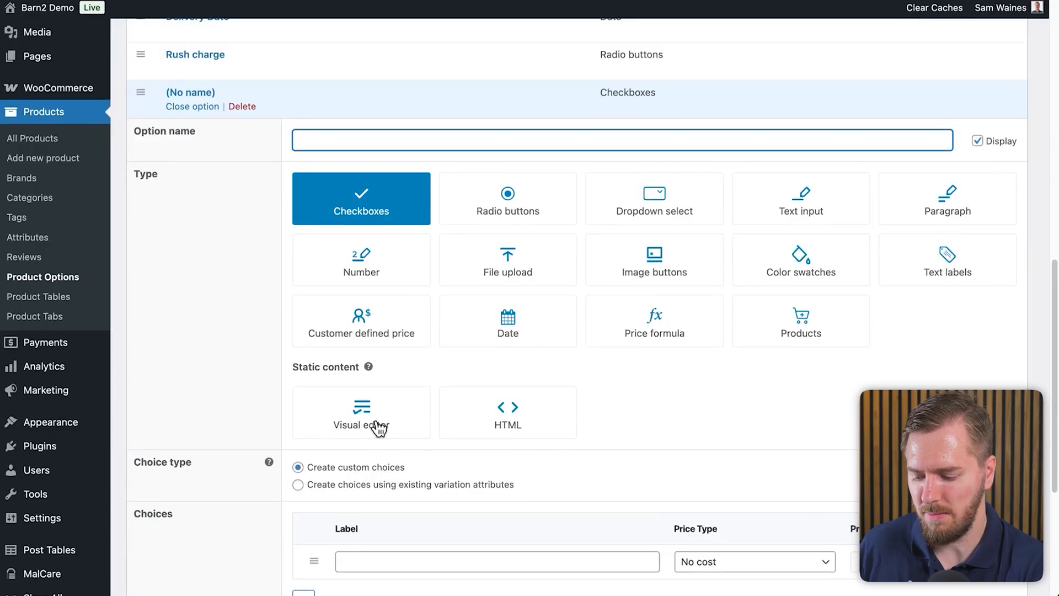
pyautogui.write('Custom')
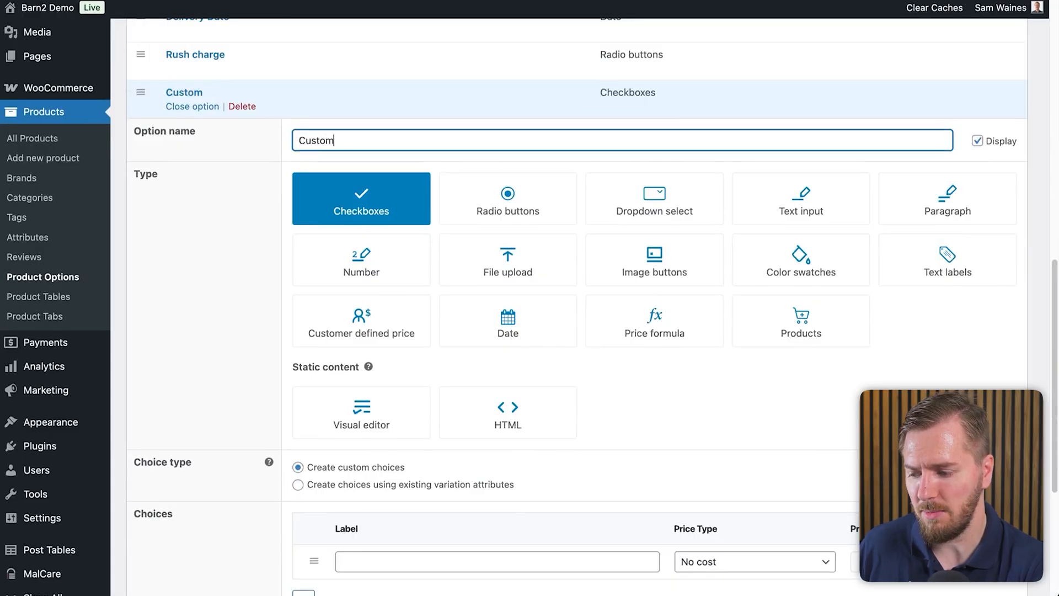
pyautogui.write('paragraph')
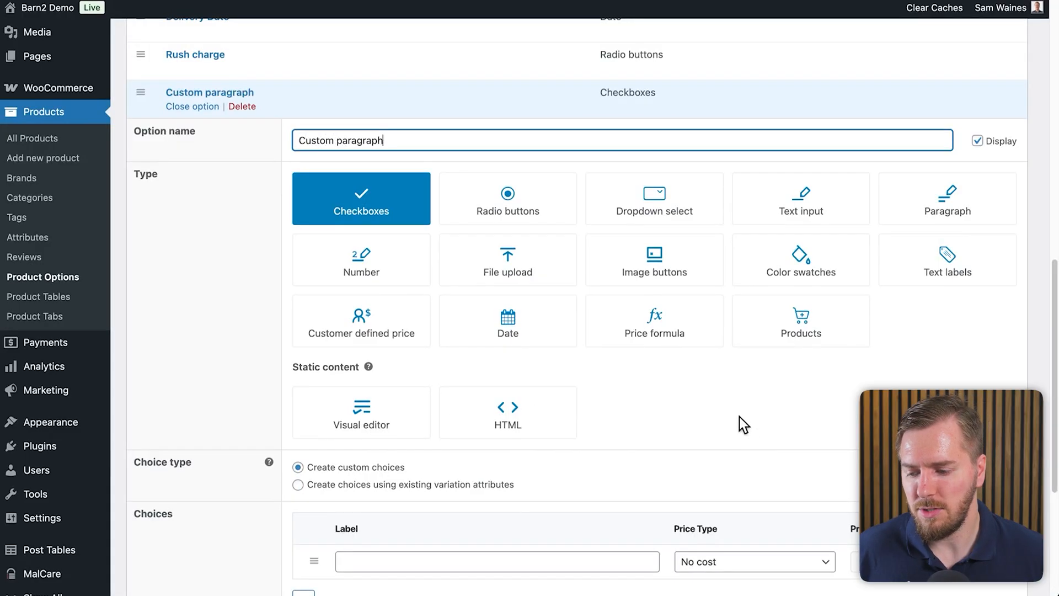
pyautogui.moveTo(805, 217)
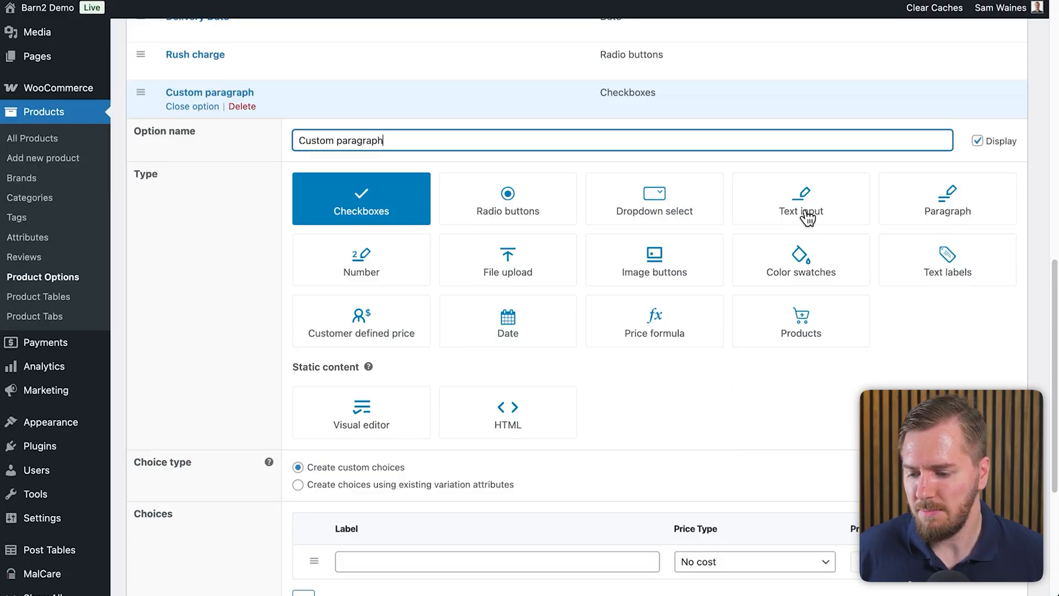
pyautogui.click(947, 199)
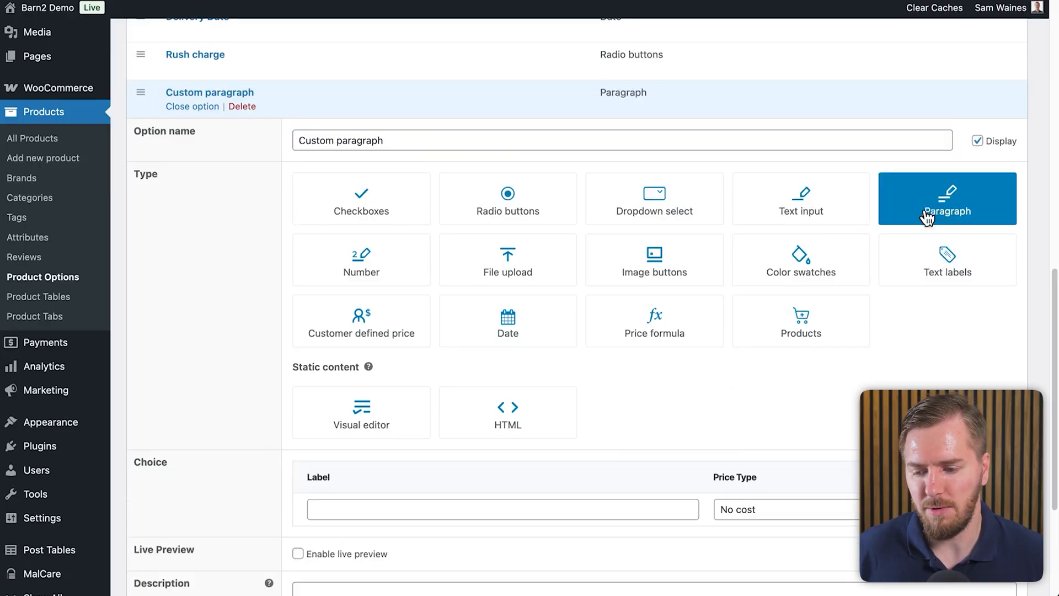
pyautogui.moveTo(829, 222)
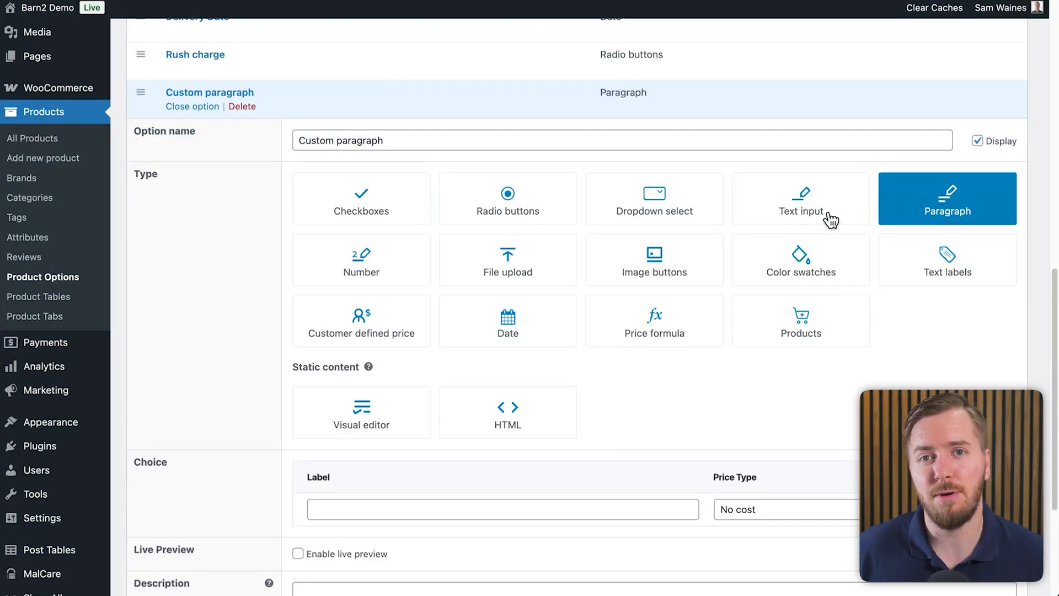
# - Price the message by Character count at 0.25 instead of a 5.00 flat fee
pyautogui.scroll(-3)
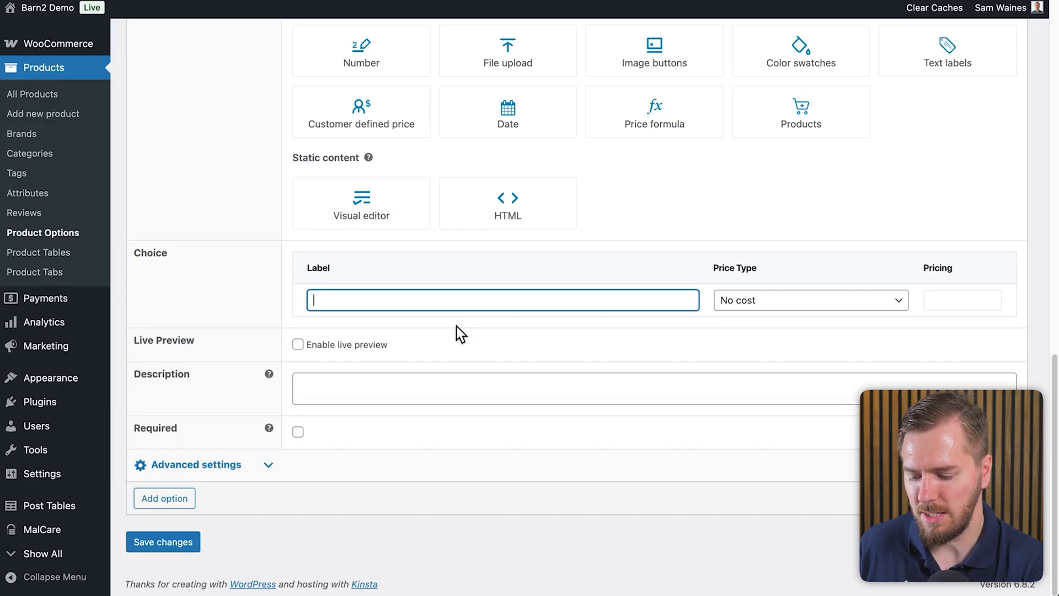
pyautogui.click(809, 300)
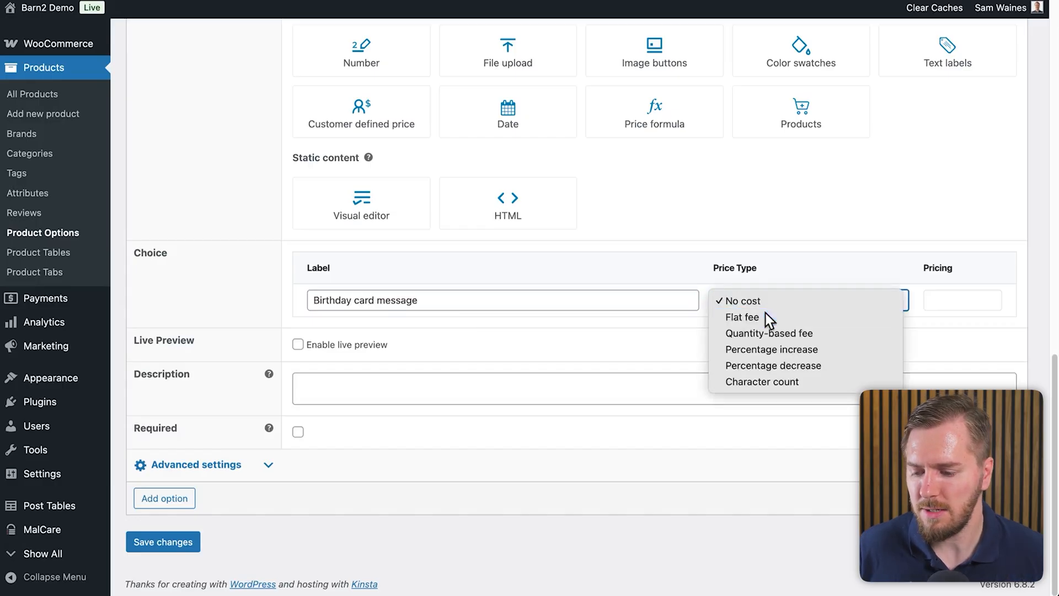
pyautogui.click(742, 318)
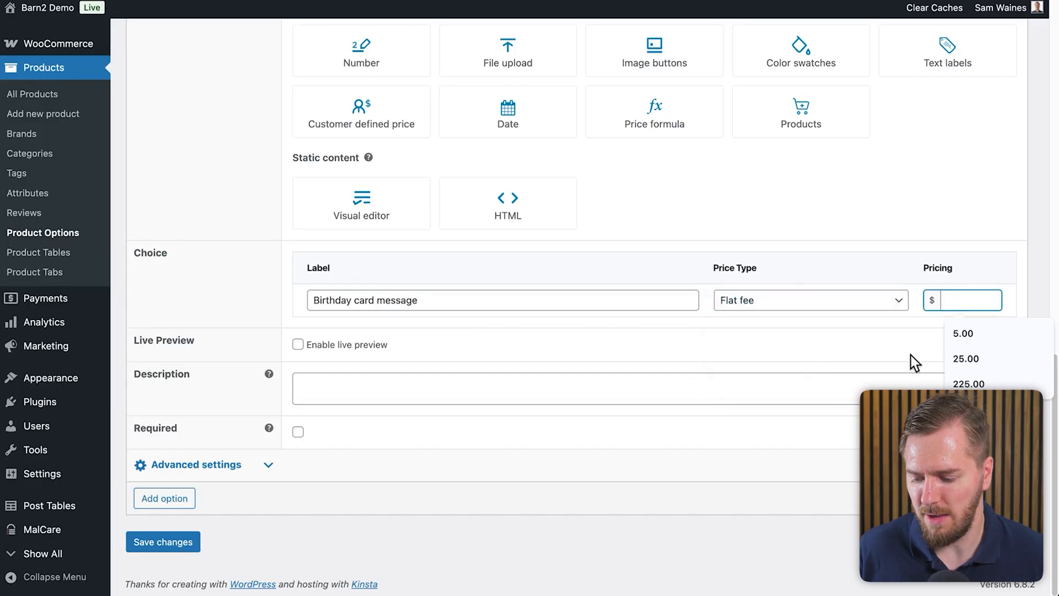
pyautogui.click(963, 333)
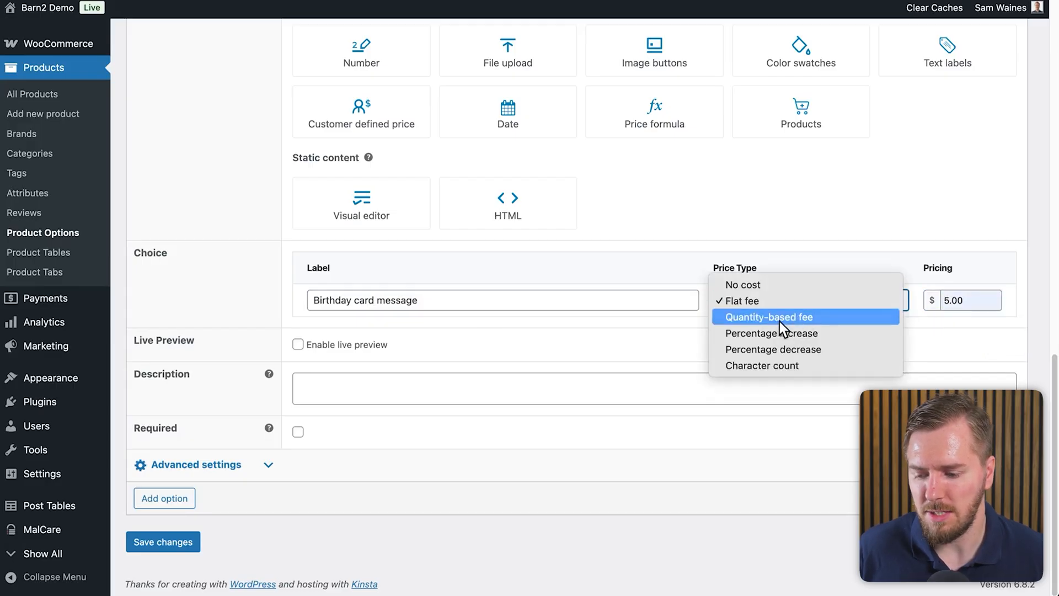
pyautogui.moveTo(760, 365)
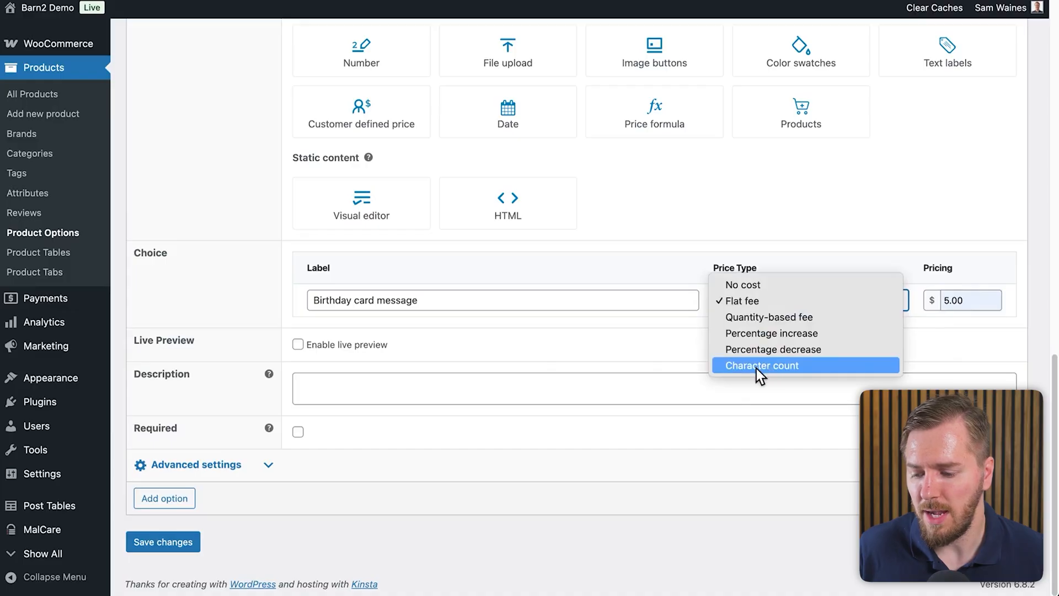
pyautogui.click(762, 365)
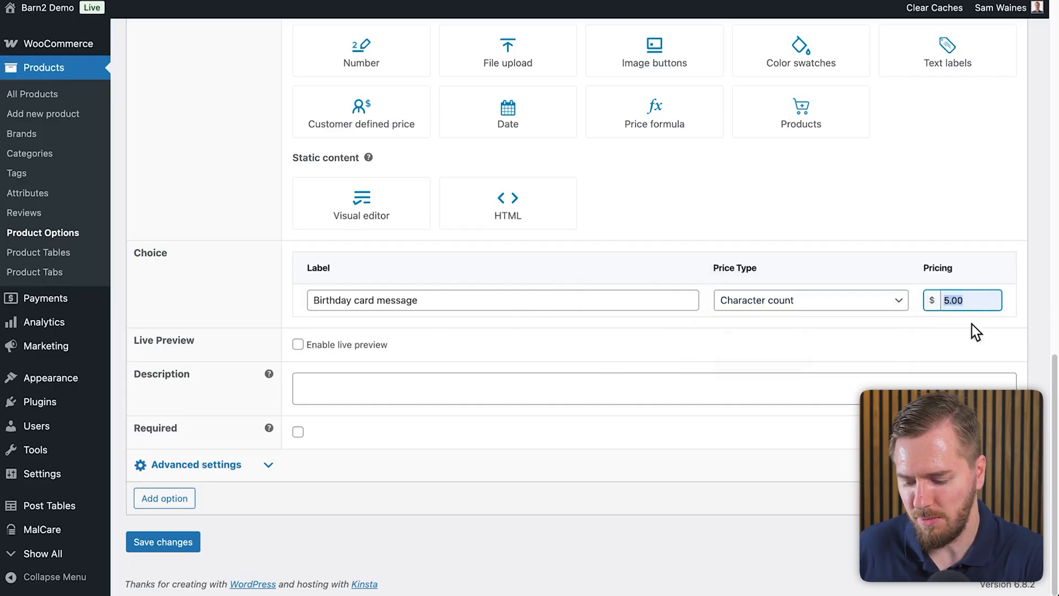
pyautogui.write('.25')
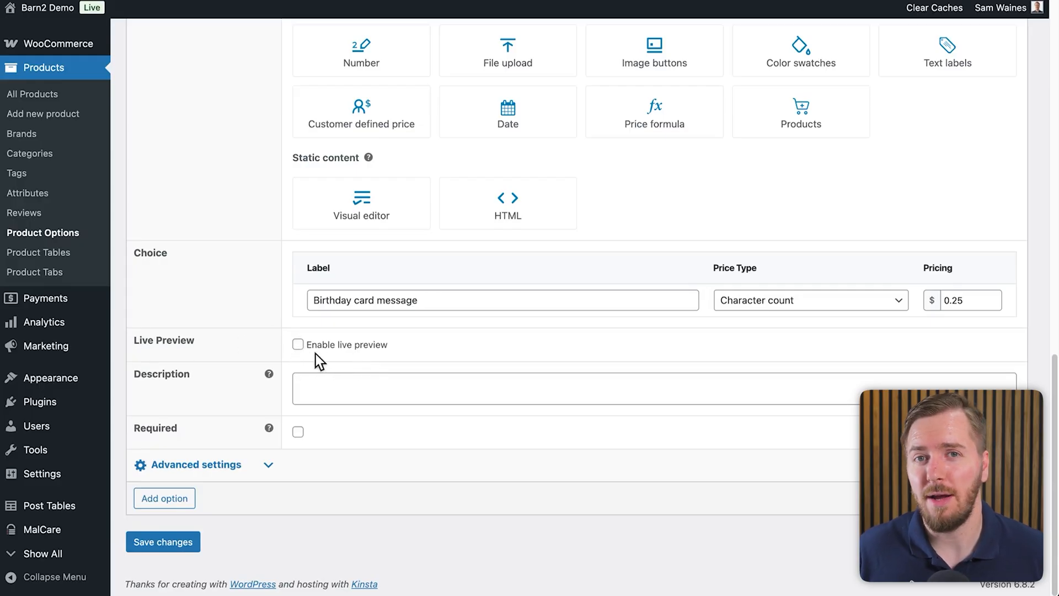
pyautogui.moveTo(309, 366)
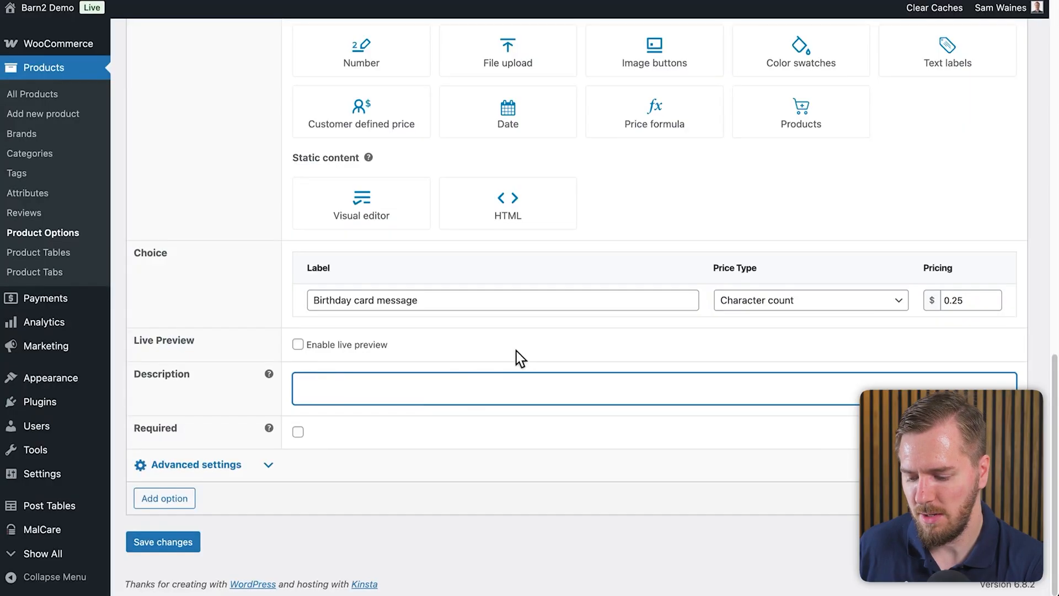
# - Add the description 'Please write a message to appear in the birthday card.' and make the option required
pyautogui.write('Please write a message to appear in the birthday card.')
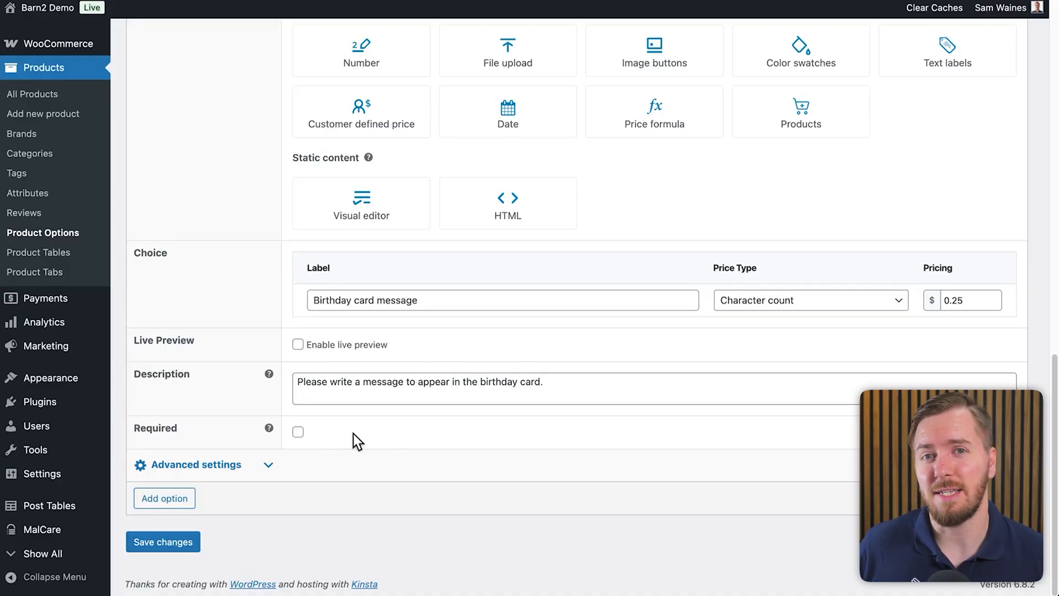
pyautogui.moveTo(300, 447)
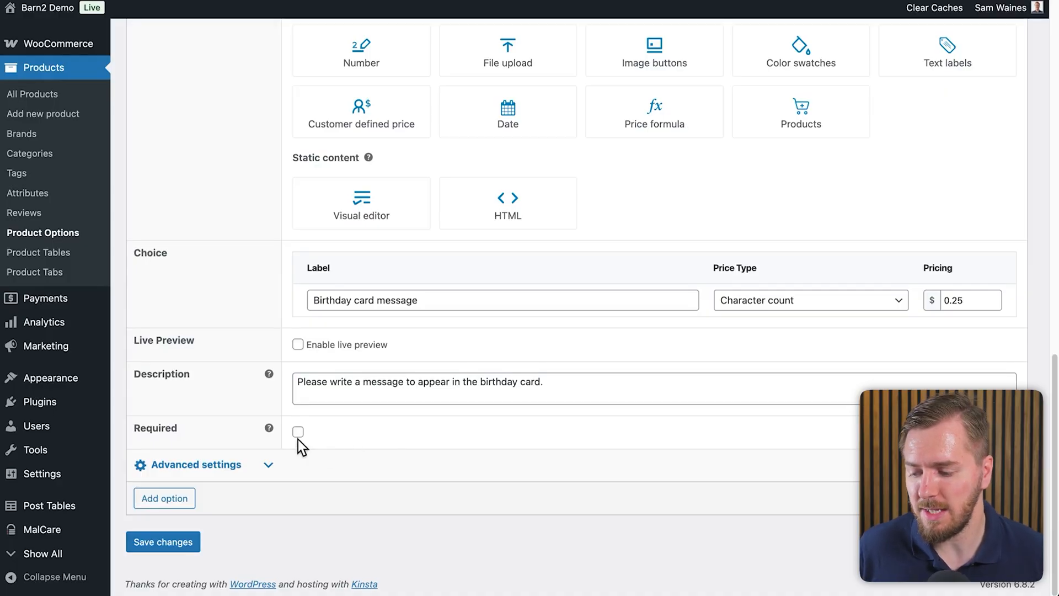
pyautogui.click(164, 542)
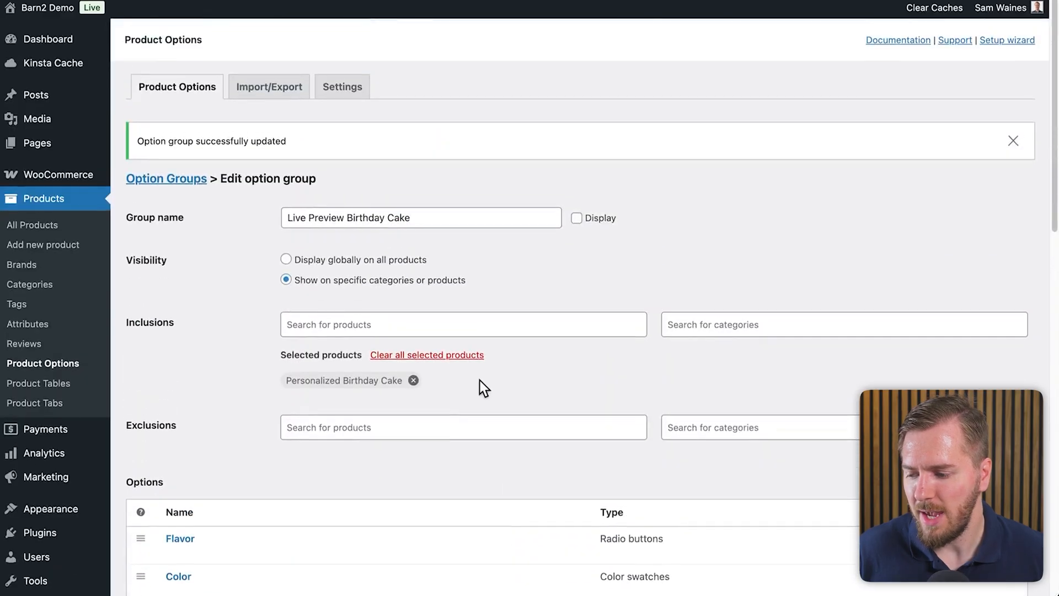
pyautogui.moveTo(553, 281)
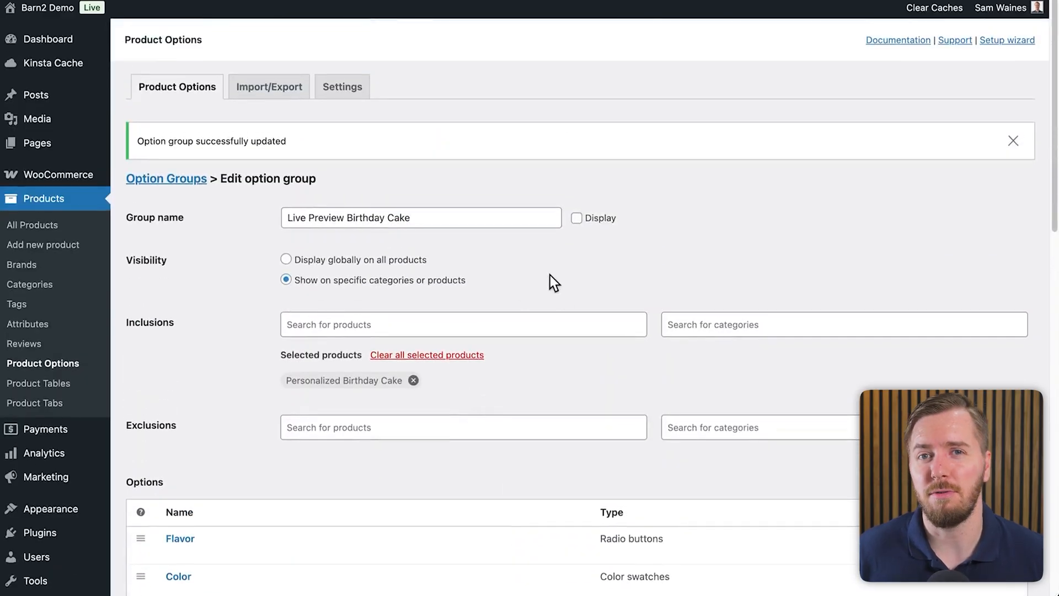
# - Tick and untick gift wrap on the demo necklace to show the conditional wrapping options appear and hide
pyautogui.scroll(-3)
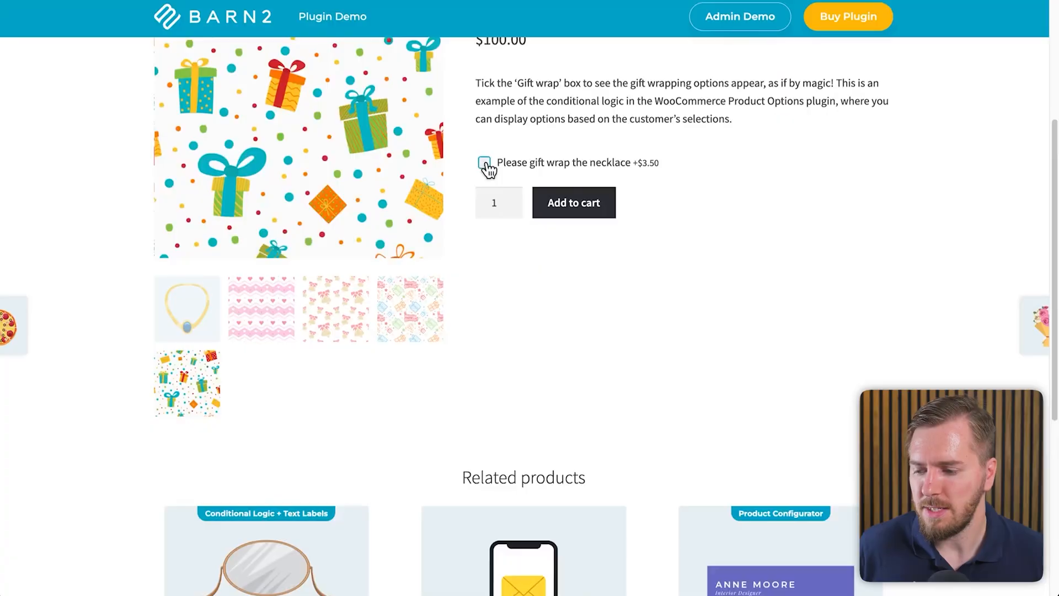
pyautogui.click(484, 163)
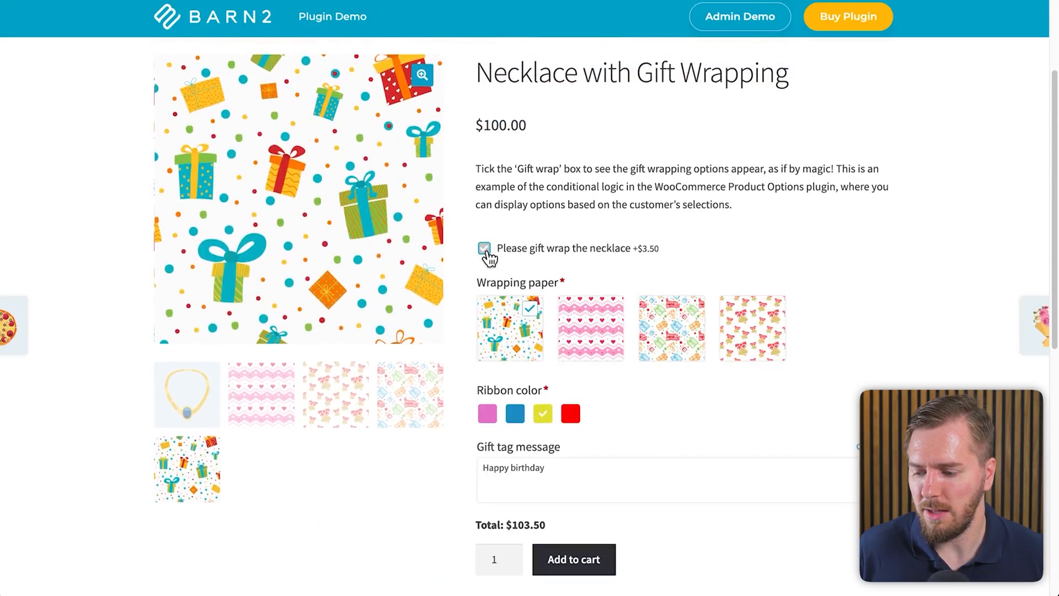
pyautogui.click(484, 249)
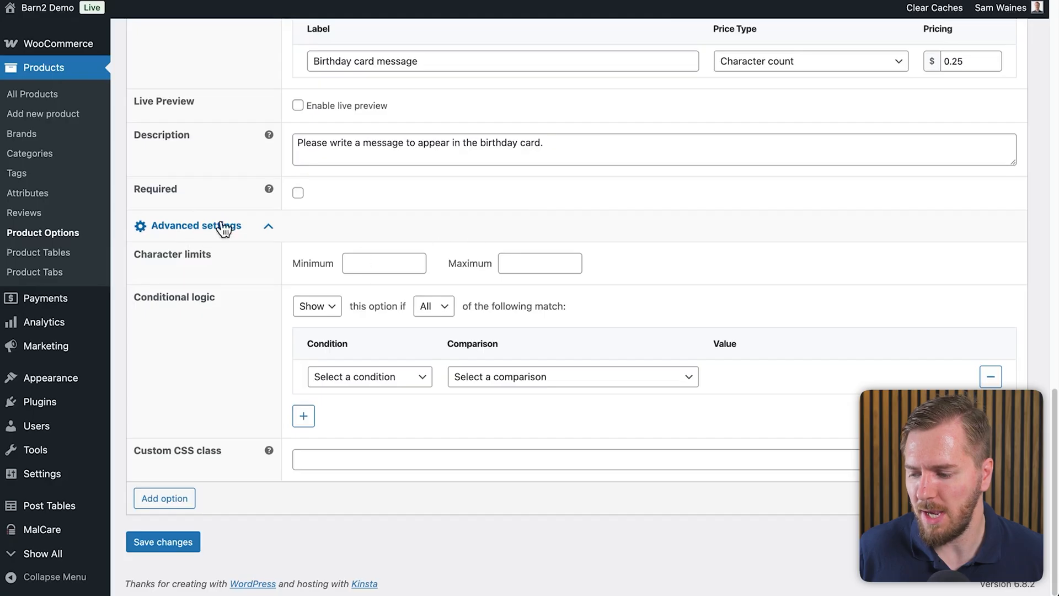
pyautogui.moveTo(328, 306)
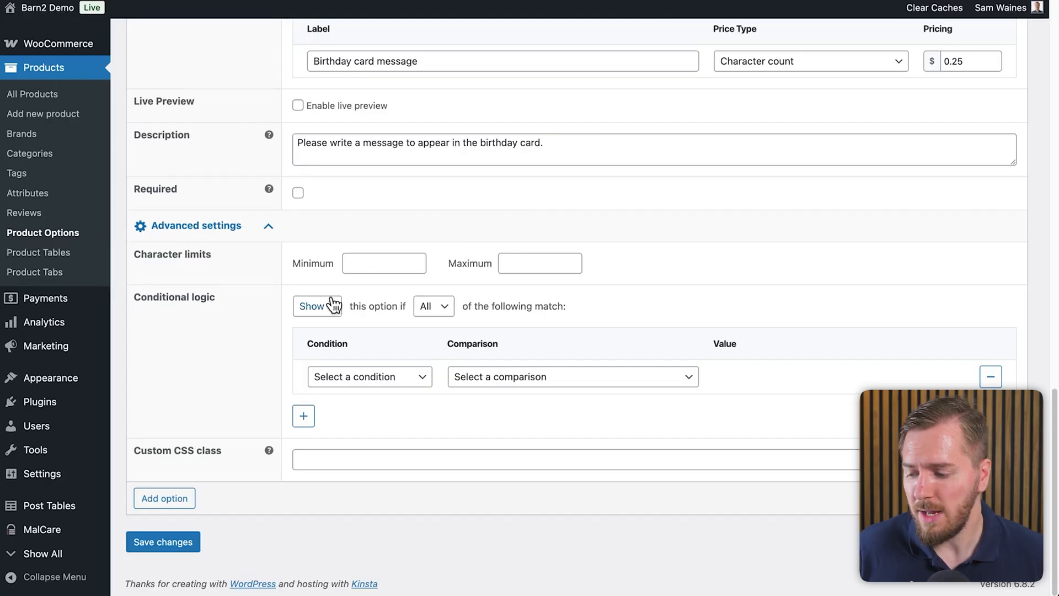
pyautogui.moveTo(449, 317)
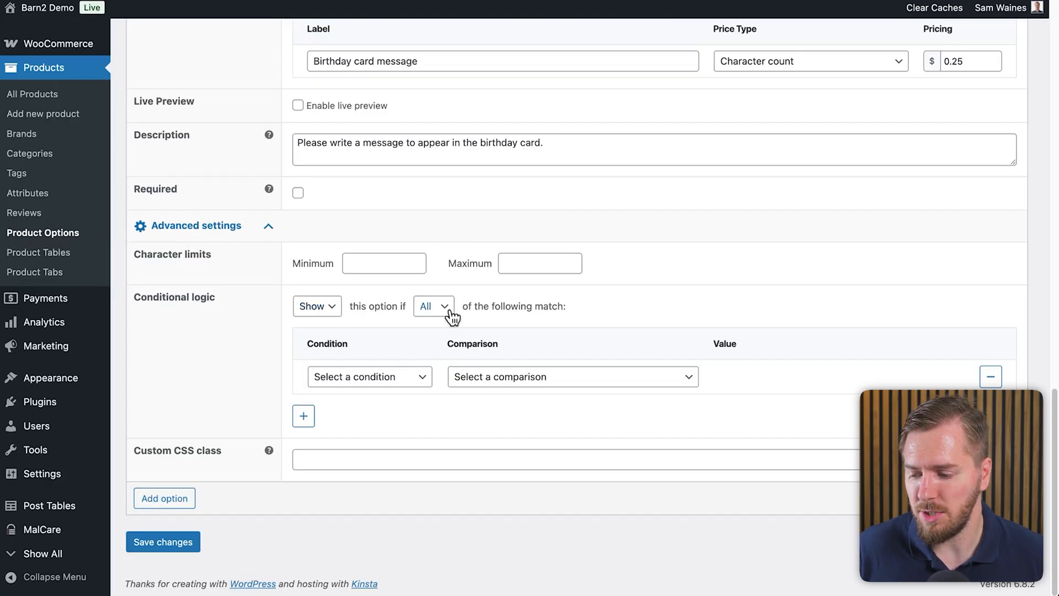
pyautogui.moveTo(741, 387)
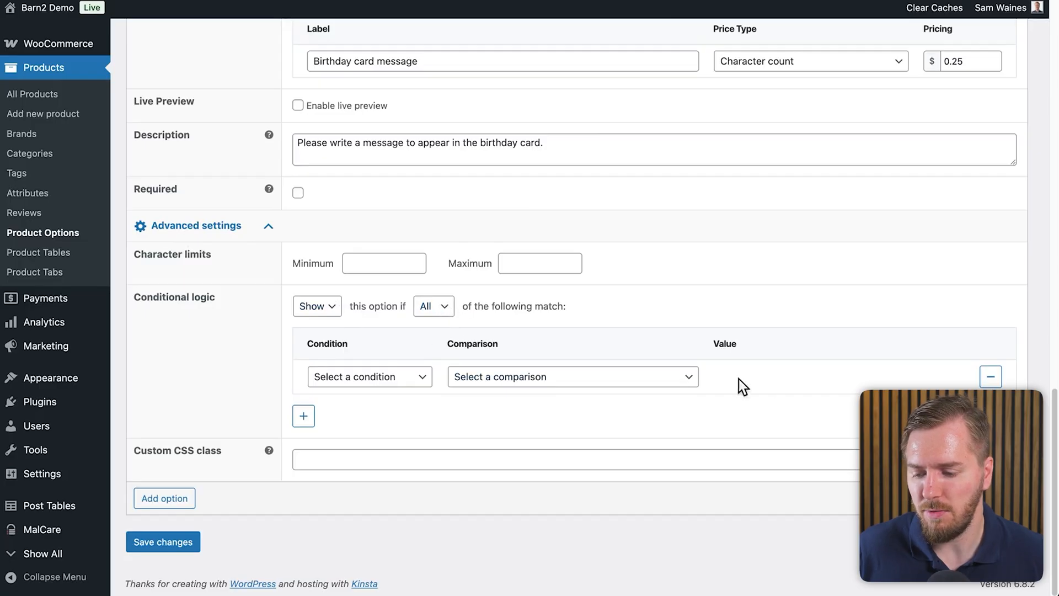
# - Set a conditional logic rule: show when Color equals Lemon Yellow
pyautogui.click(369, 376)
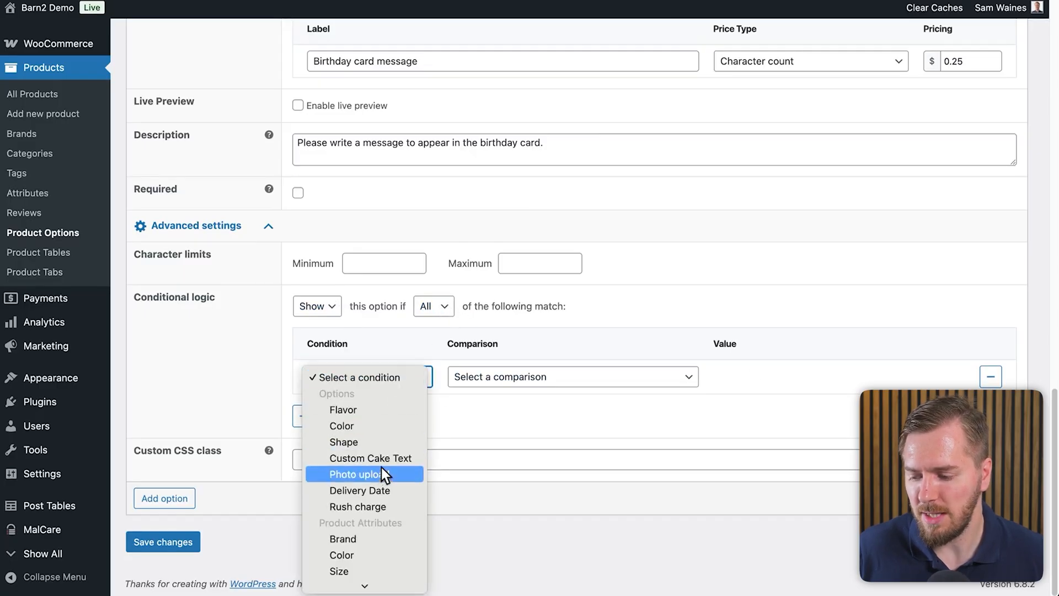
pyautogui.moveTo(372, 426)
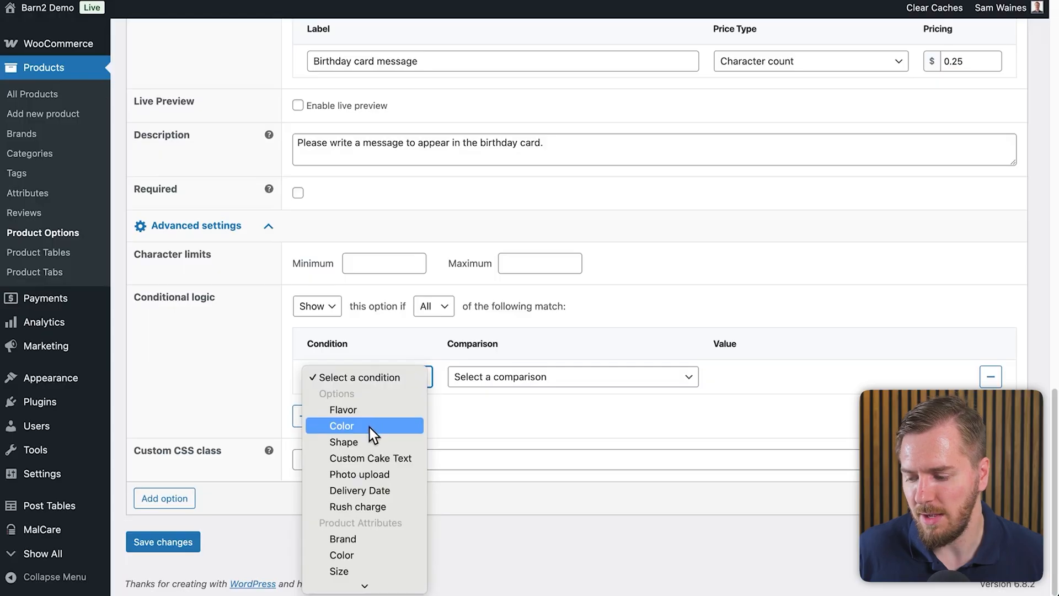
pyautogui.click(342, 426)
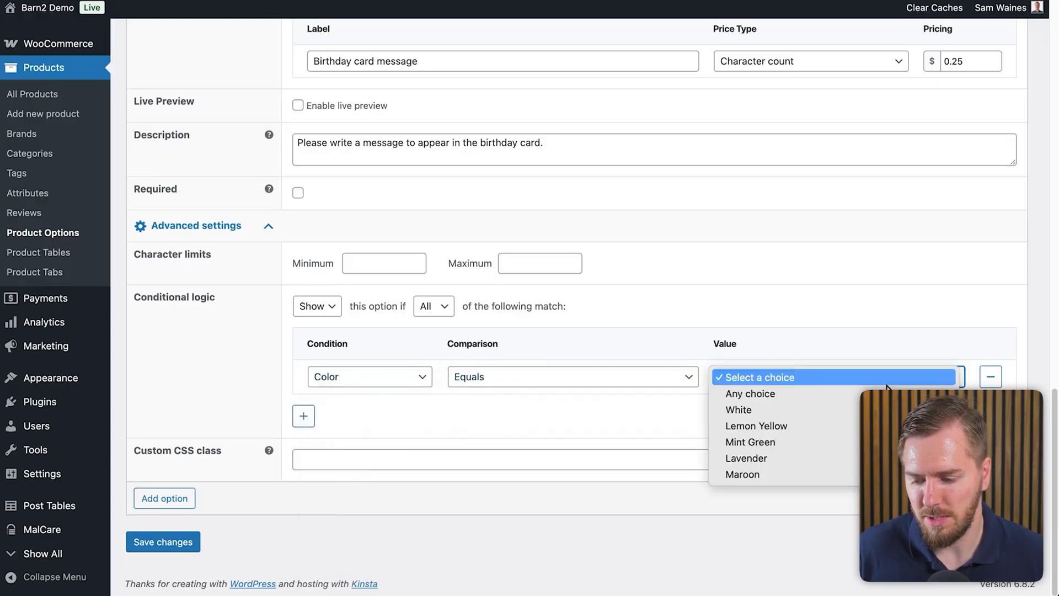
pyautogui.click(758, 426)
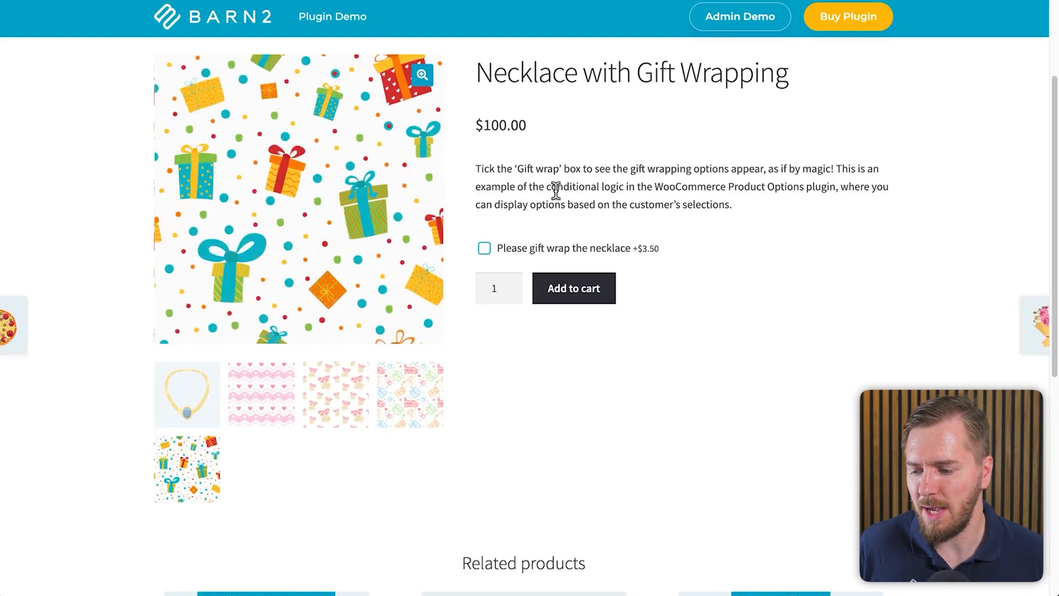
# - Compare with the demo's gift wrap toggle, then remove the conditional rule
pyautogui.click(483, 248)
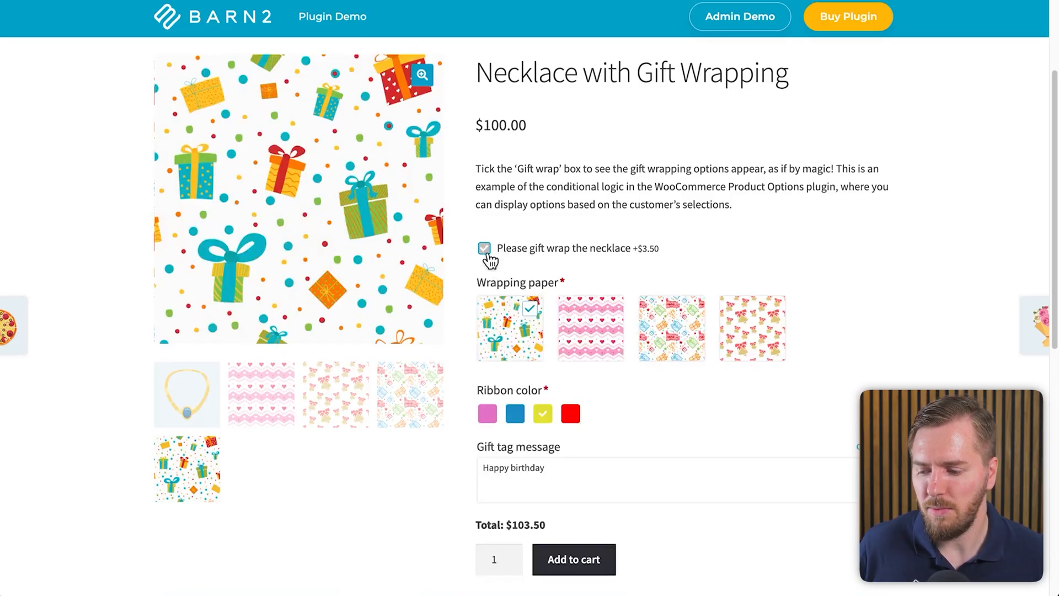
pyautogui.click(483, 249)
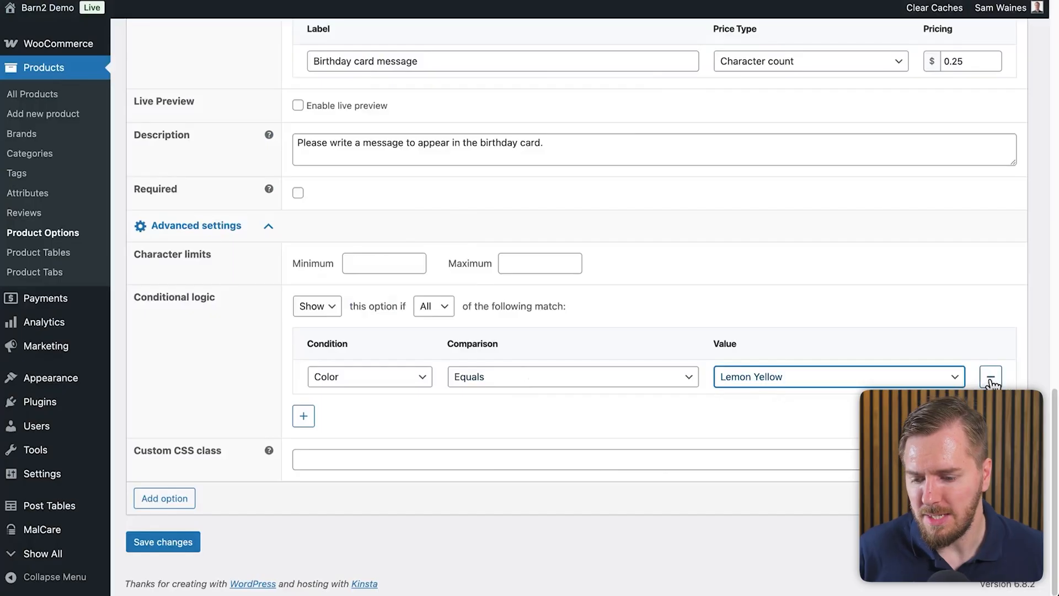
pyautogui.click(991, 377)
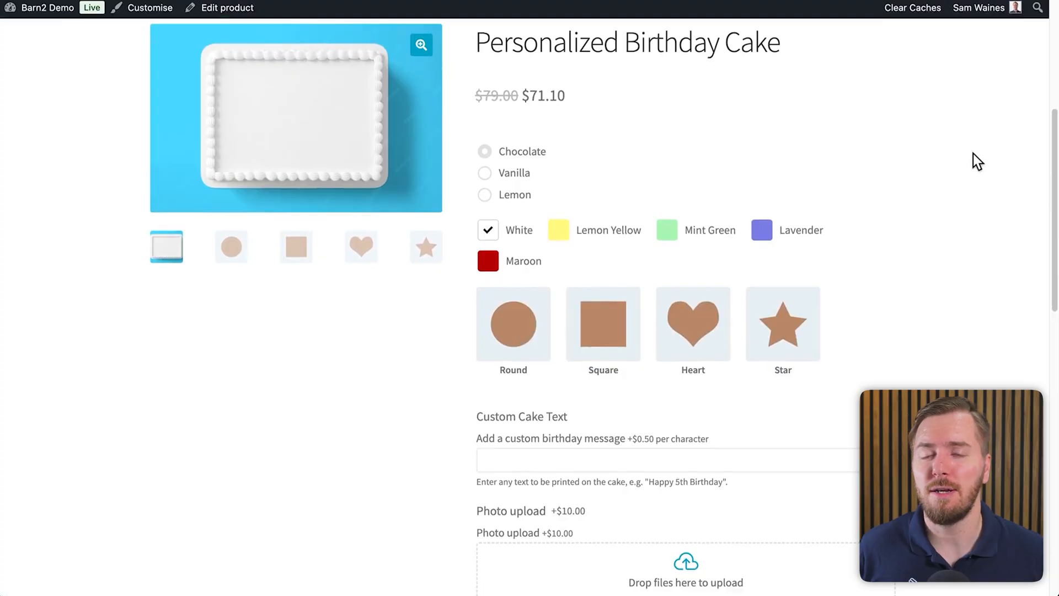
pyautogui.moveTo(898, 190)
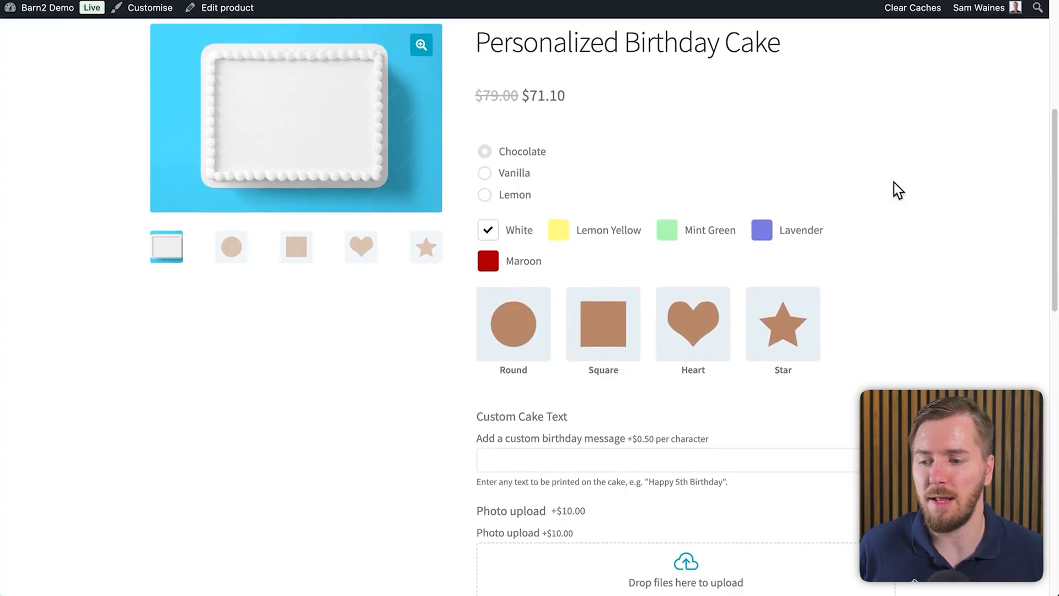
# - Scroll the Personalized Birthday Cake page to the Custom paragraph and focus the Birthday card message box
pyautogui.scroll(-3)
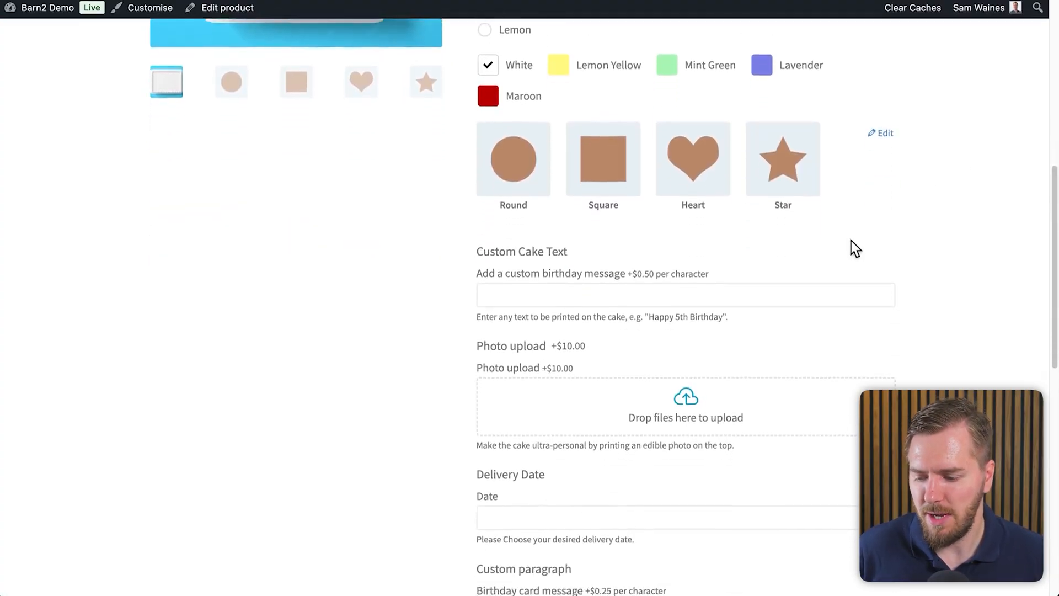
pyautogui.scroll(-3)
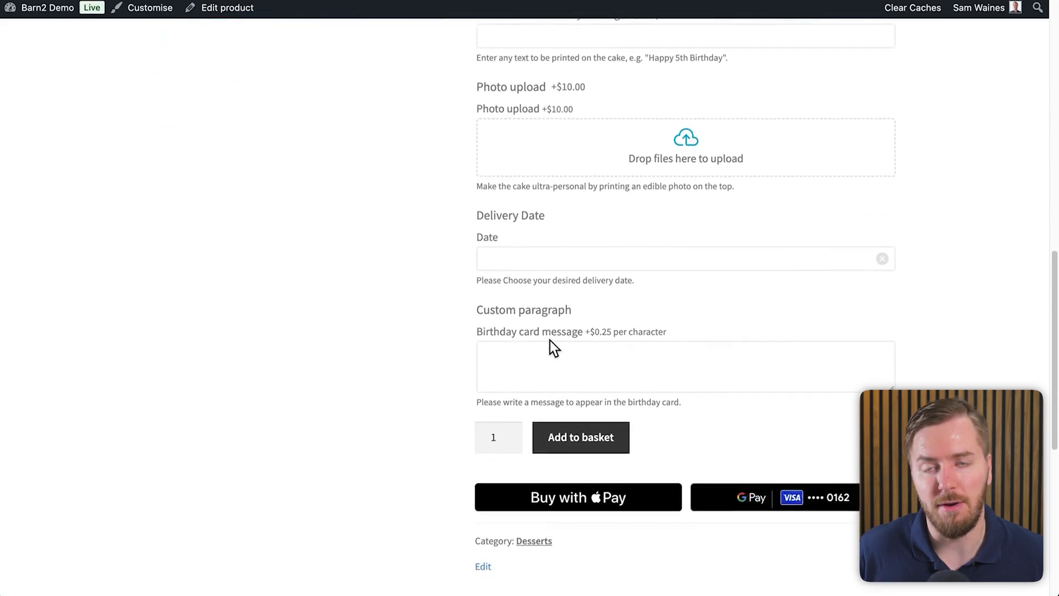
pyautogui.click(685, 366)
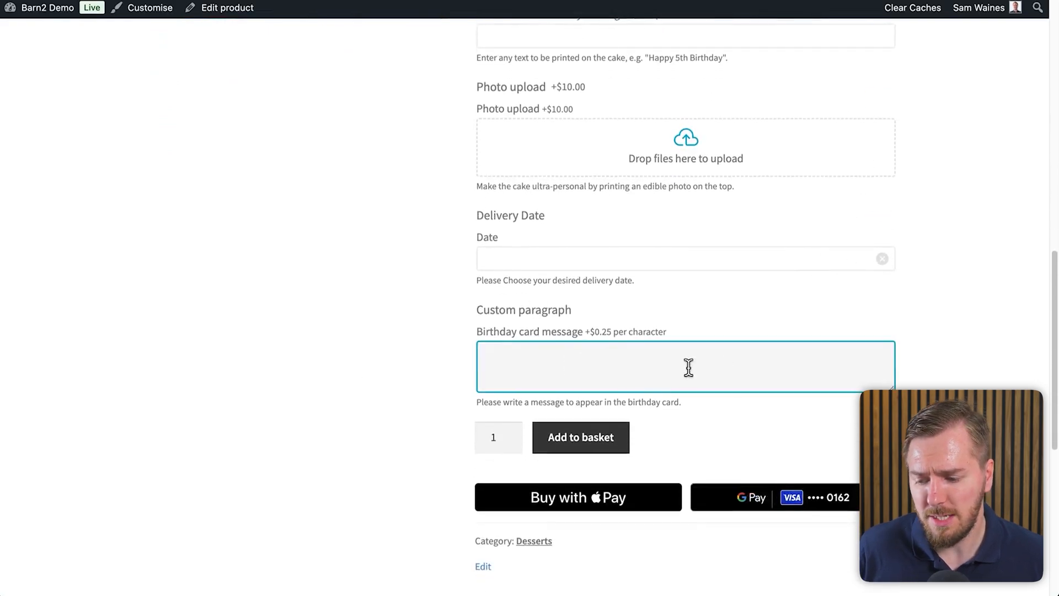
pyautogui.moveTo(622, 344)
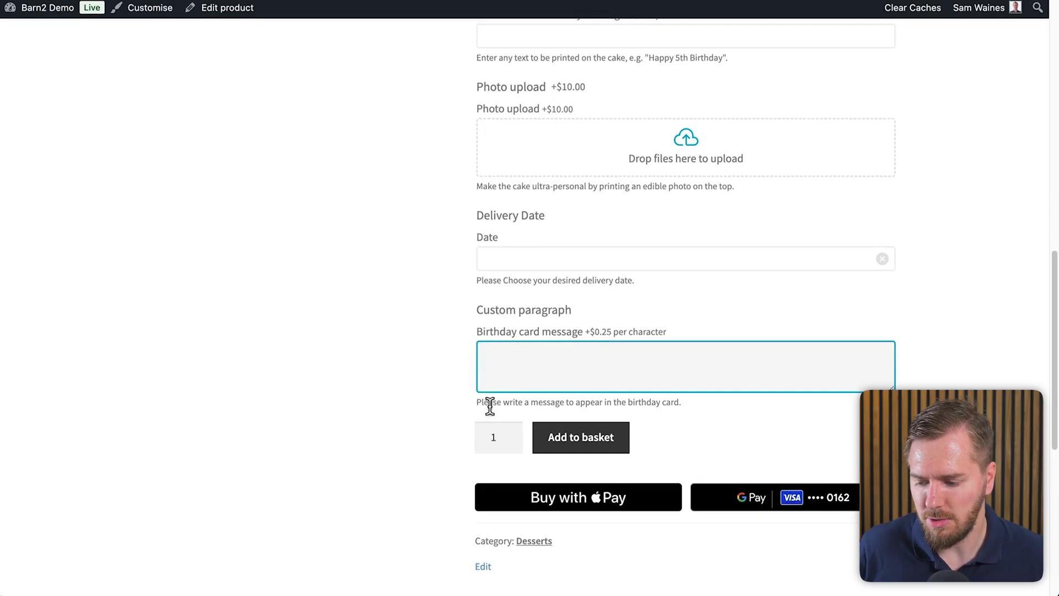
pyautogui.moveTo(630, 417)
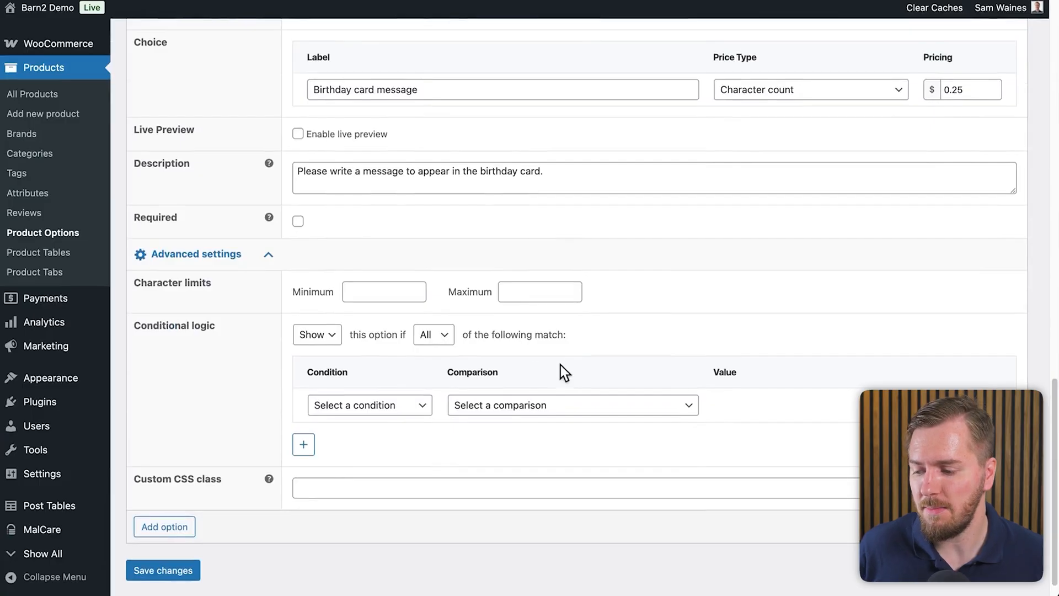
# - Give the Birthday card message option a maximum character limit of 500
pyautogui.click(539, 291)
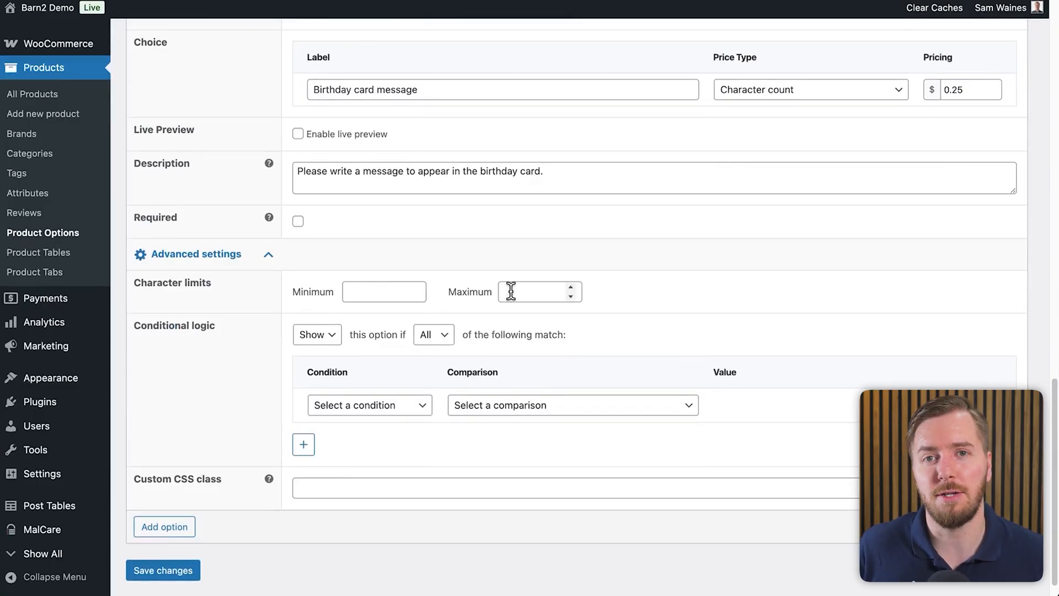
pyautogui.click(383, 291)
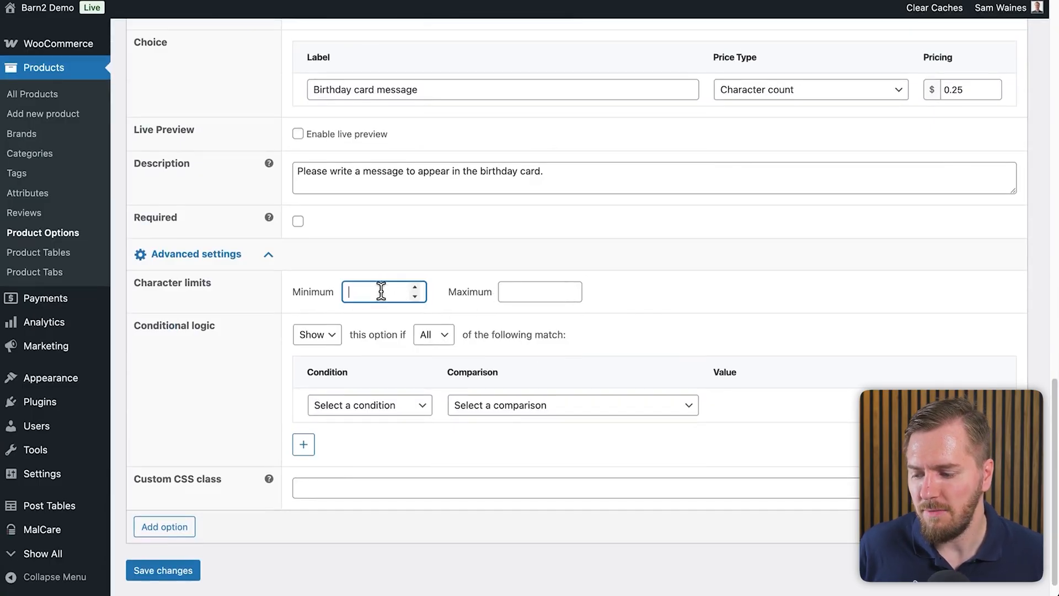
pyautogui.moveTo(582, 306)
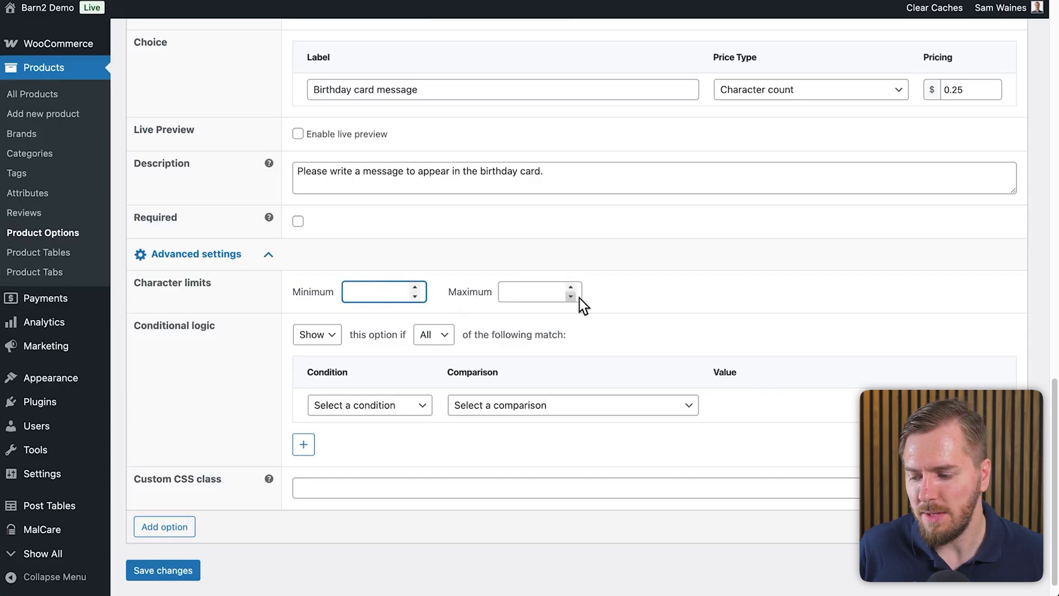
pyautogui.click(538, 291)
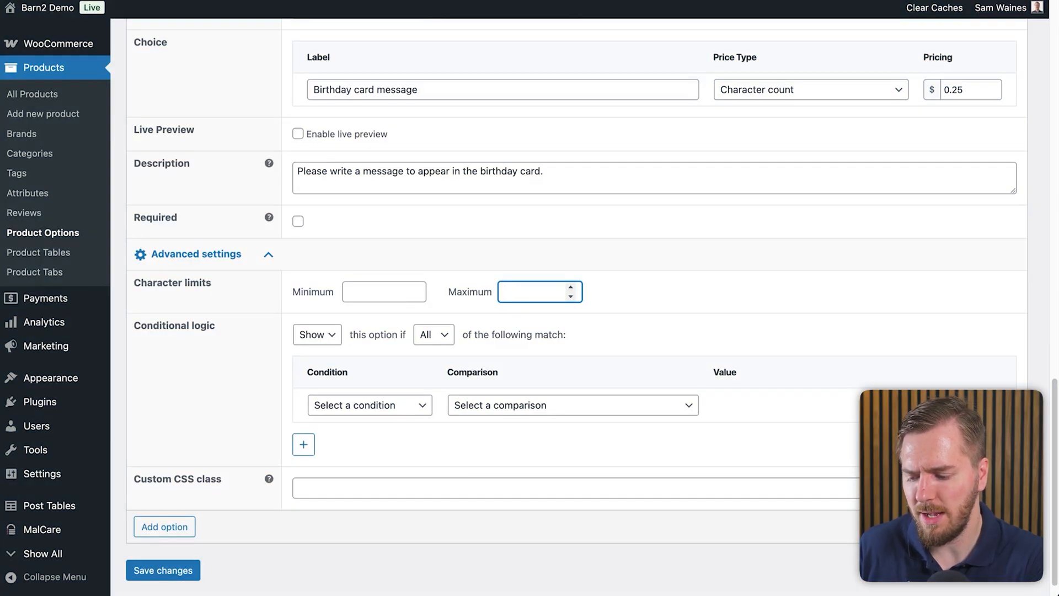
pyautogui.write('500')
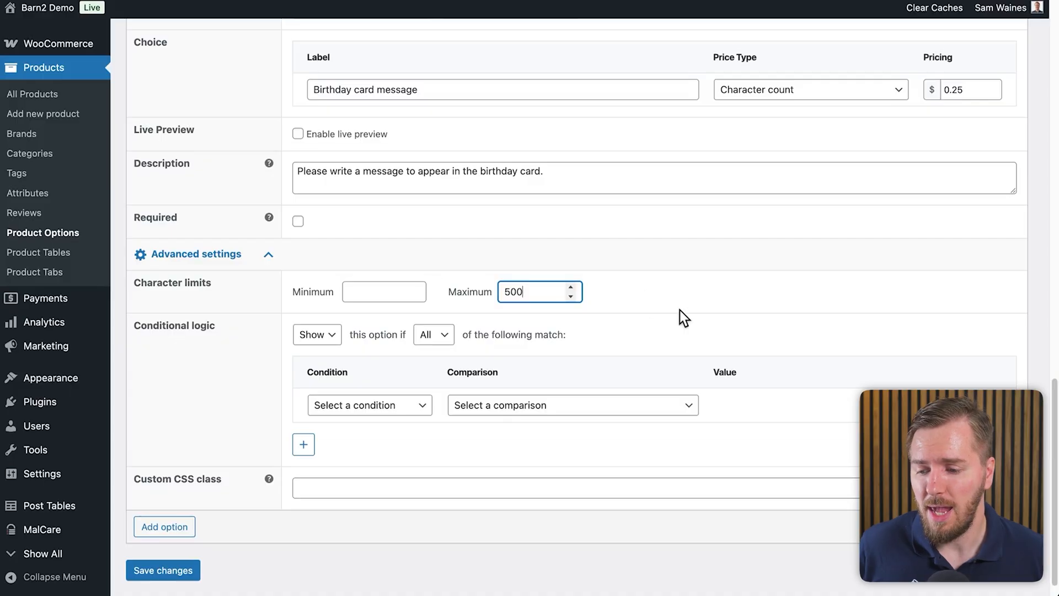
pyautogui.scroll(3)
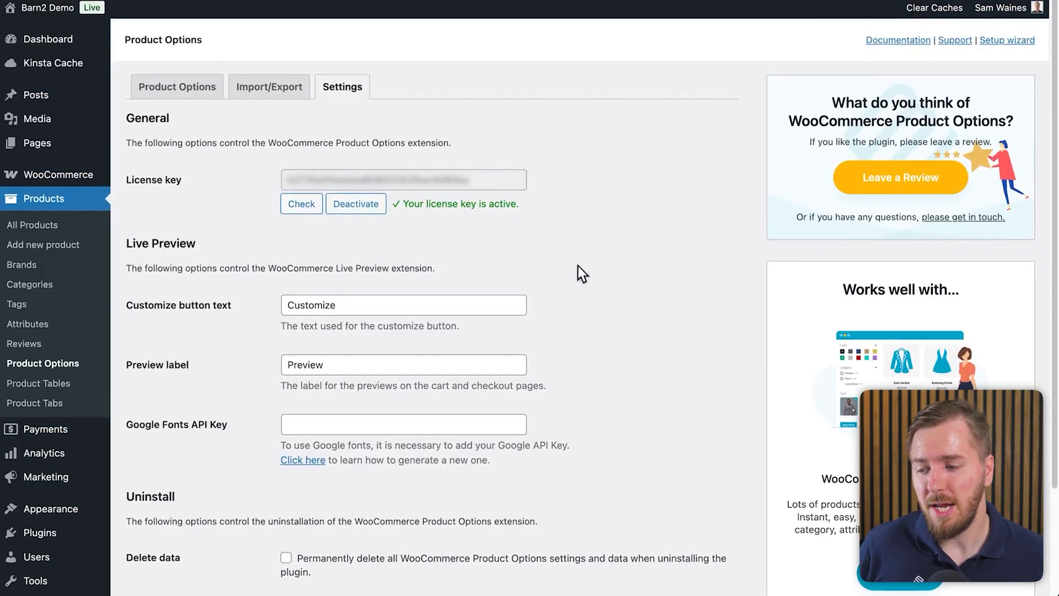
pyautogui.moveTo(239, 259)
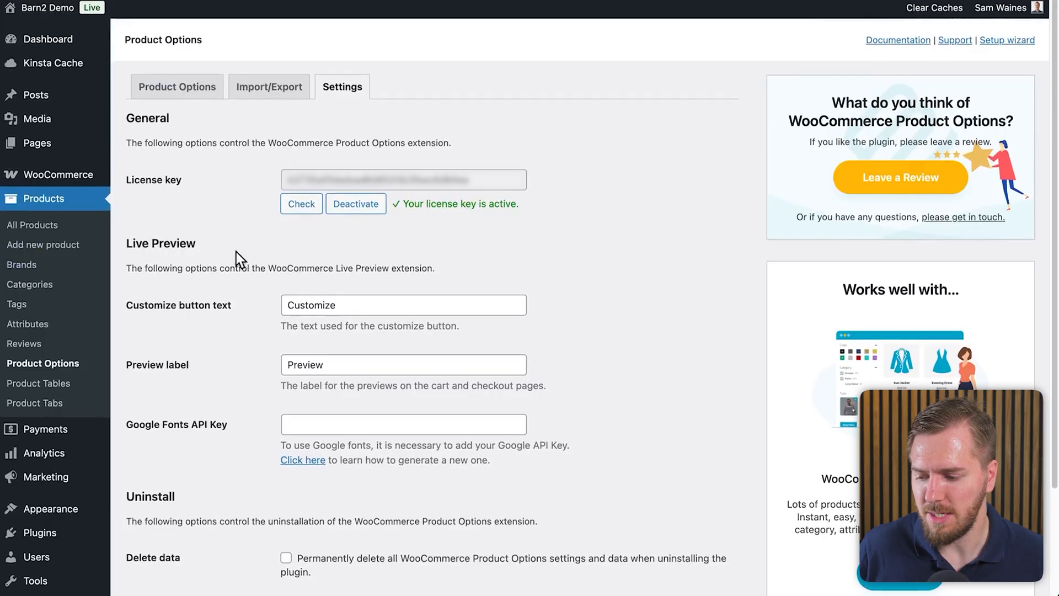
pyautogui.moveTo(465, 356)
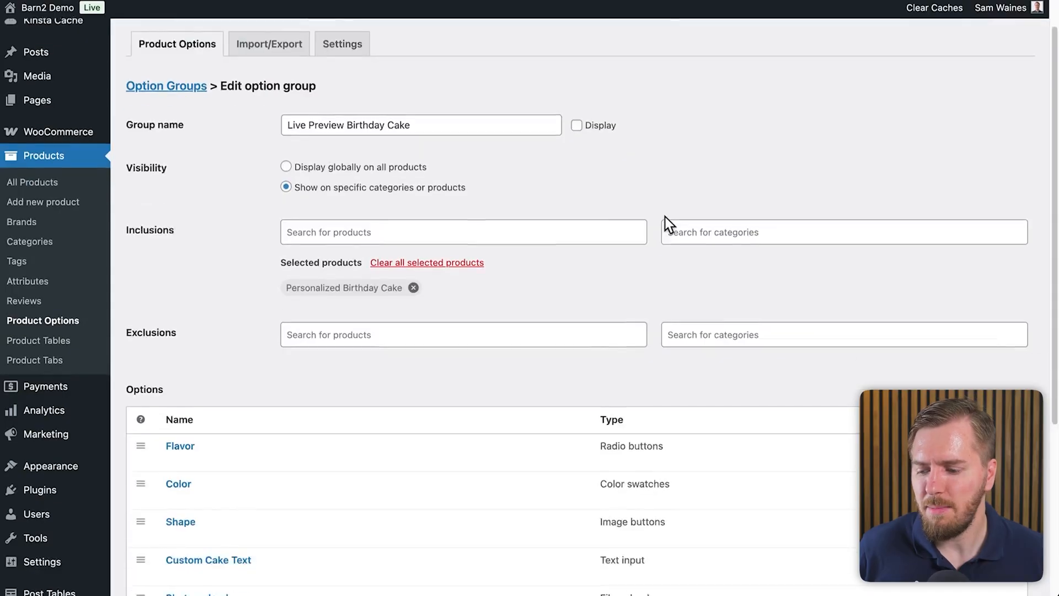
# - Enable live preview on the Custom paragraph option with preview button text 'Preview on product'
pyautogui.scroll(-3)
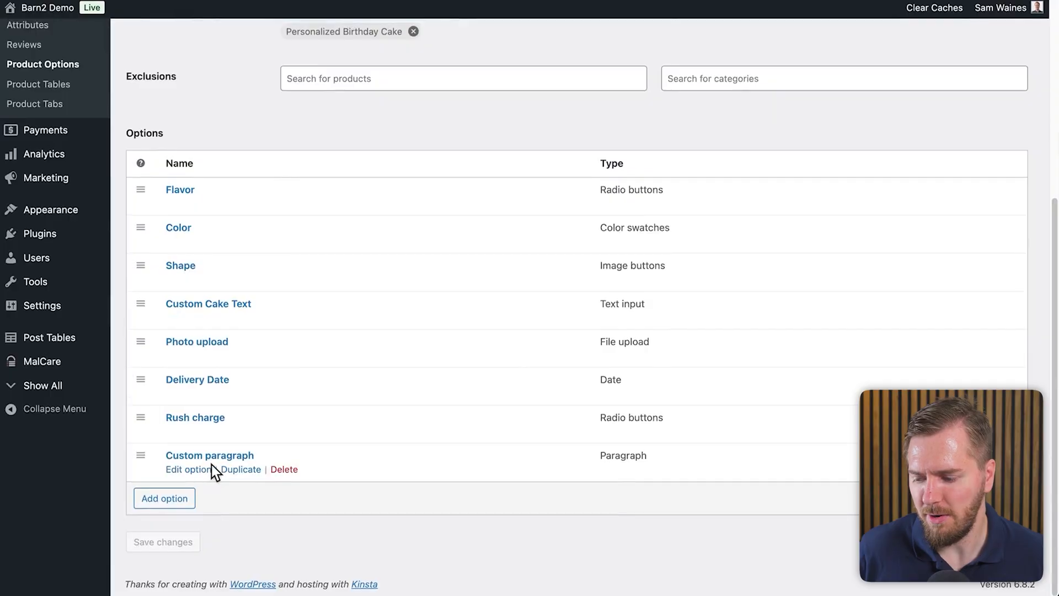
pyautogui.click(187, 469)
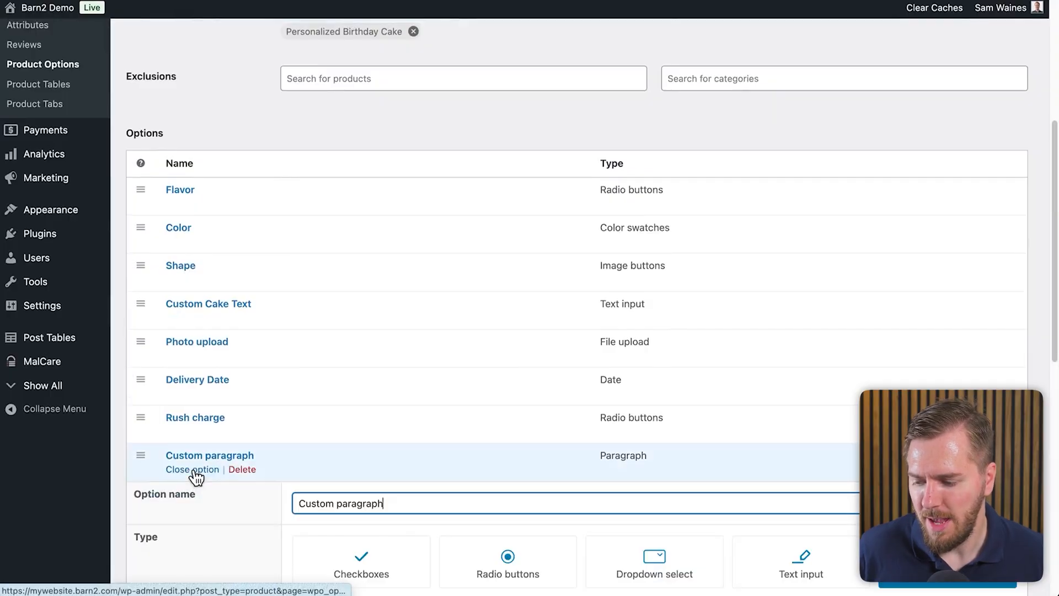
pyautogui.scroll(-3)
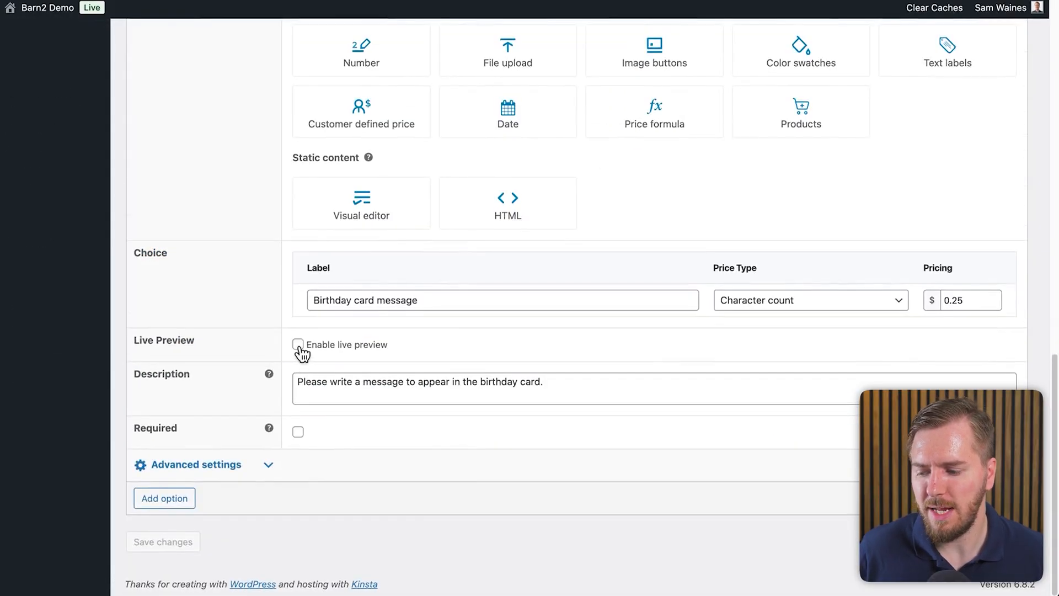
pyautogui.click(298, 344)
pyautogui.write('Pre')
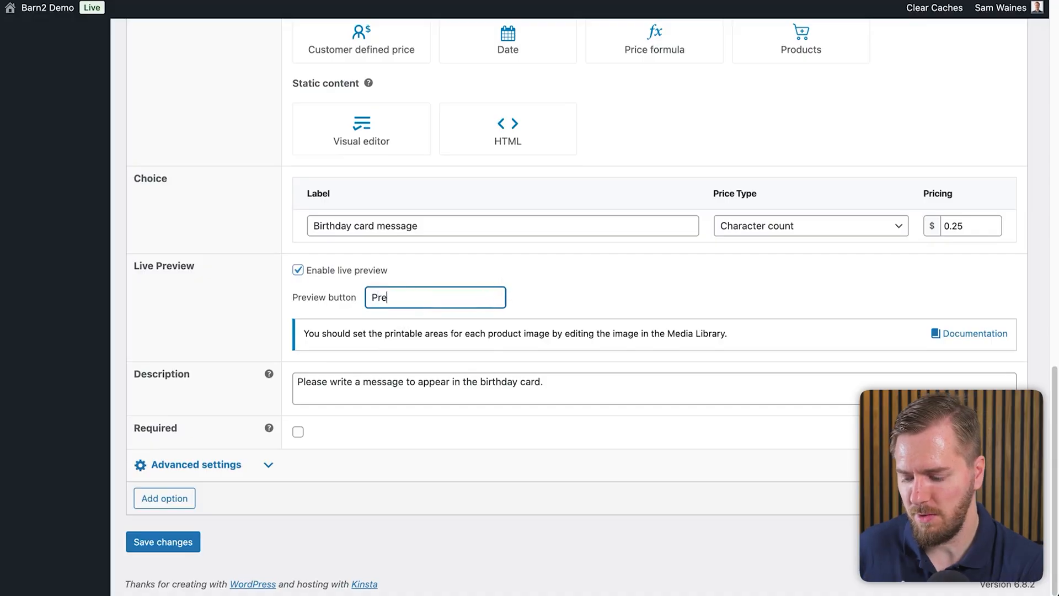
pyautogui.write('view on product')
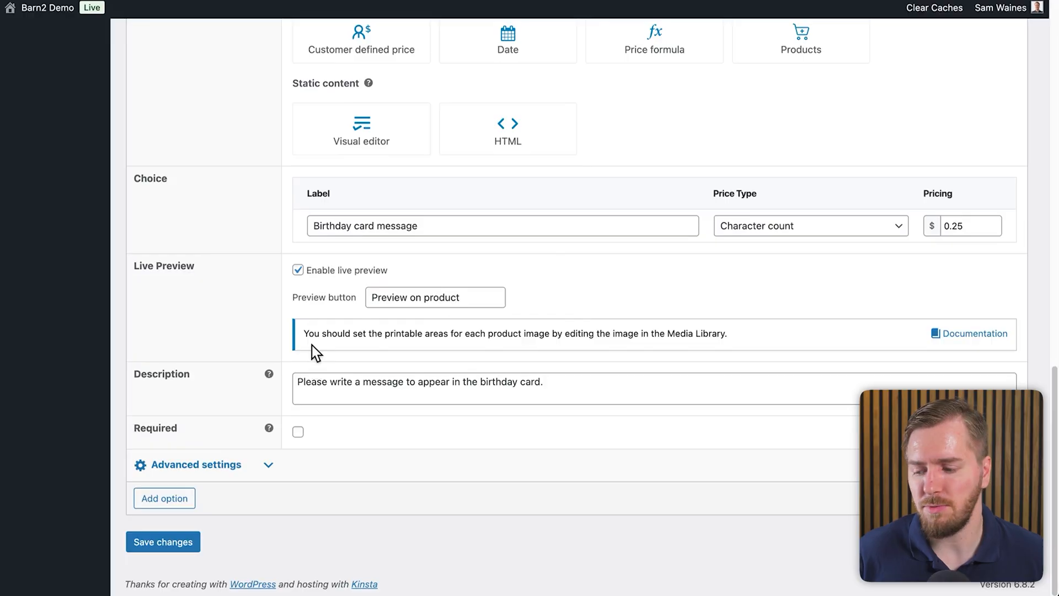
pyautogui.moveTo(466, 356)
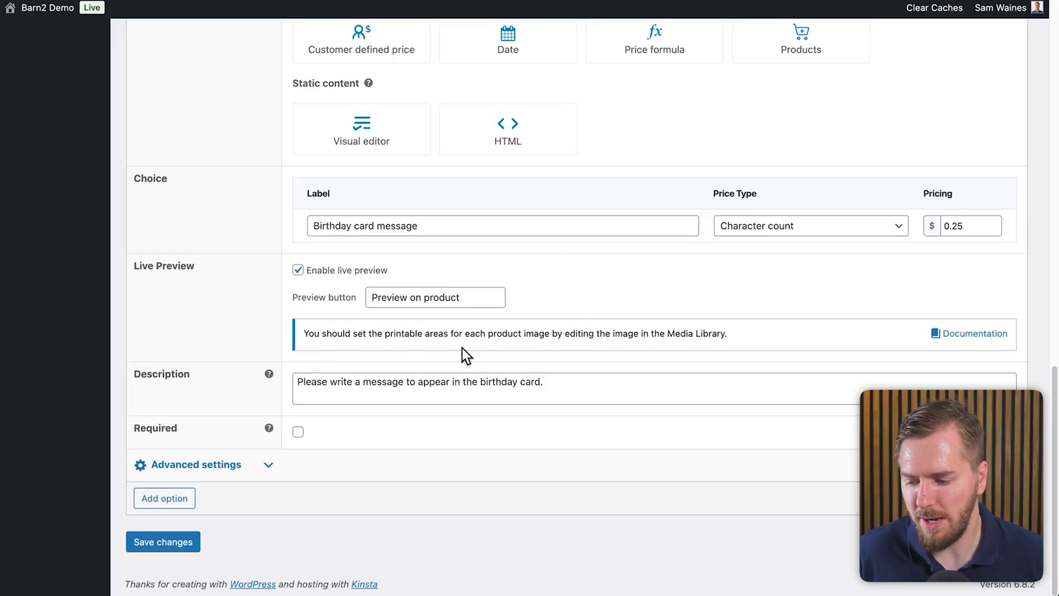
pyautogui.moveTo(586, 351)
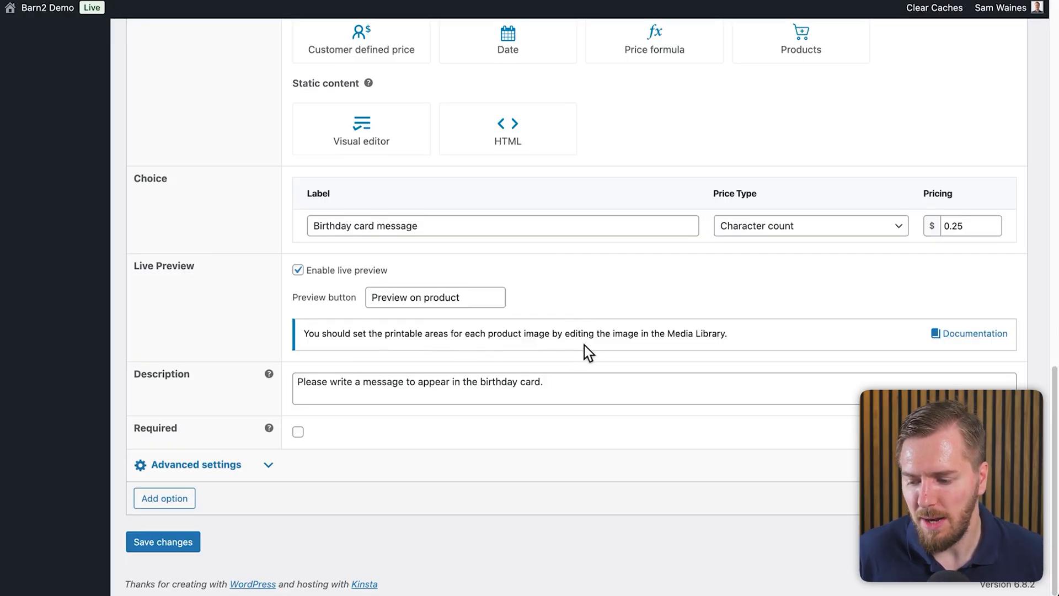
pyautogui.moveTo(887, 347)
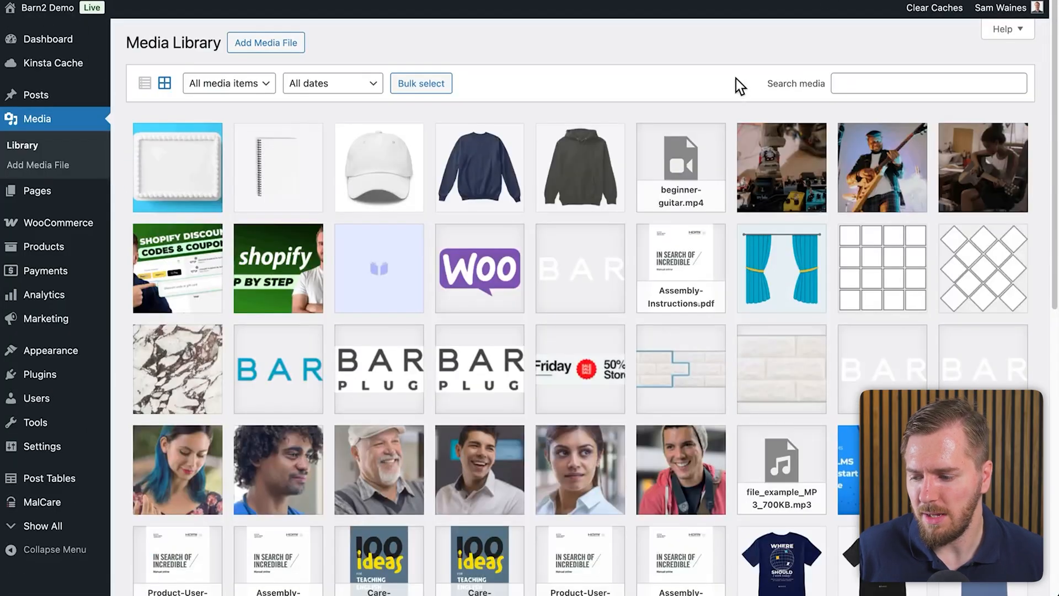
pyautogui.moveTo(191, 165)
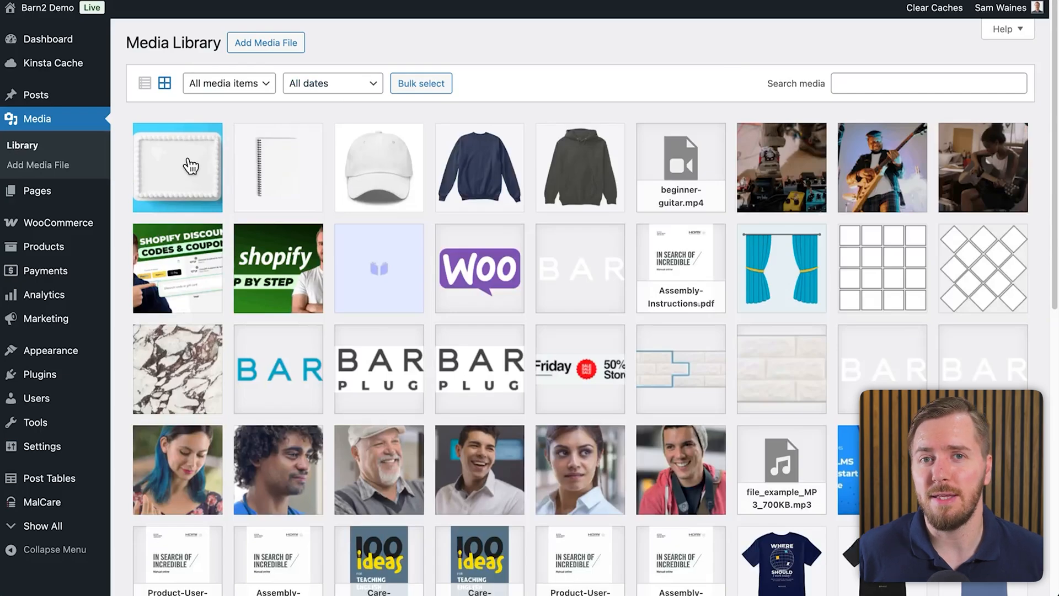
# - Demonstrate a rectangular printable area on the hoodie image in the Media Library
pyautogui.click(580, 167)
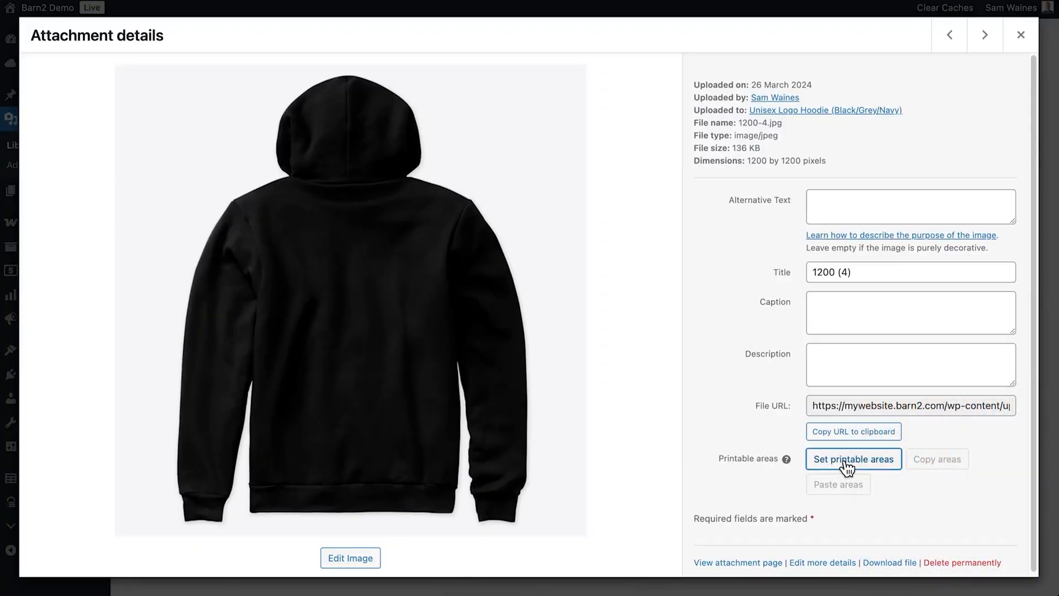
pyautogui.click(853, 460)
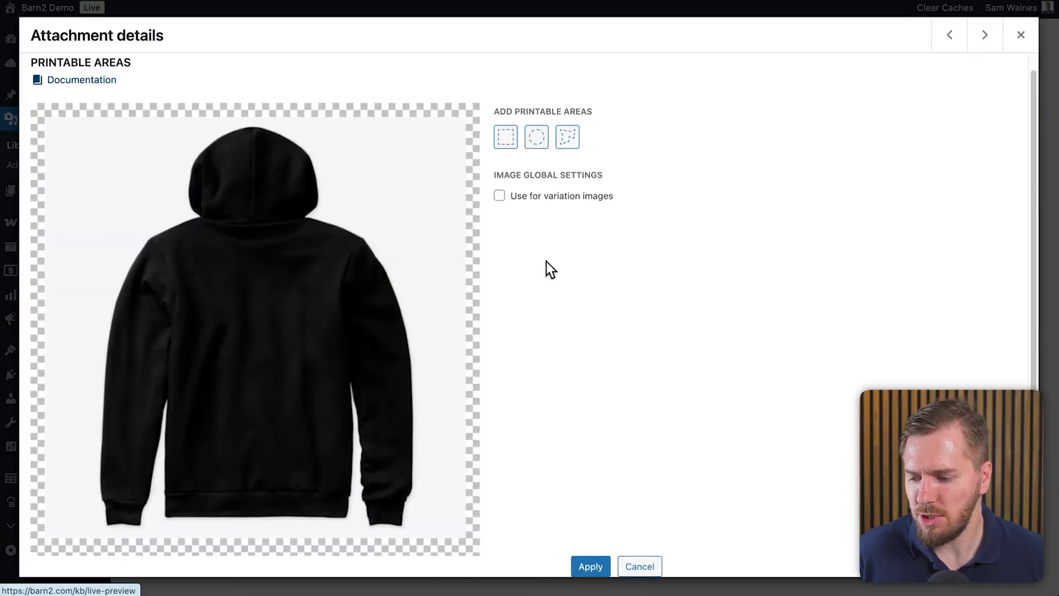
pyautogui.click(504, 137)
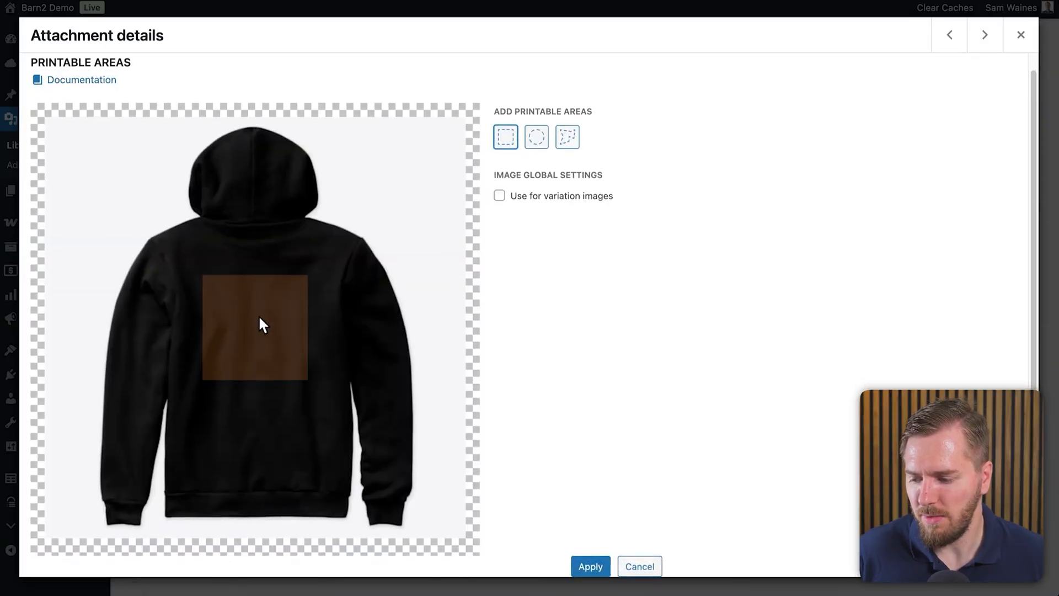
pyautogui.click(254, 326)
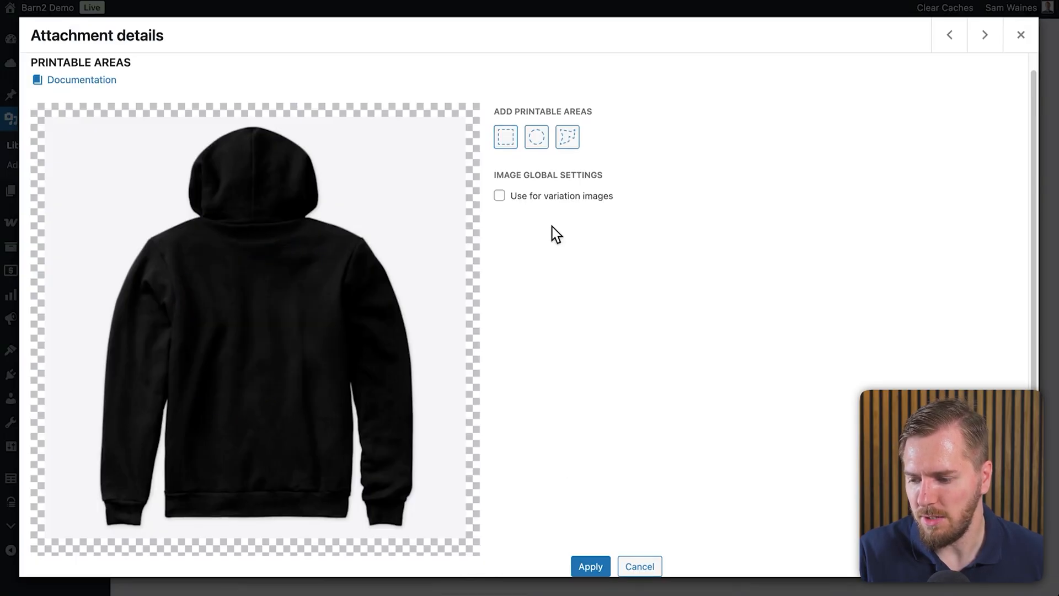
# - Demonstrate a circular printable area on the hoodie, then move to the blank birthday cake image
pyautogui.click(536, 137)
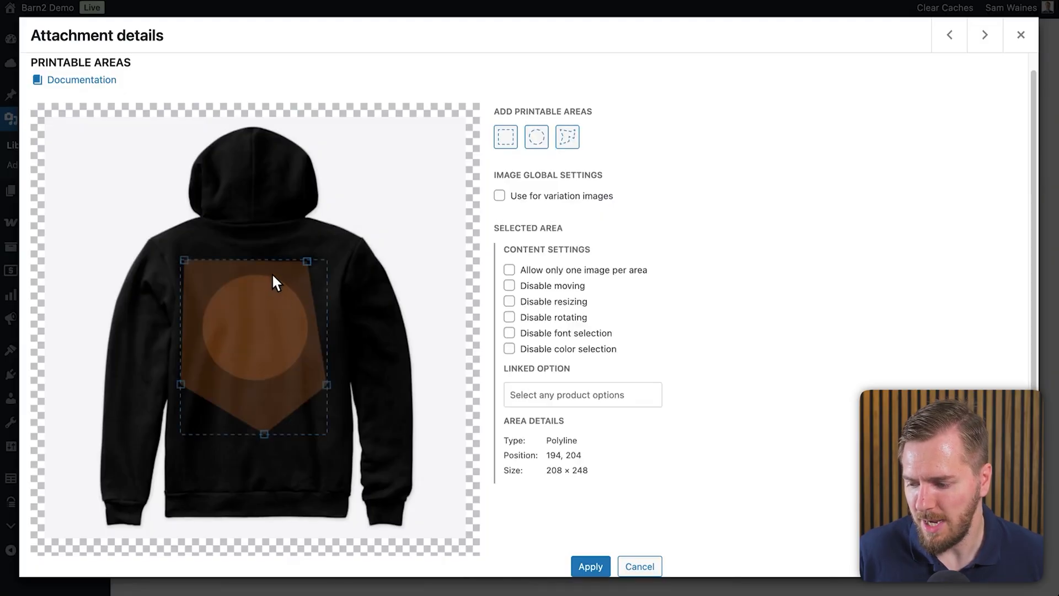
pyautogui.click(536, 137)
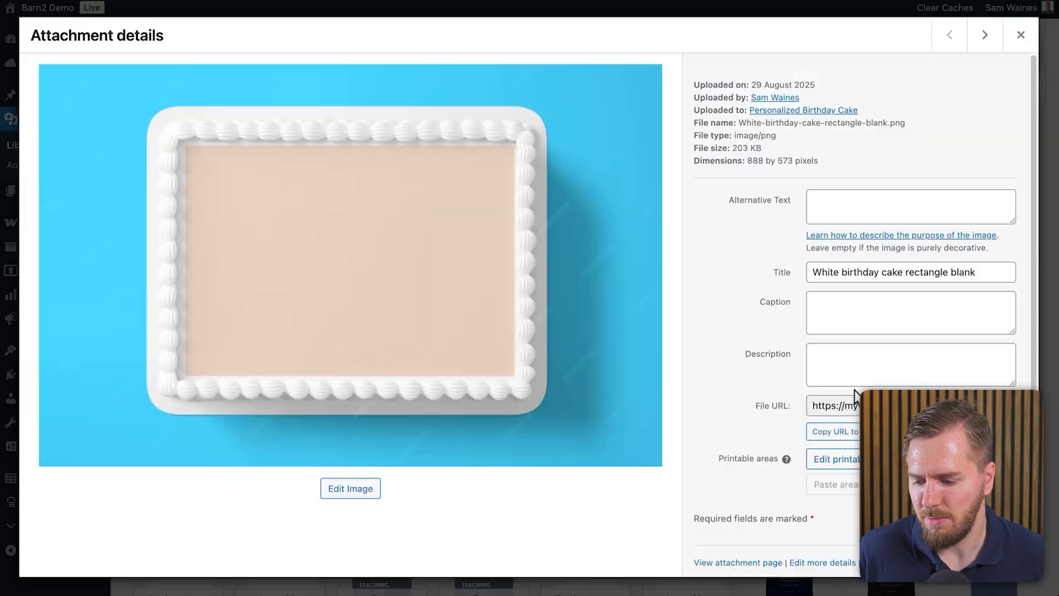
# - Disable rotation on the cake's printable area and link the Custom paragraph option to it
pyautogui.click(841, 459)
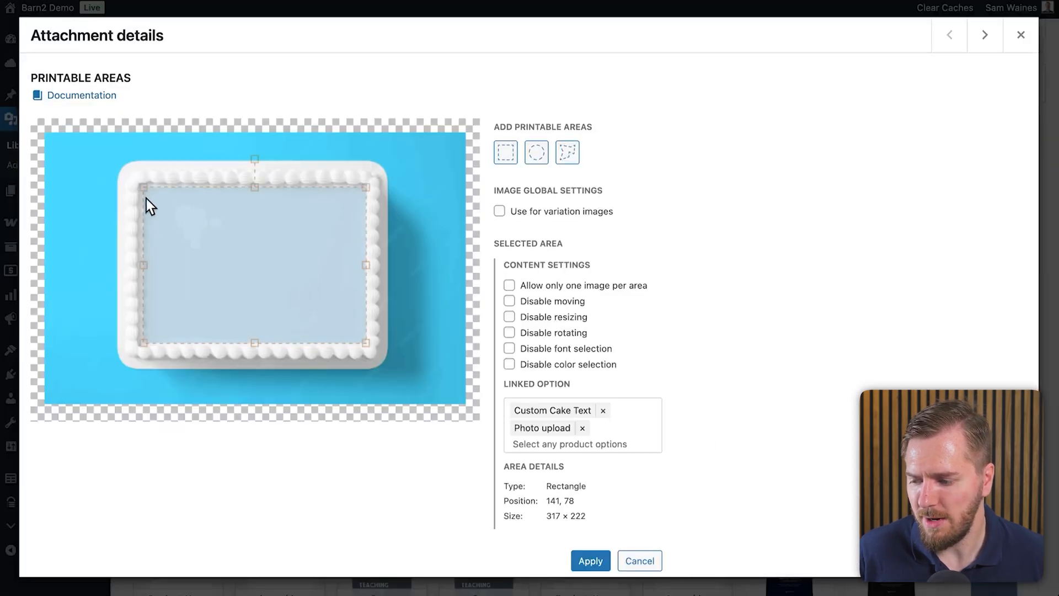
pyautogui.moveTo(268, 254)
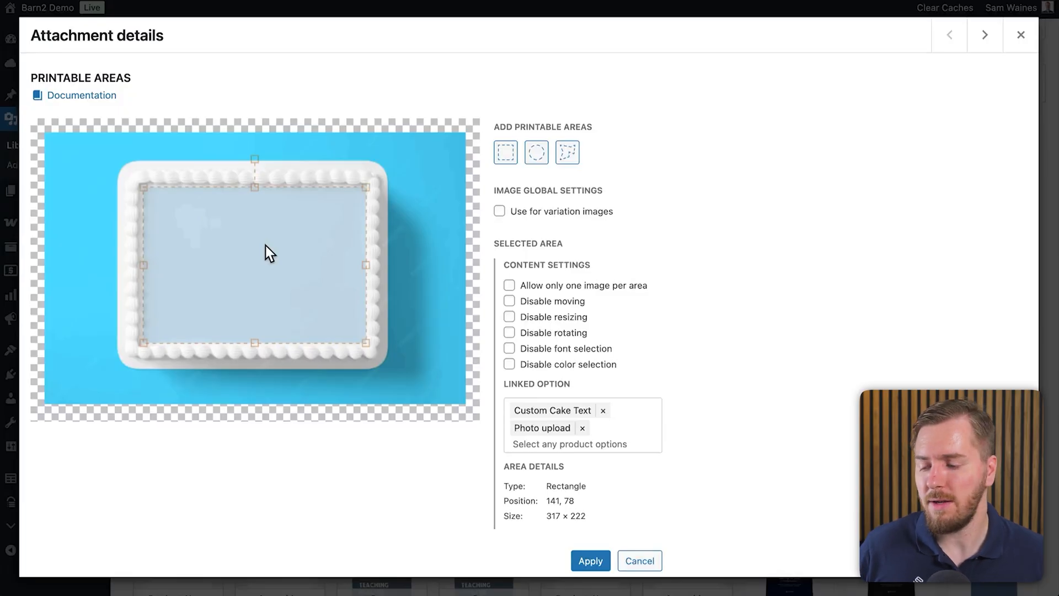
pyautogui.moveTo(379, 268)
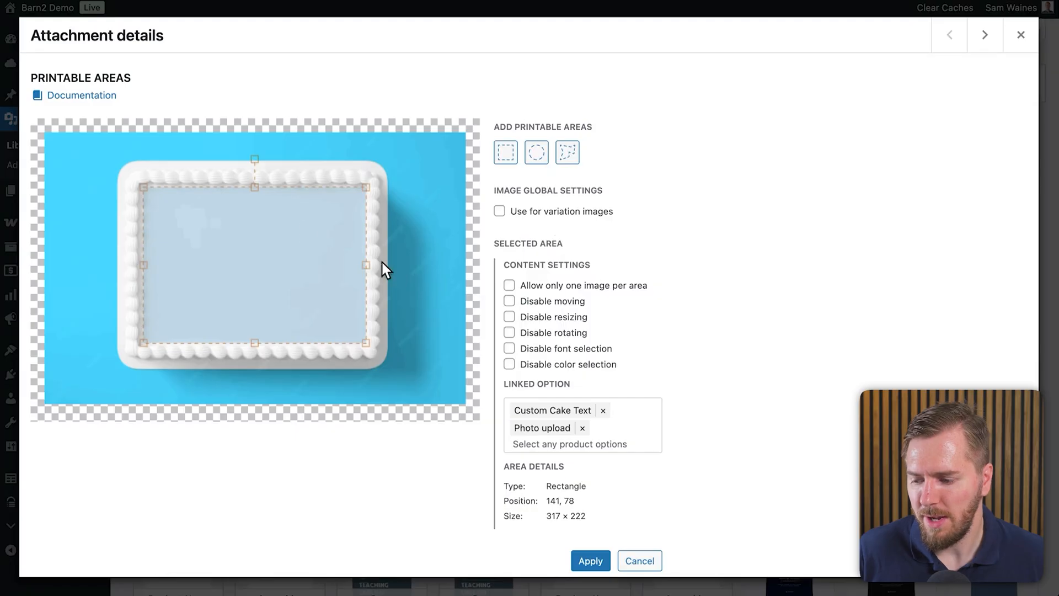
pyautogui.moveTo(493, 248)
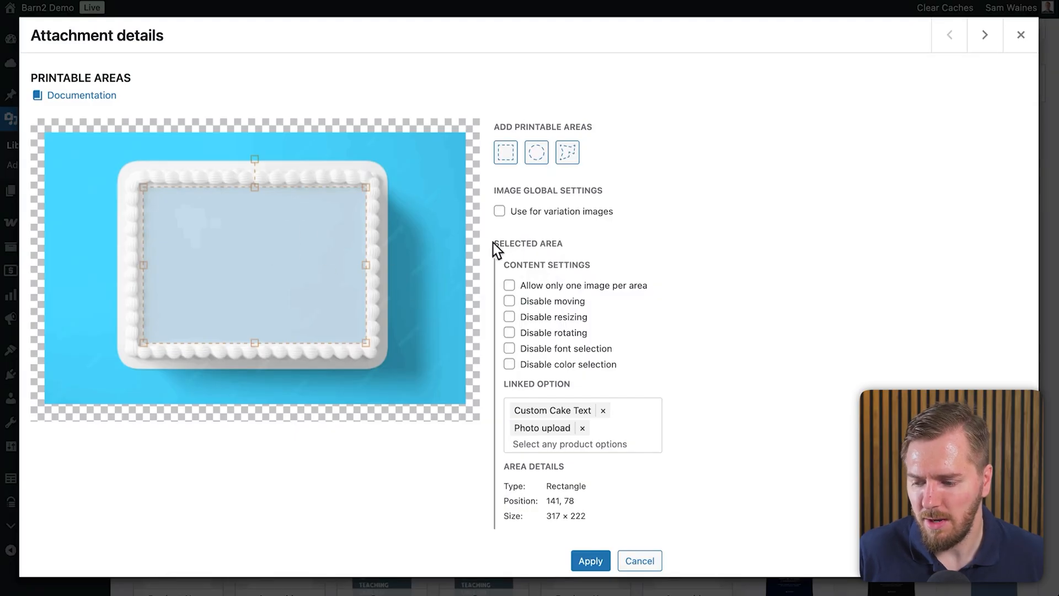
pyautogui.moveTo(551, 302)
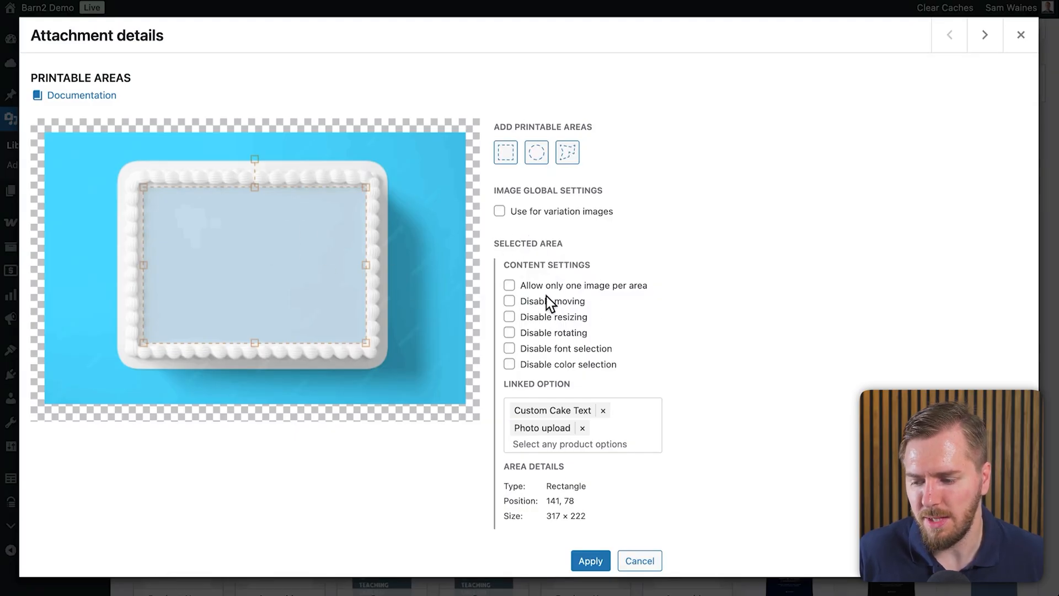
pyautogui.moveTo(614, 301)
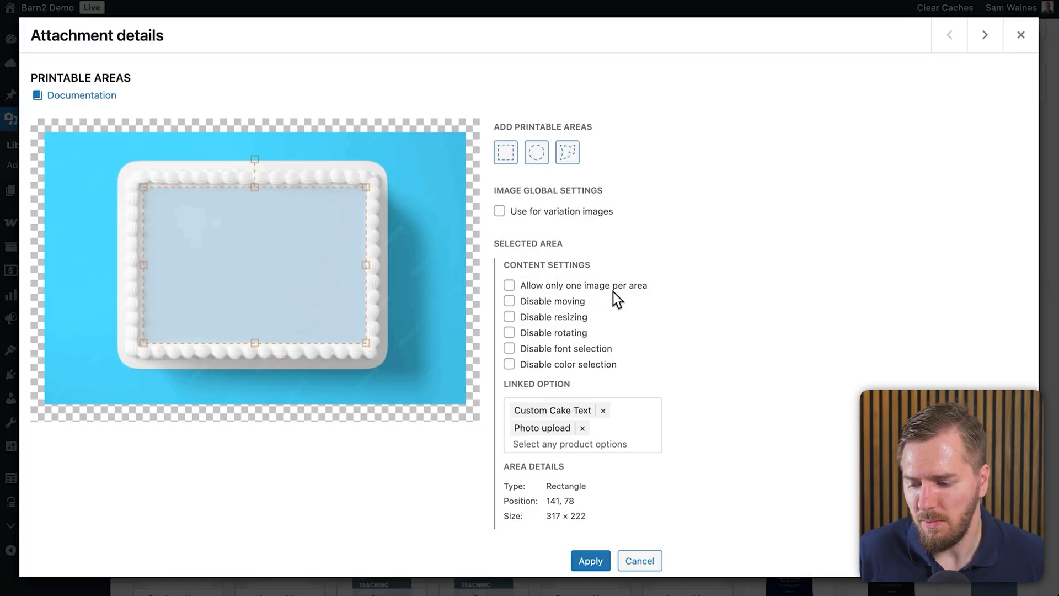
pyautogui.moveTo(547, 333)
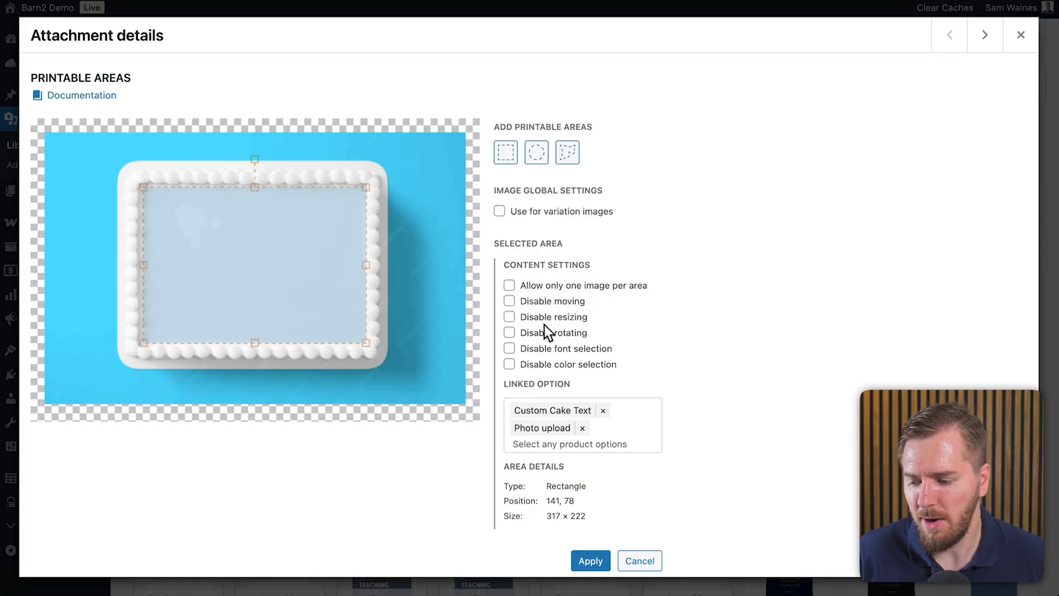
pyautogui.moveTo(510, 305)
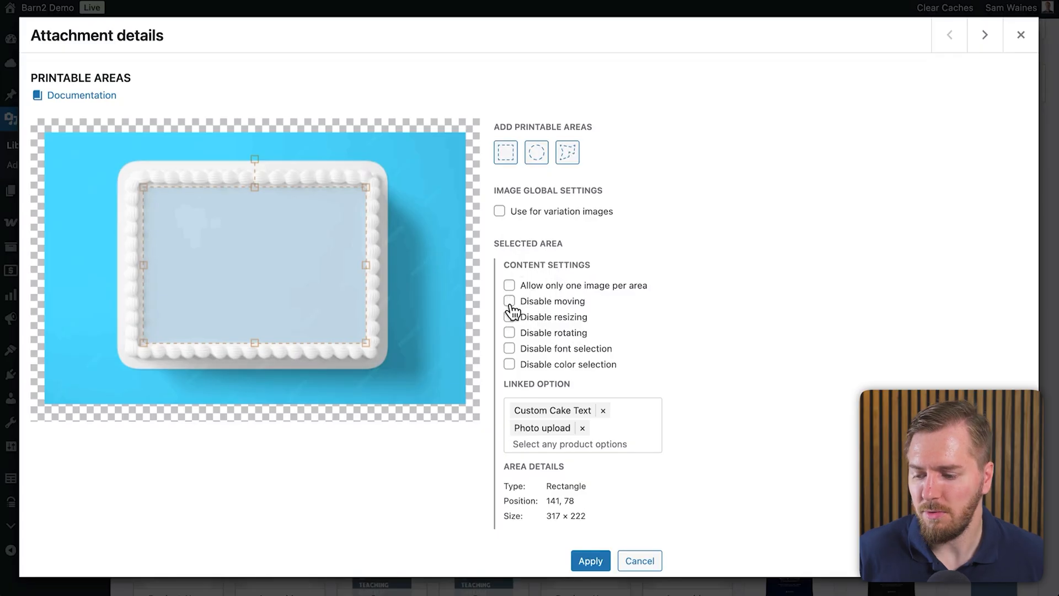
pyautogui.moveTo(519, 346)
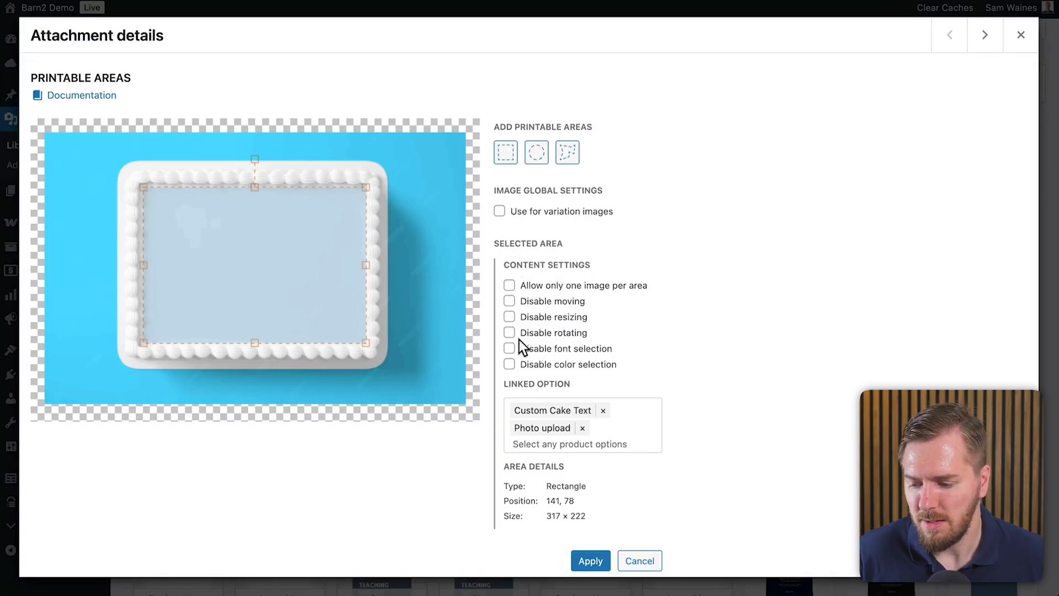
pyautogui.click(510, 332)
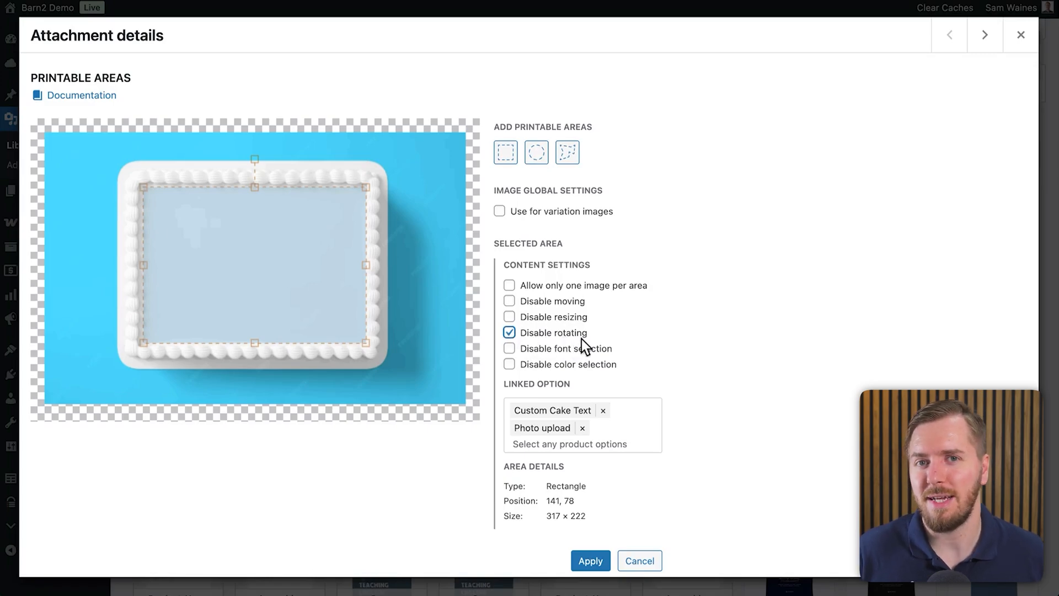
pyautogui.moveTo(611, 361)
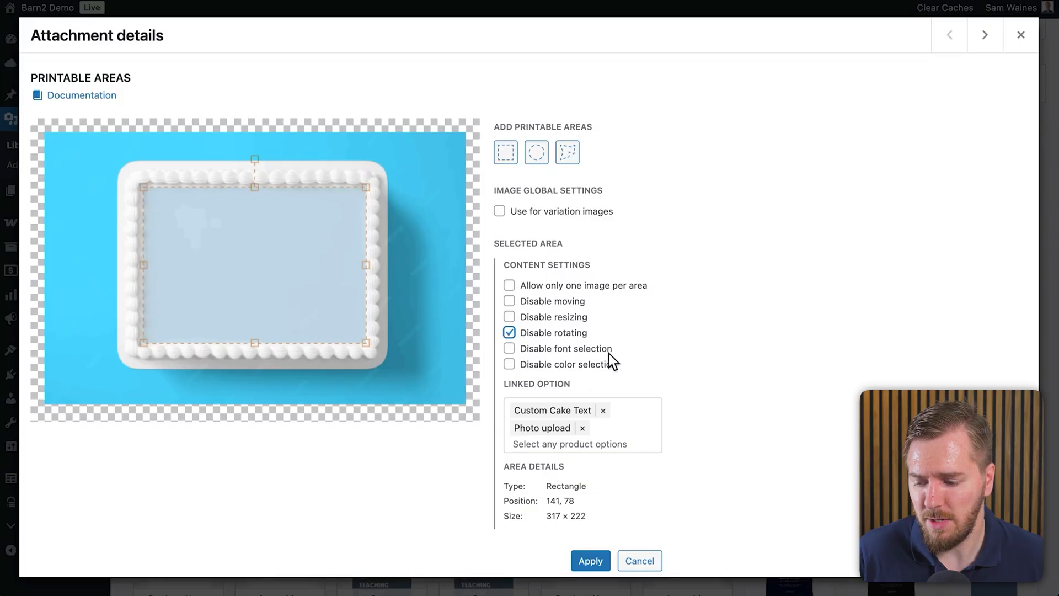
pyautogui.moveTo(611, 404)
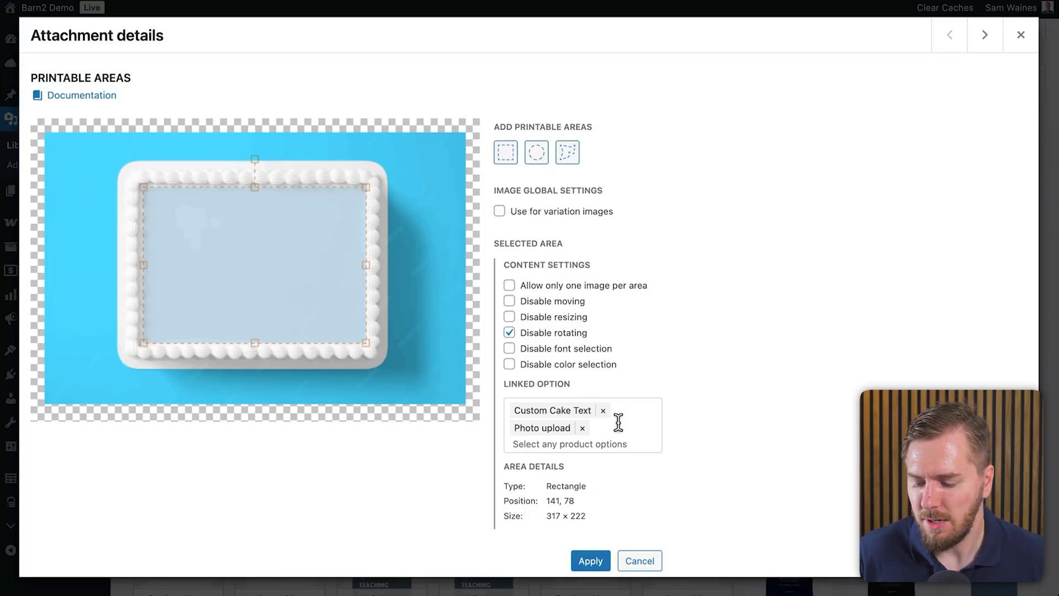
pyautogui.click(569, 443)
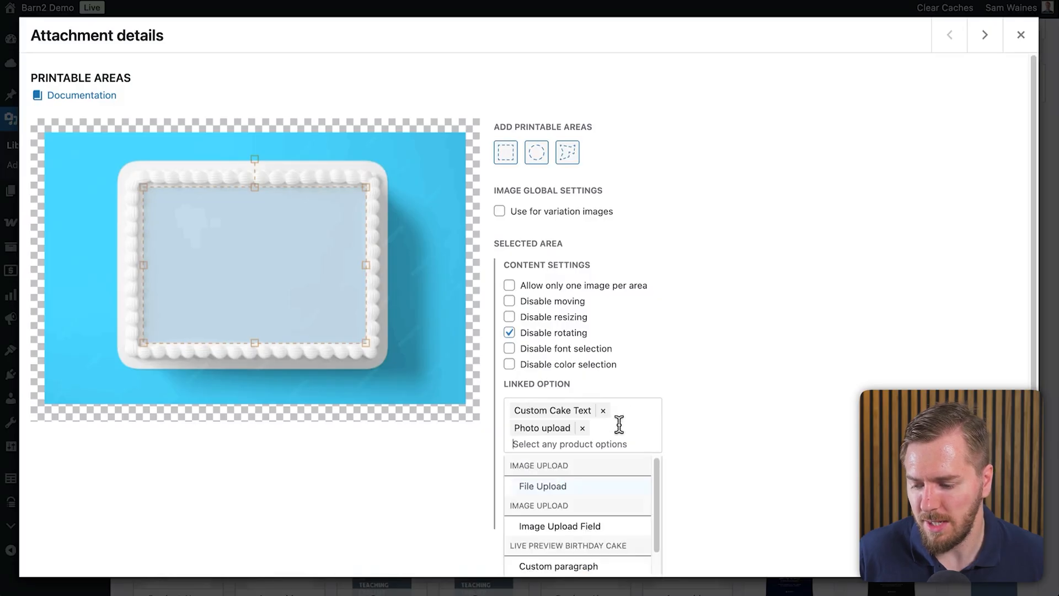
pyautogui.scroll(-3)
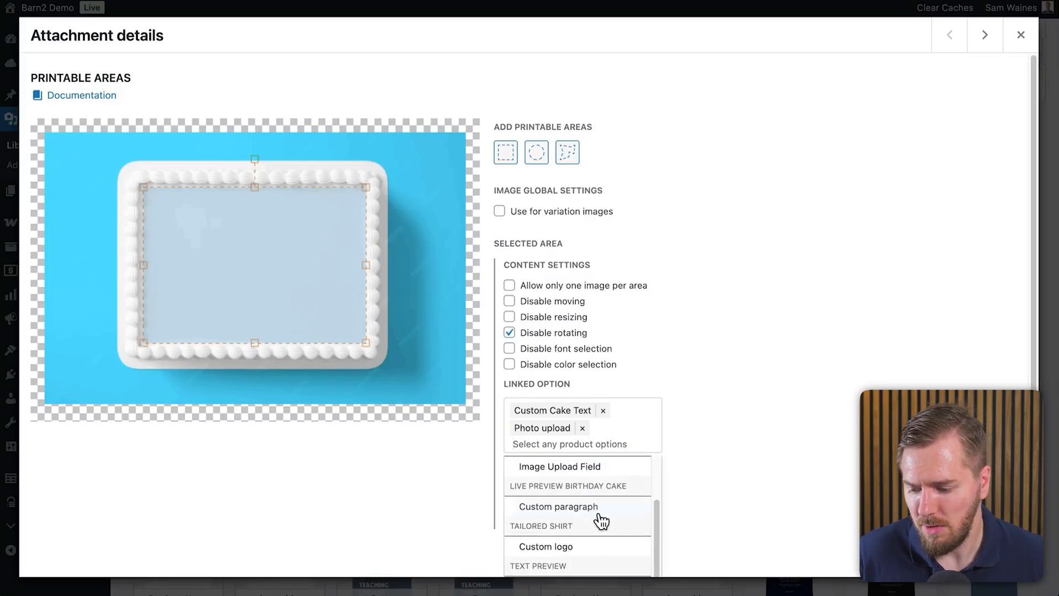
pyautogui.click(558, 506)
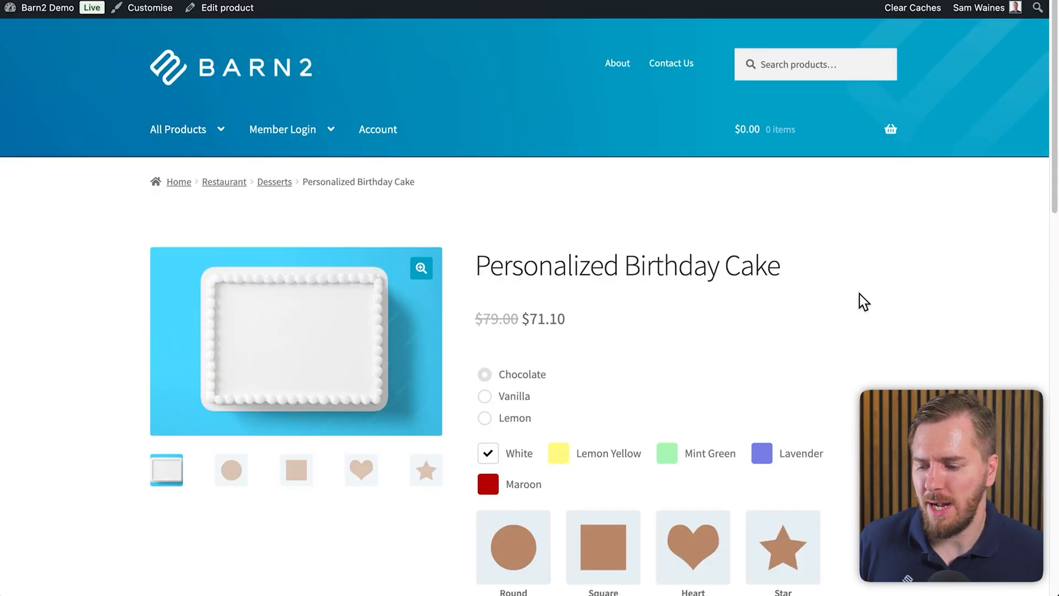
# - Enter the two-line birthday card message on the cake product page, total $82.10
pyautogui.scroll(-3)
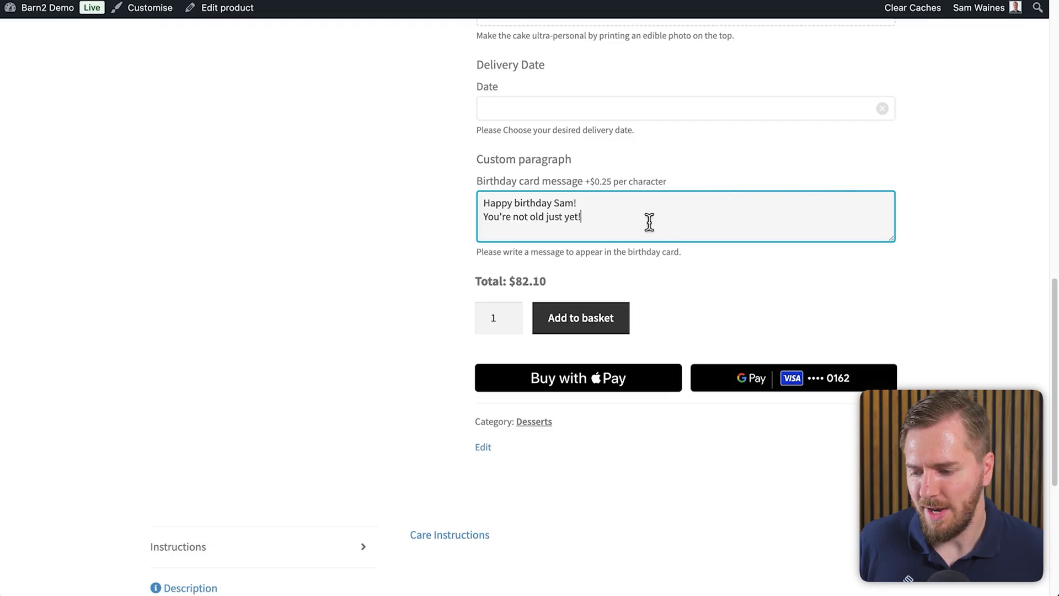
pyautogui.moveTo(978, 224)
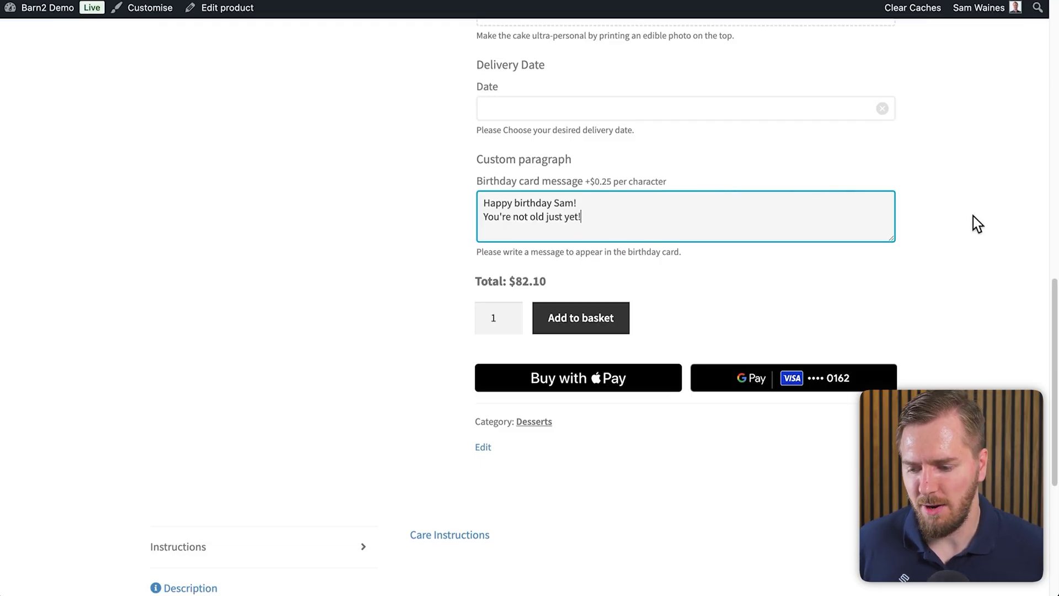
pyautogui.moveTo(859, 181)
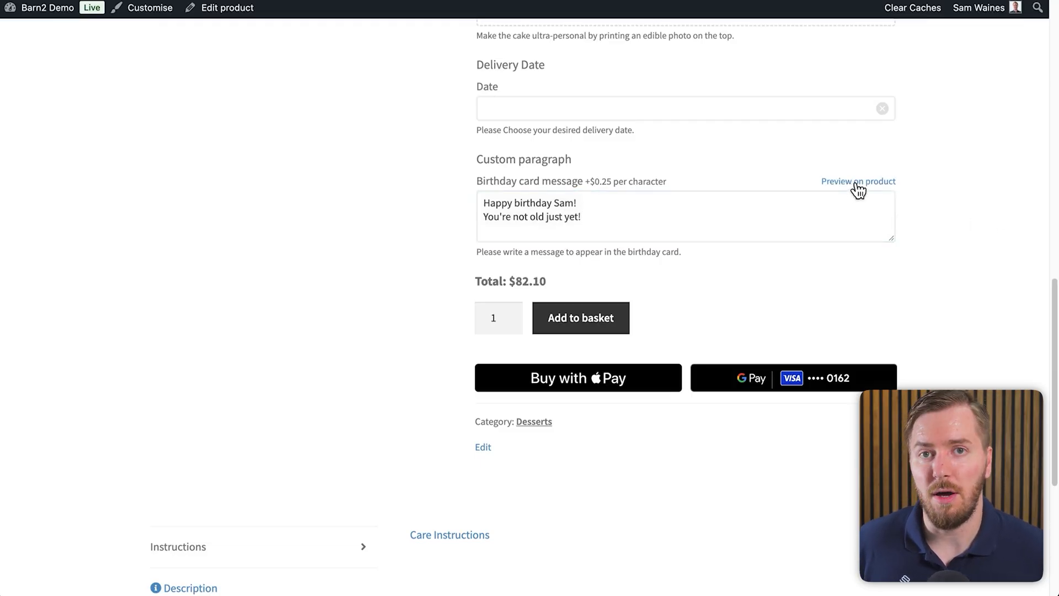
# - Preview the message on the cake and increase its font size
pyautogui.click(858, 181)
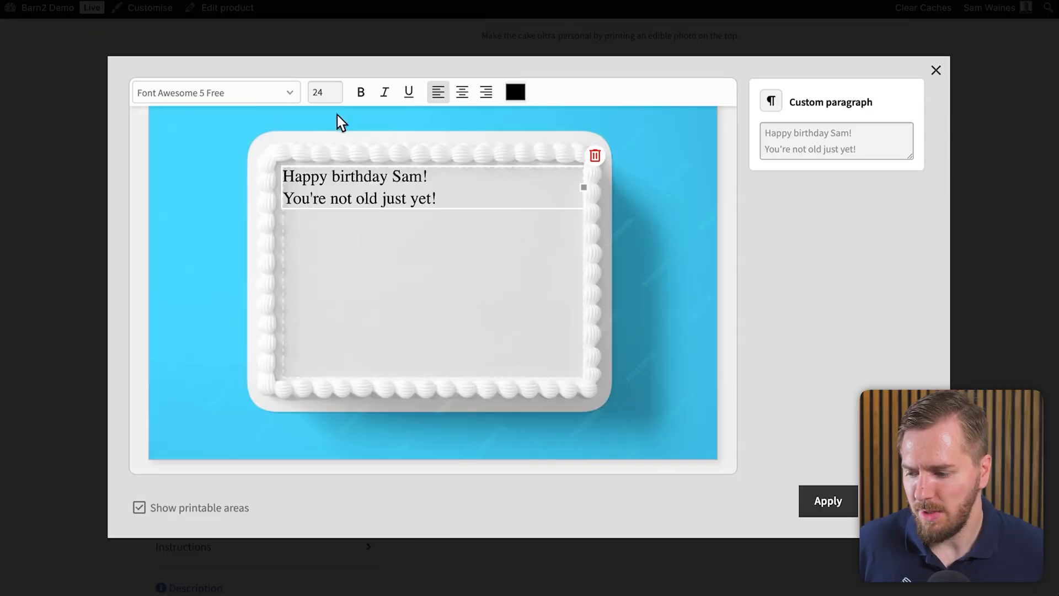
pyautogui.click(332, 88)
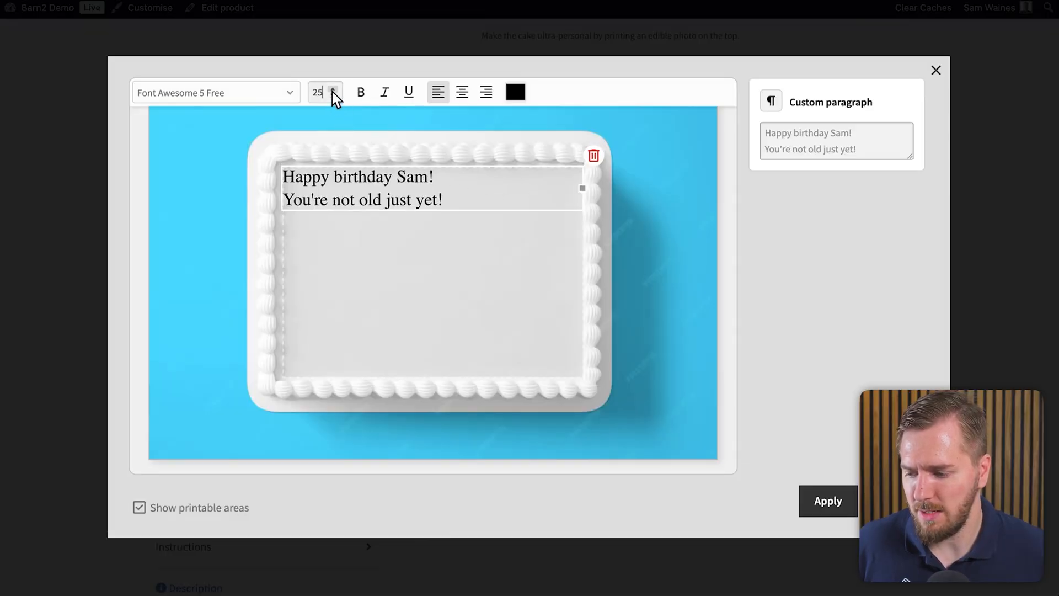
pyautogui.click(217, 93)
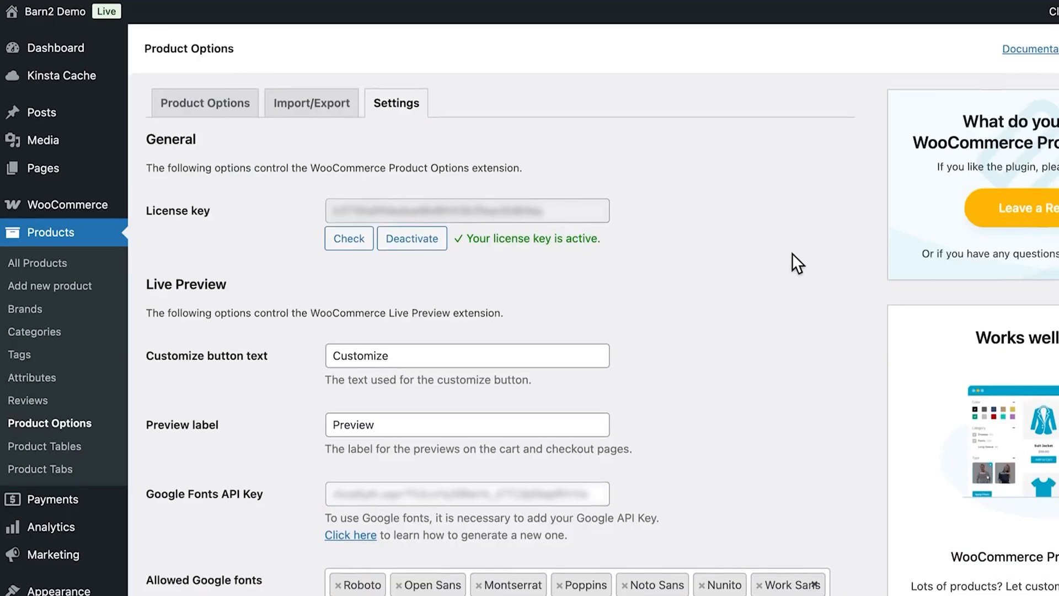
pyautogui.scroll(-3)
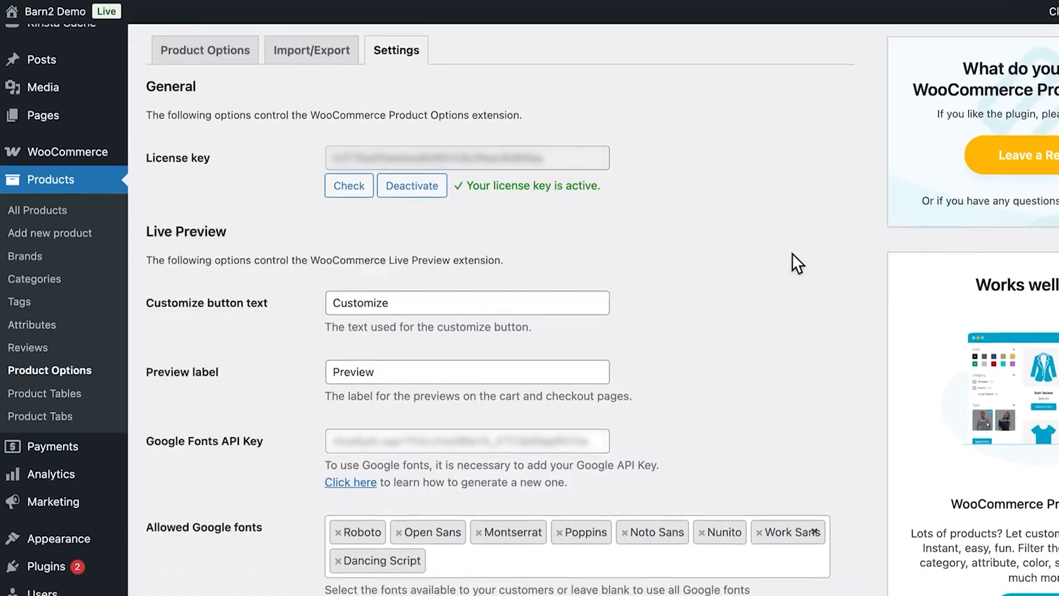
pyautogui.scroll(-3)
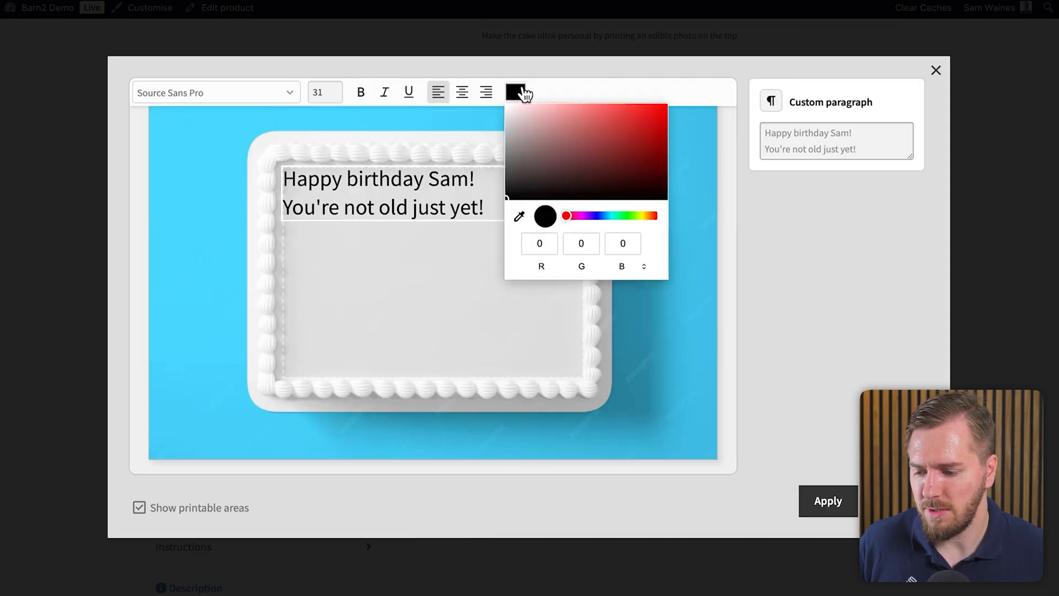
# - Colour the message purple and enlarge the text further
pyautogui.click(655, 121)
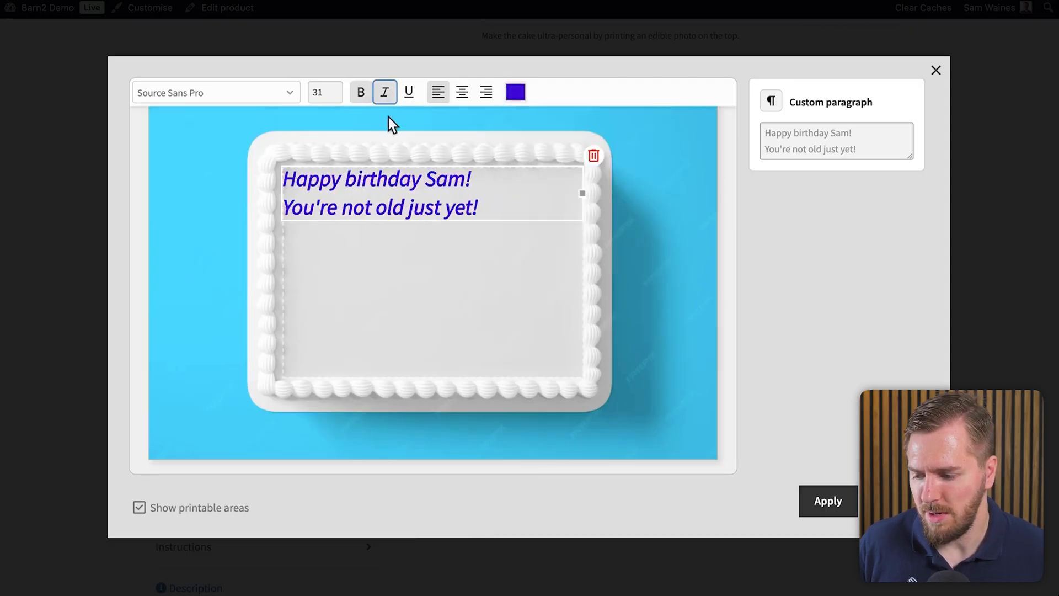
pyautogui.click(332, 88)
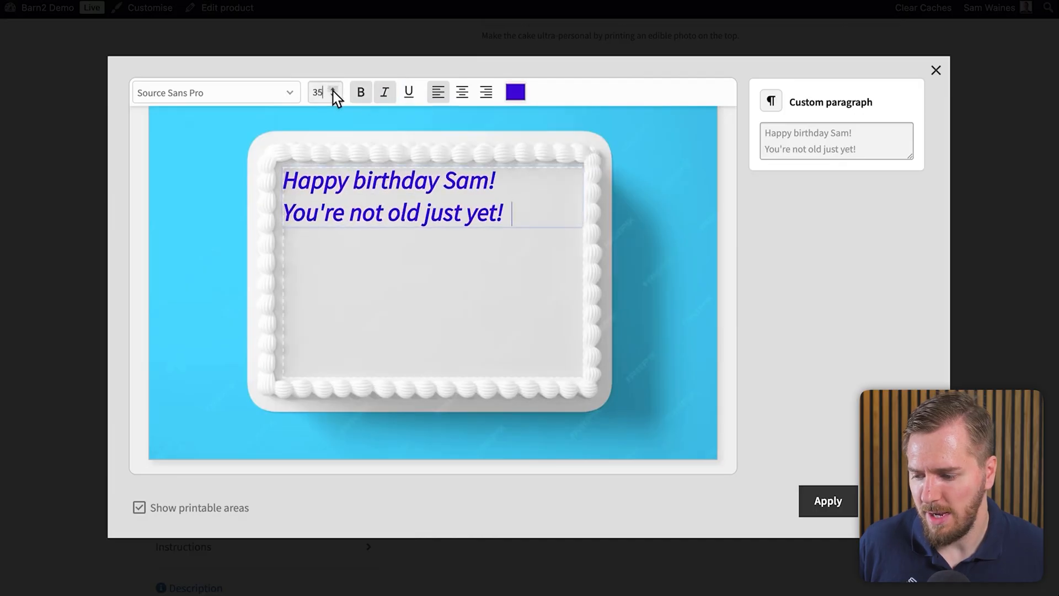
pyautogui.click(332, 88)
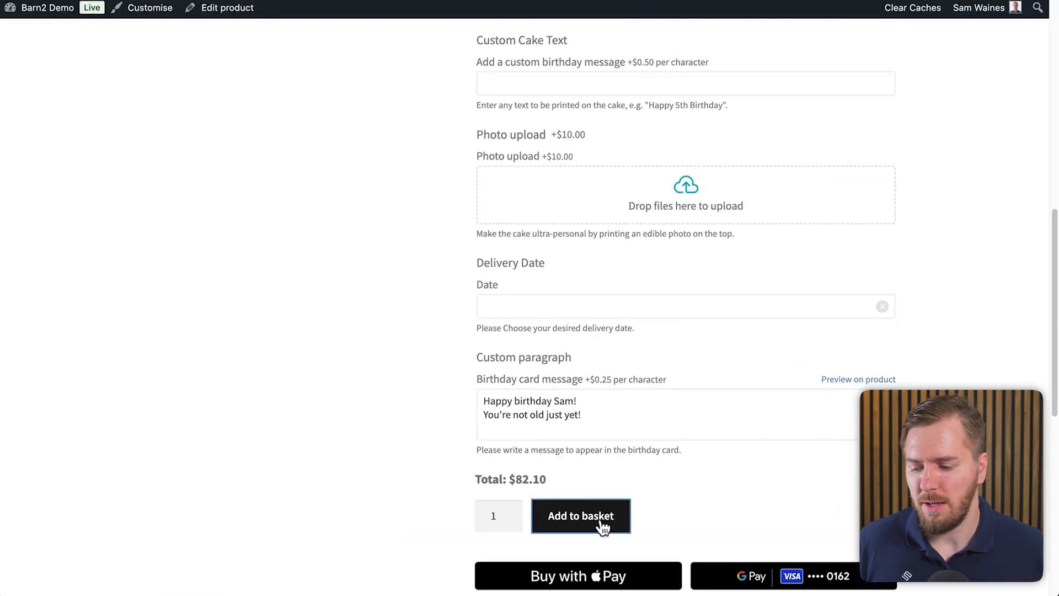
# - Add the personalised cake to the basket at $82.35 and view its enlarged preview image
pyautogui.click(580, 515)
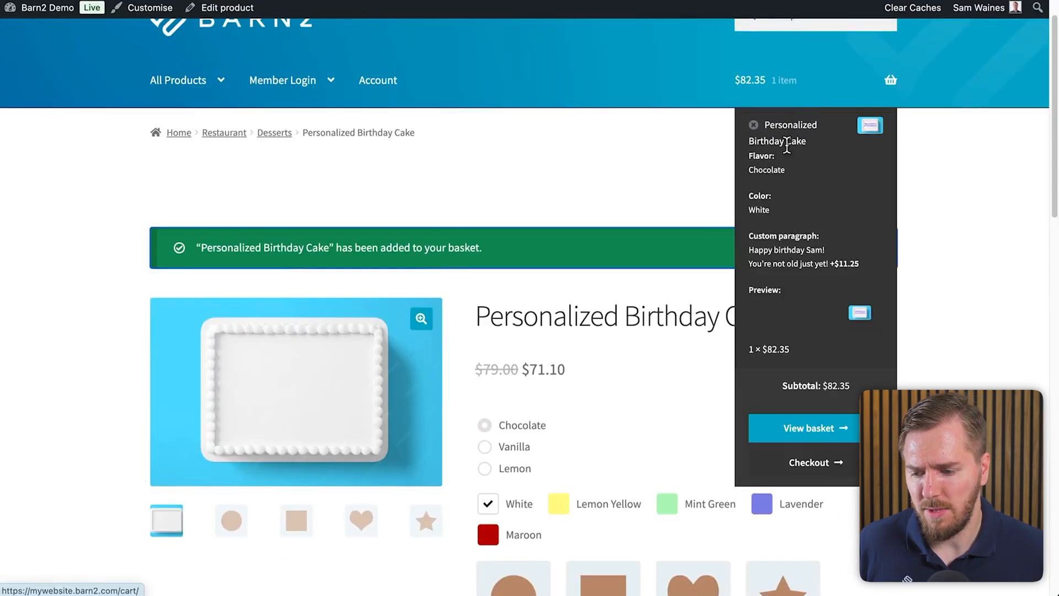
pyautogui.click(808, 428)
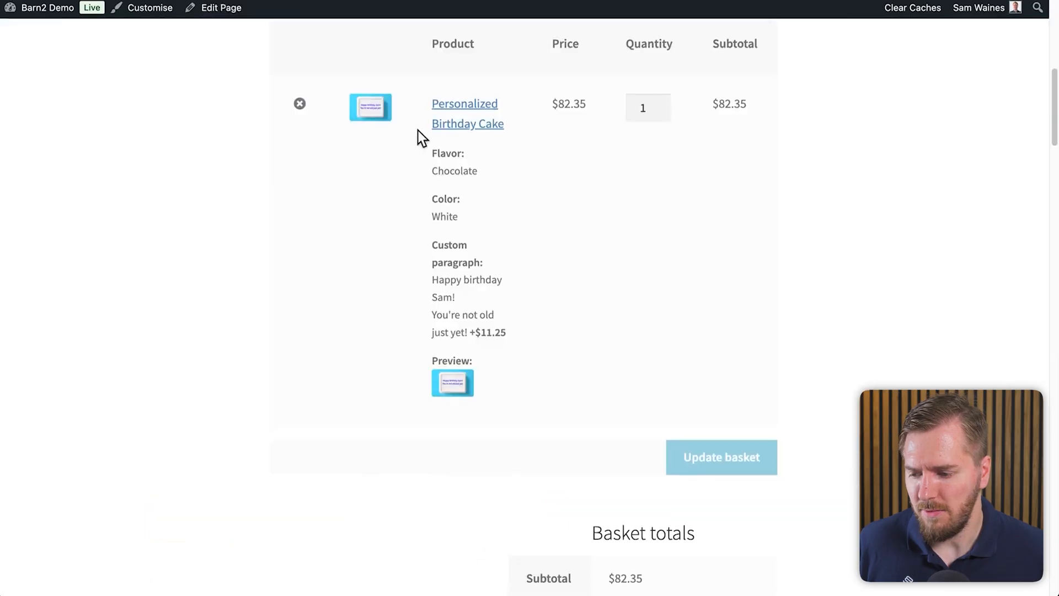
pyautogui.click(452, 382)
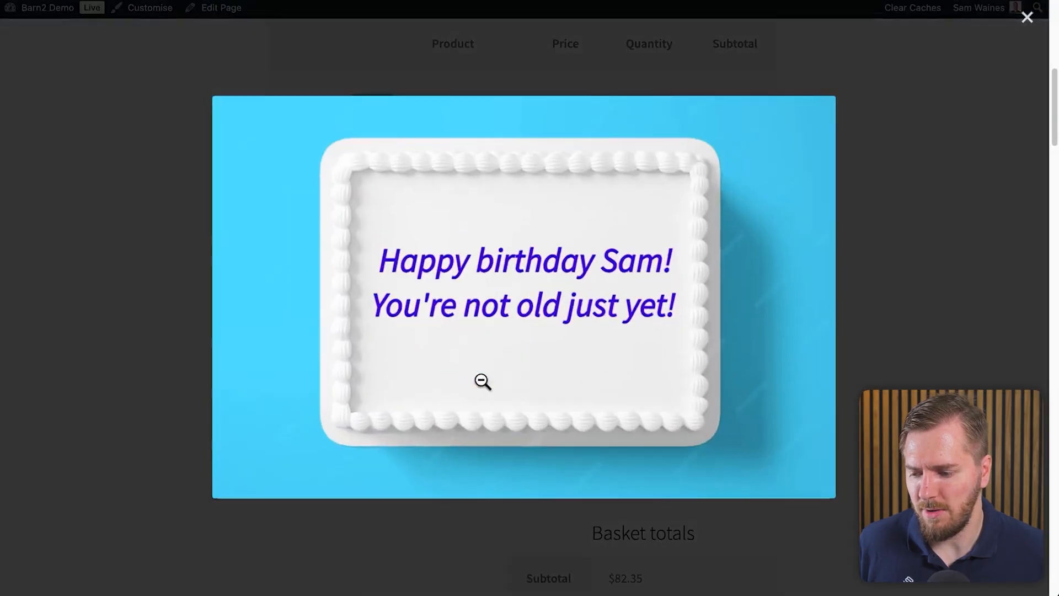
pyautogui.moveTo(594, 343)
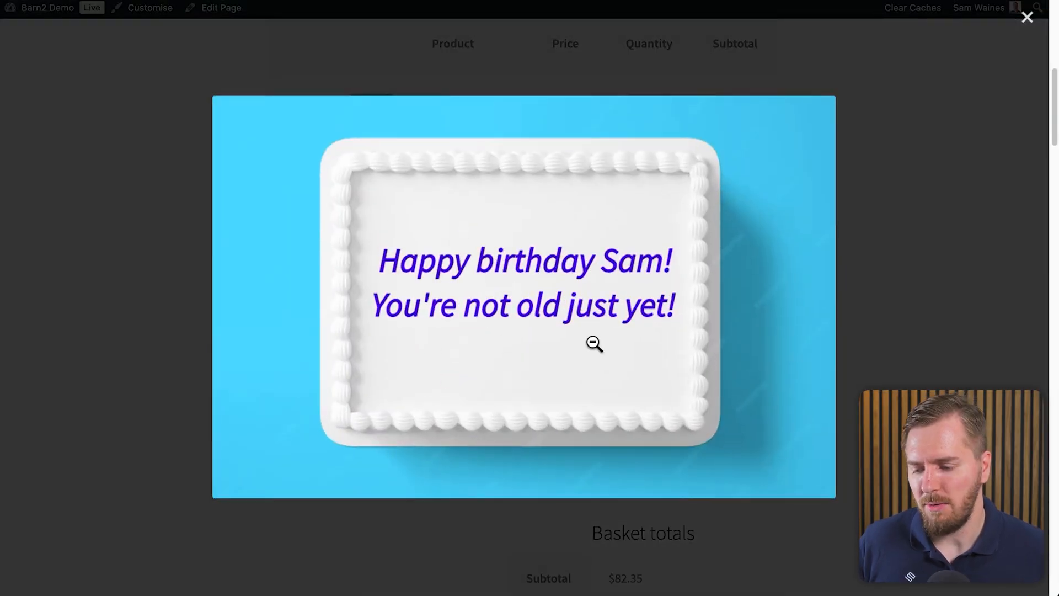
pyautogui.moveTo(931, 100)
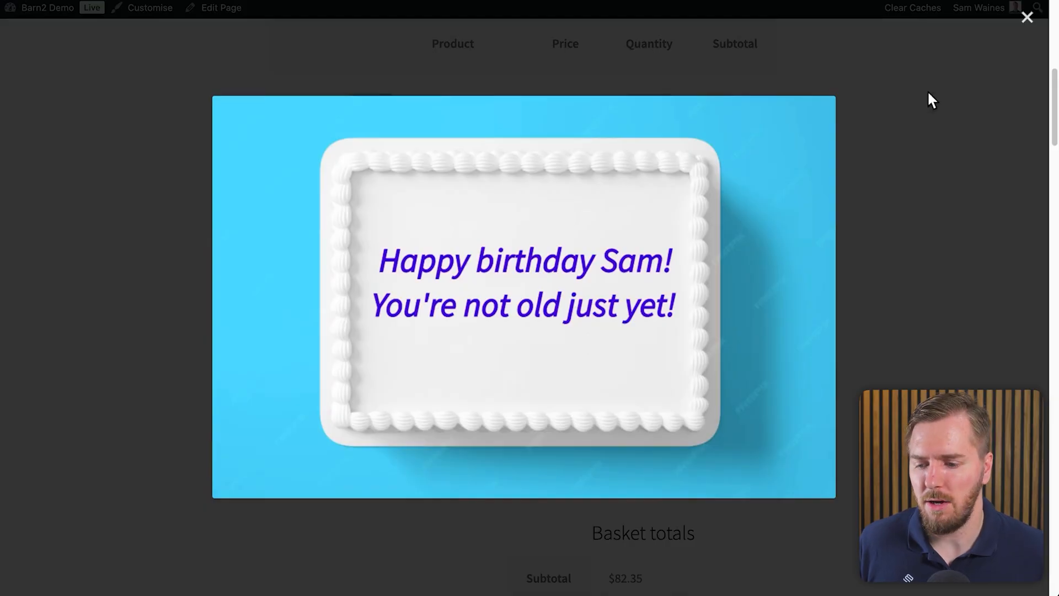
pyautogui.click(1025, 17)
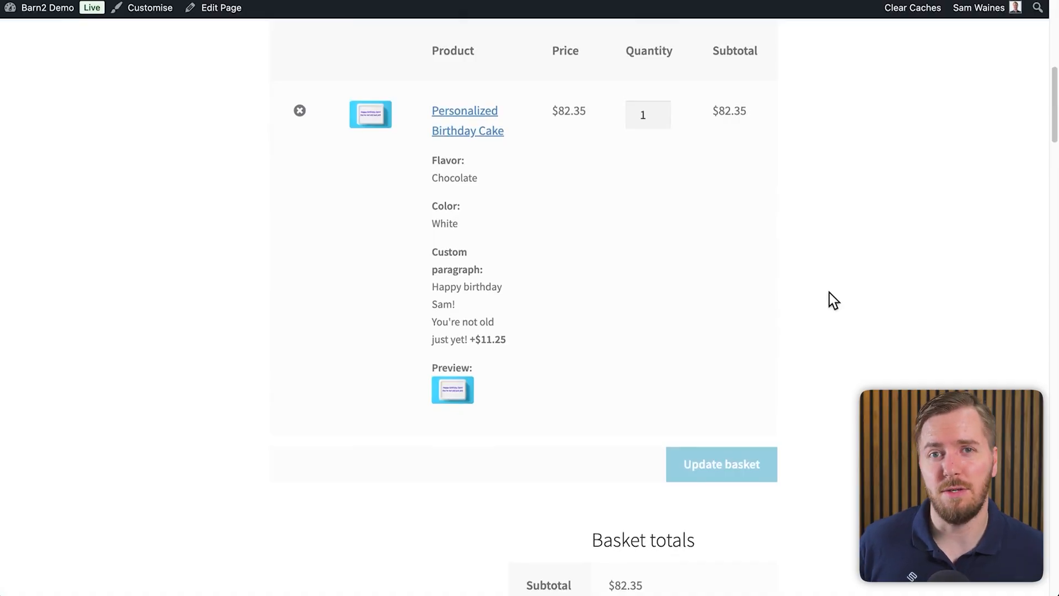
pyautogui.moveTo(828, 266)
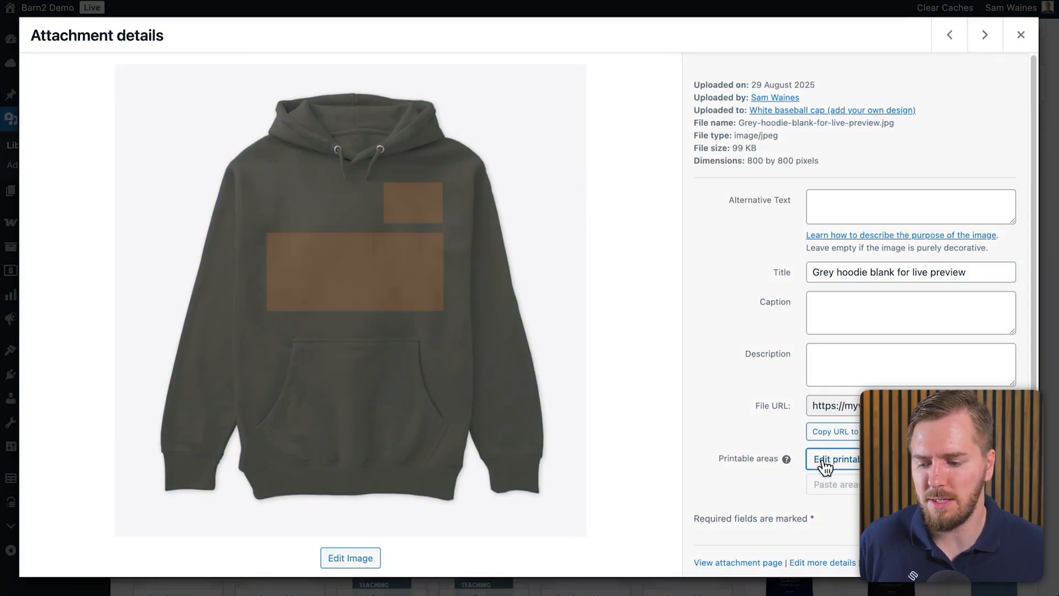
# - Examine the hoodie's small chest printable area and its linked product option
pyautogui.click(838, 459)
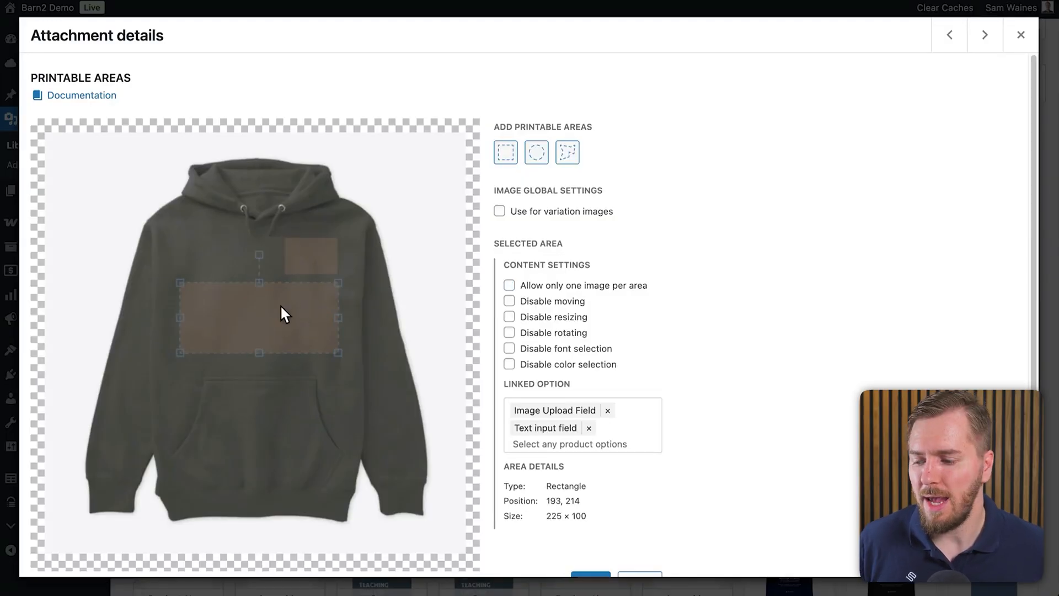
pyautogui.click(510, 285)
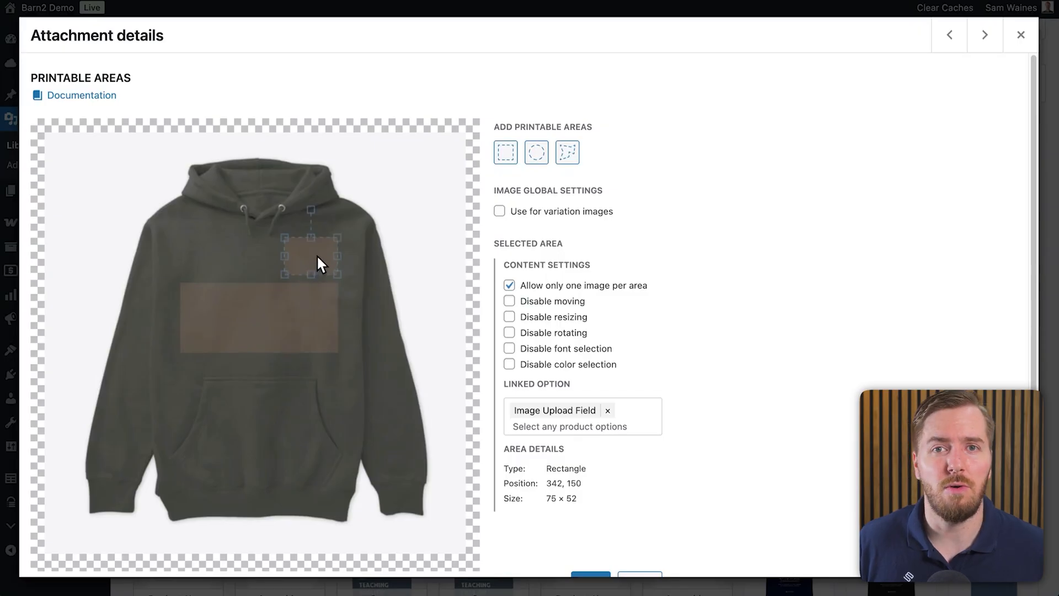
pyautogui.moveTo(678, 338)
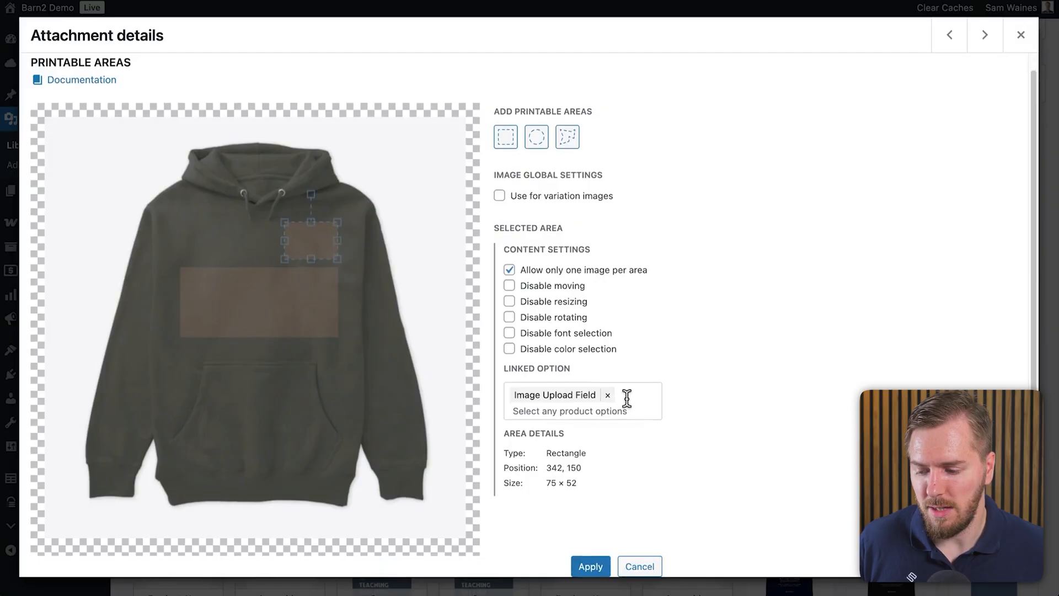
pyautogui.click(570, 410)
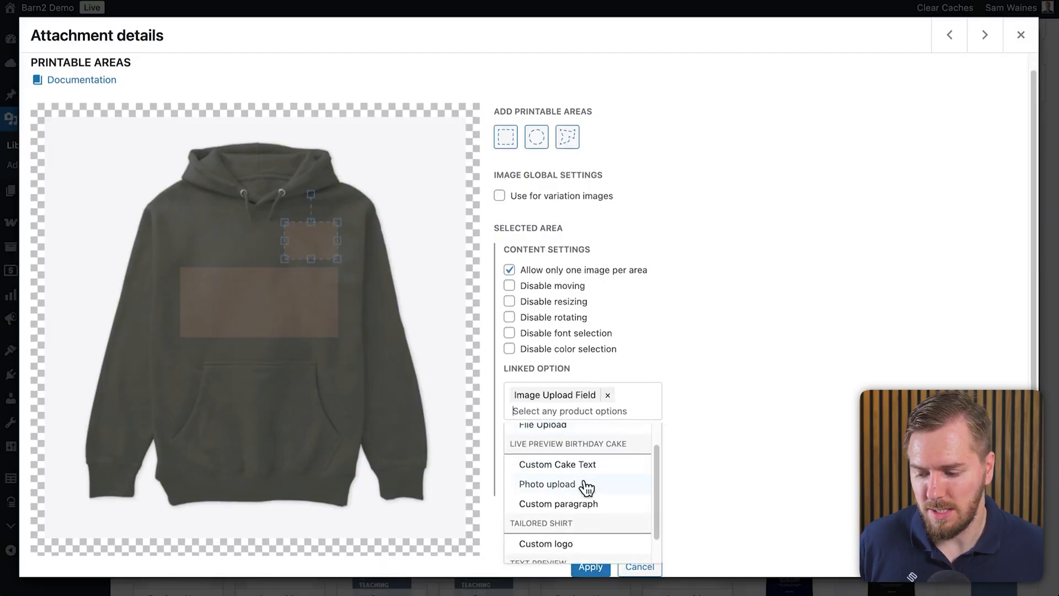
pyautogui.click(549, 484)
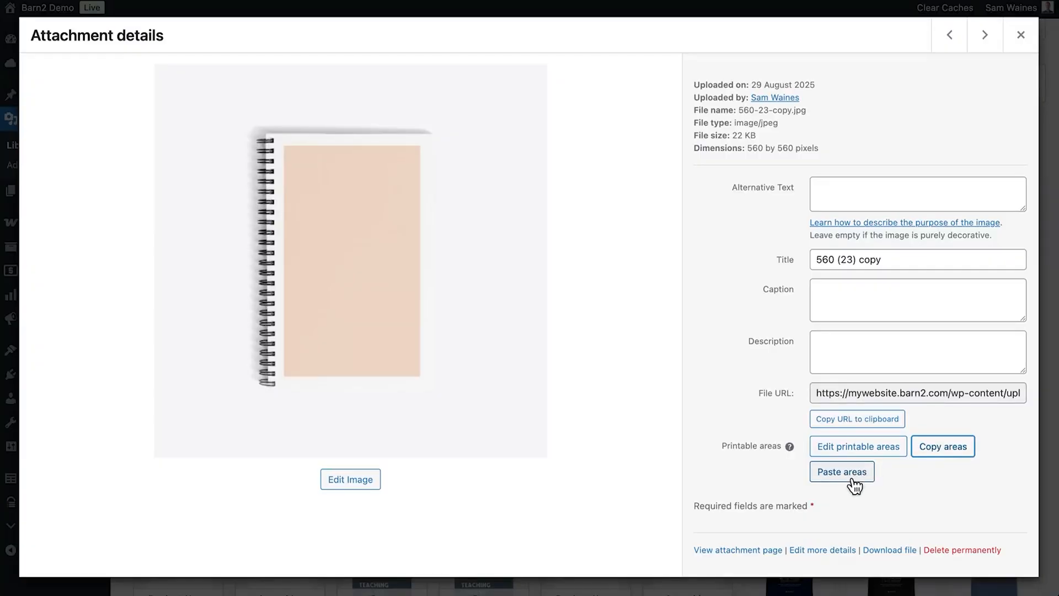
pyautogui.click(1021, 34)
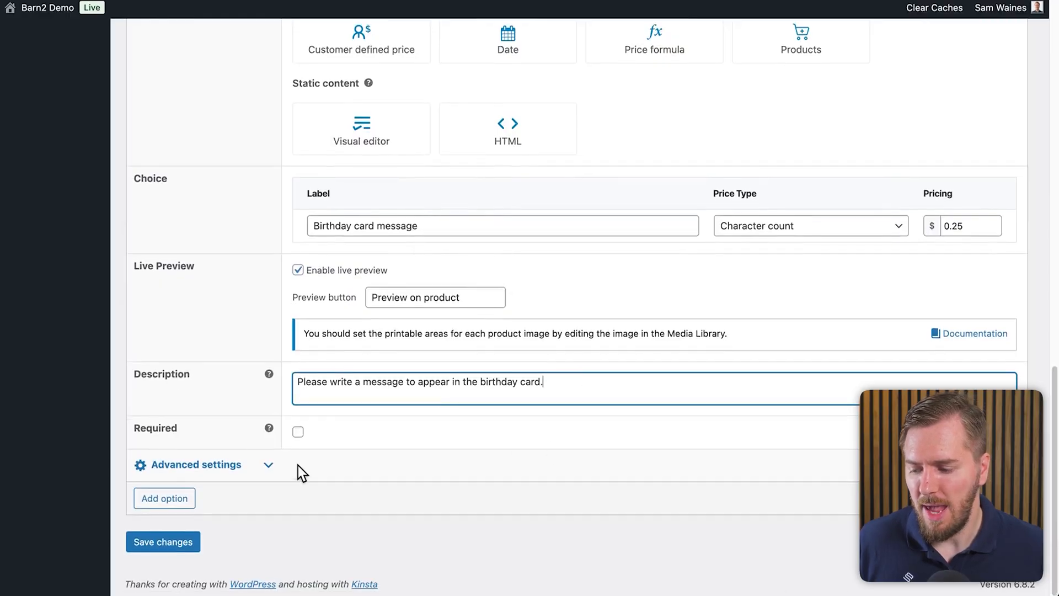
# - Expand the option's advanced settings and focus the maximum character limit field
pyautogui.click(197, 464)
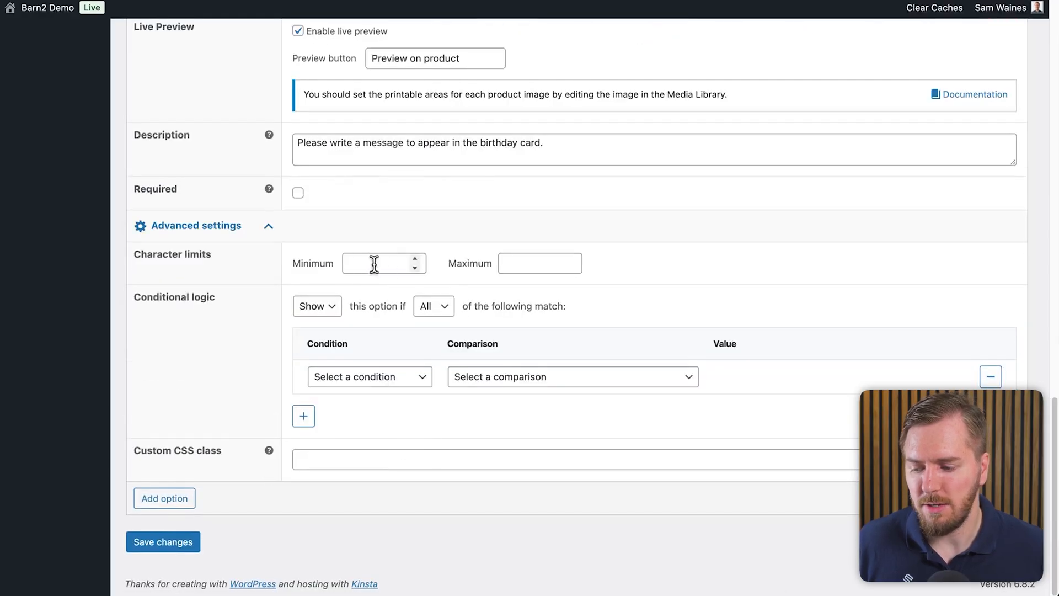
pyautogui.click(539, 263)
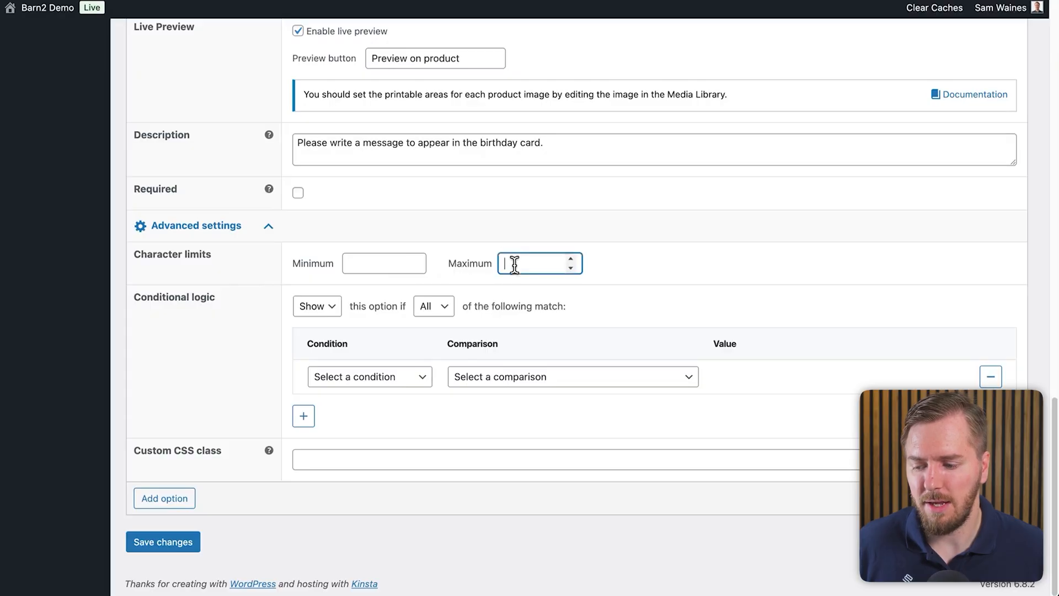